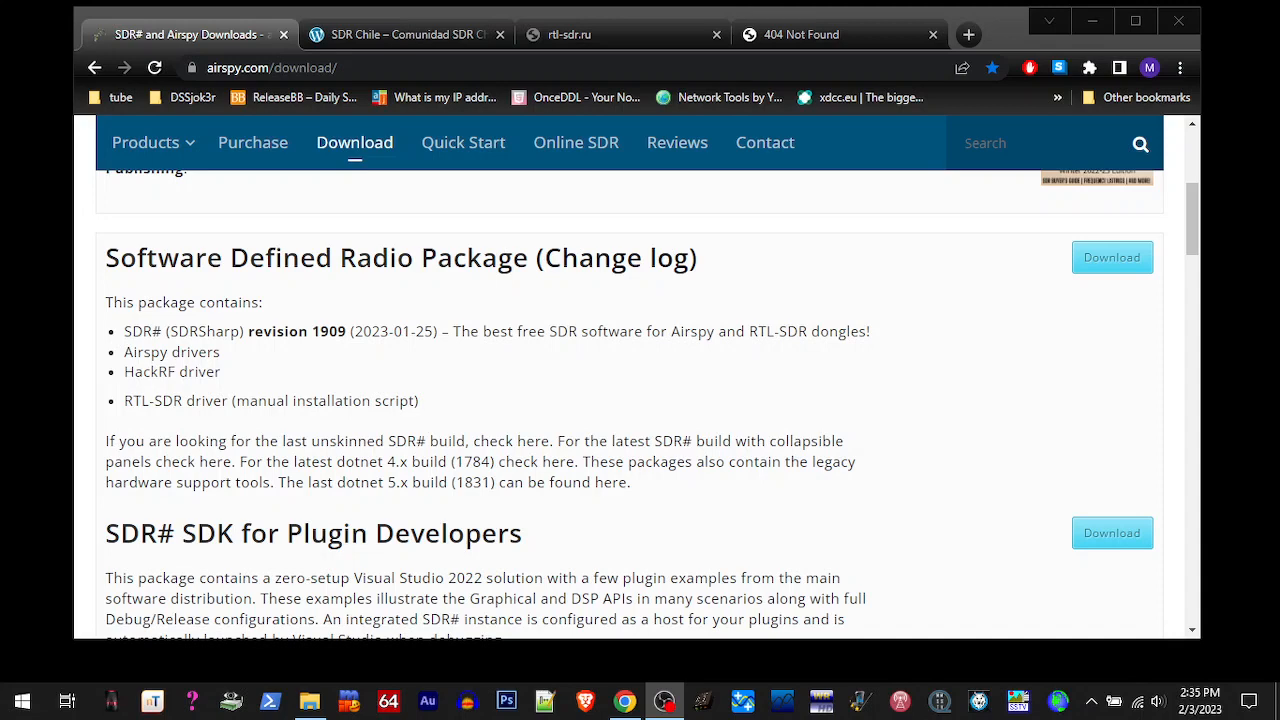
Review the rtl-sdr.ru and Airspy download pages for the SDR# packages
scroll("down", 3)
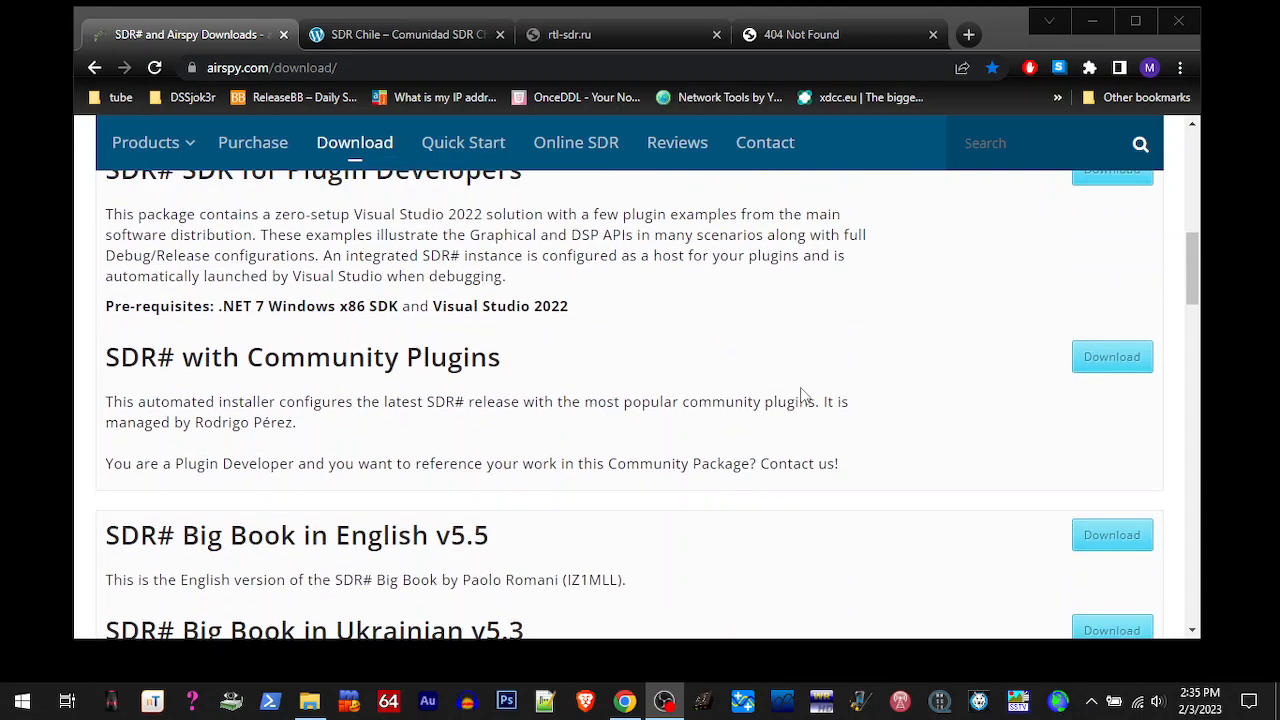
scroll("down", 3)
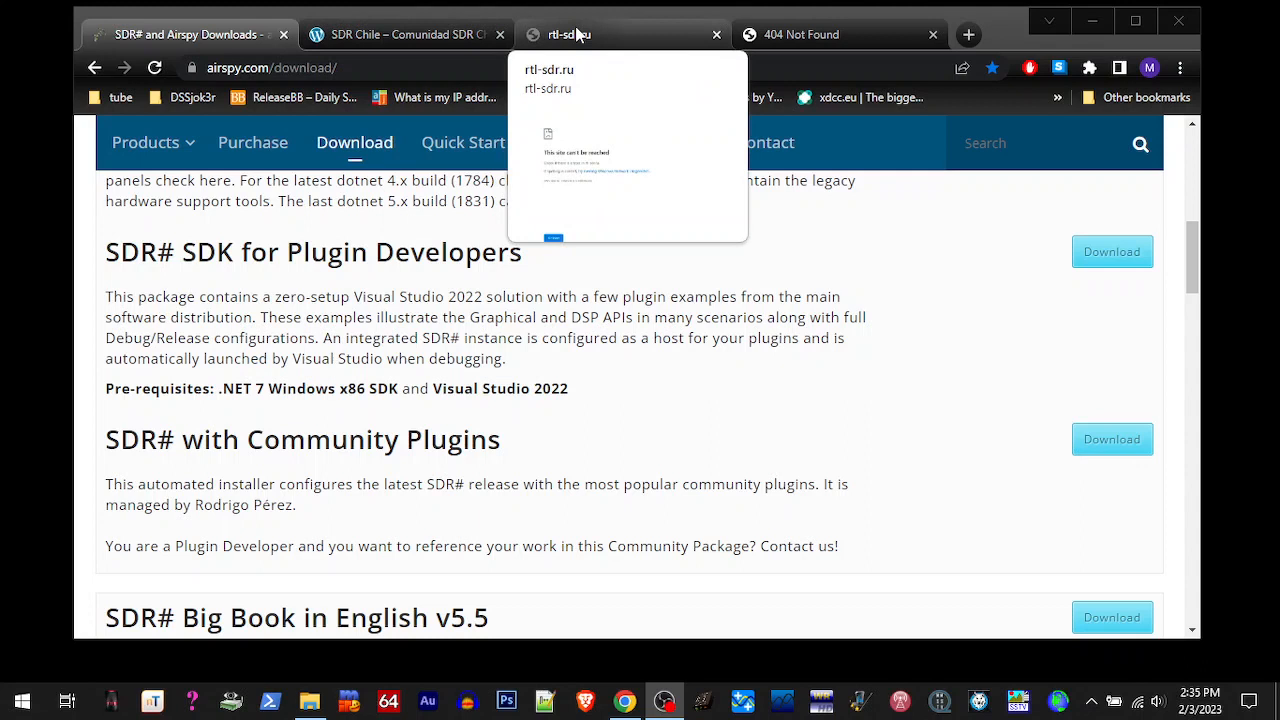
left_click(580, 34)
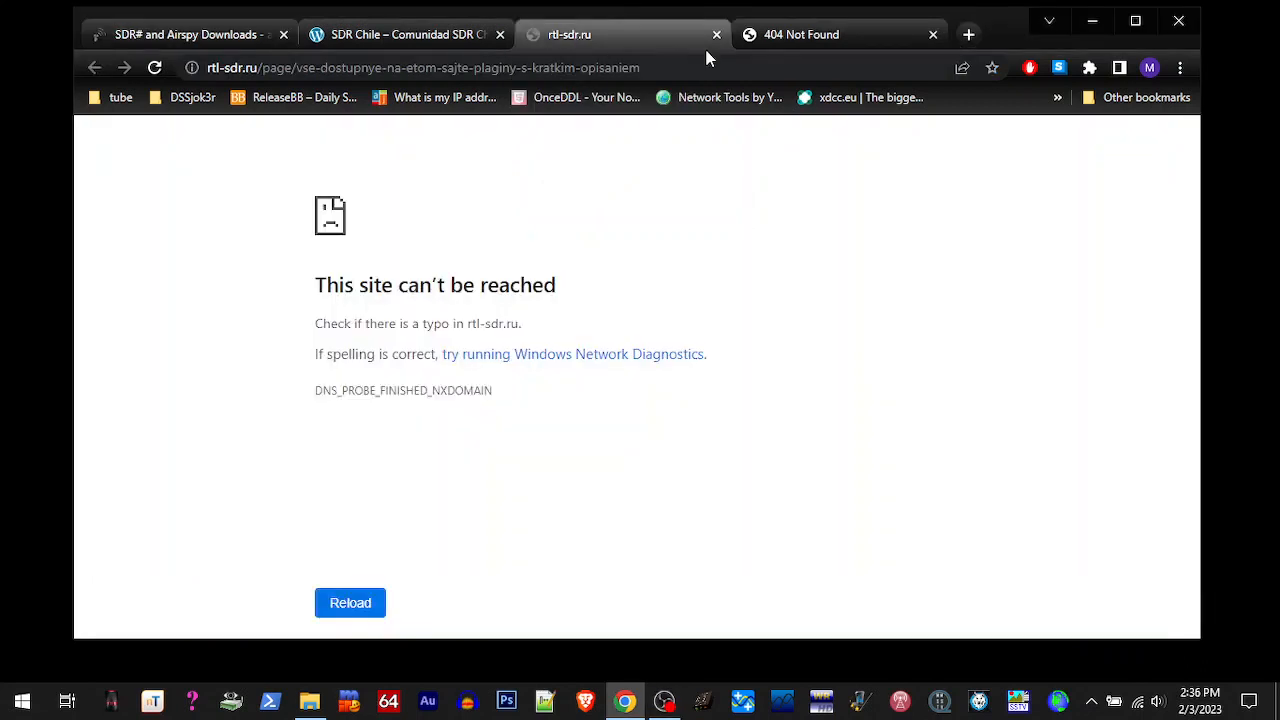
left_click(800, 34)
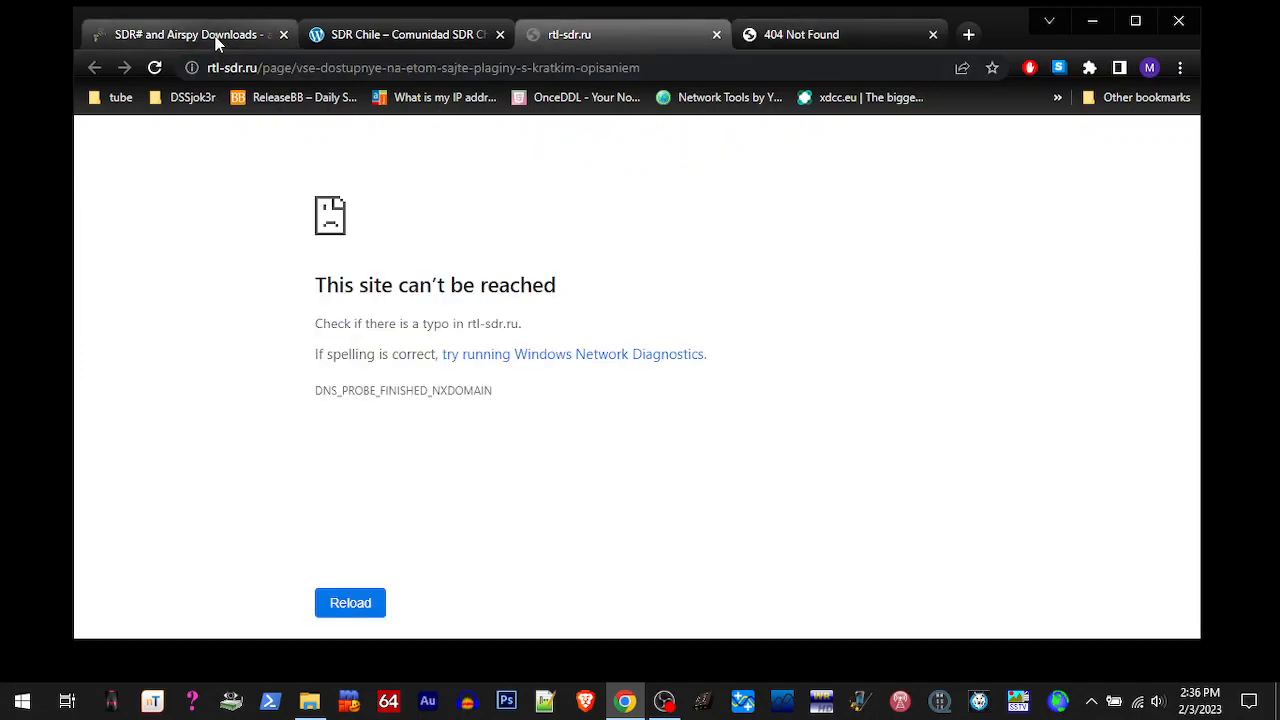
left_click(184, 32)
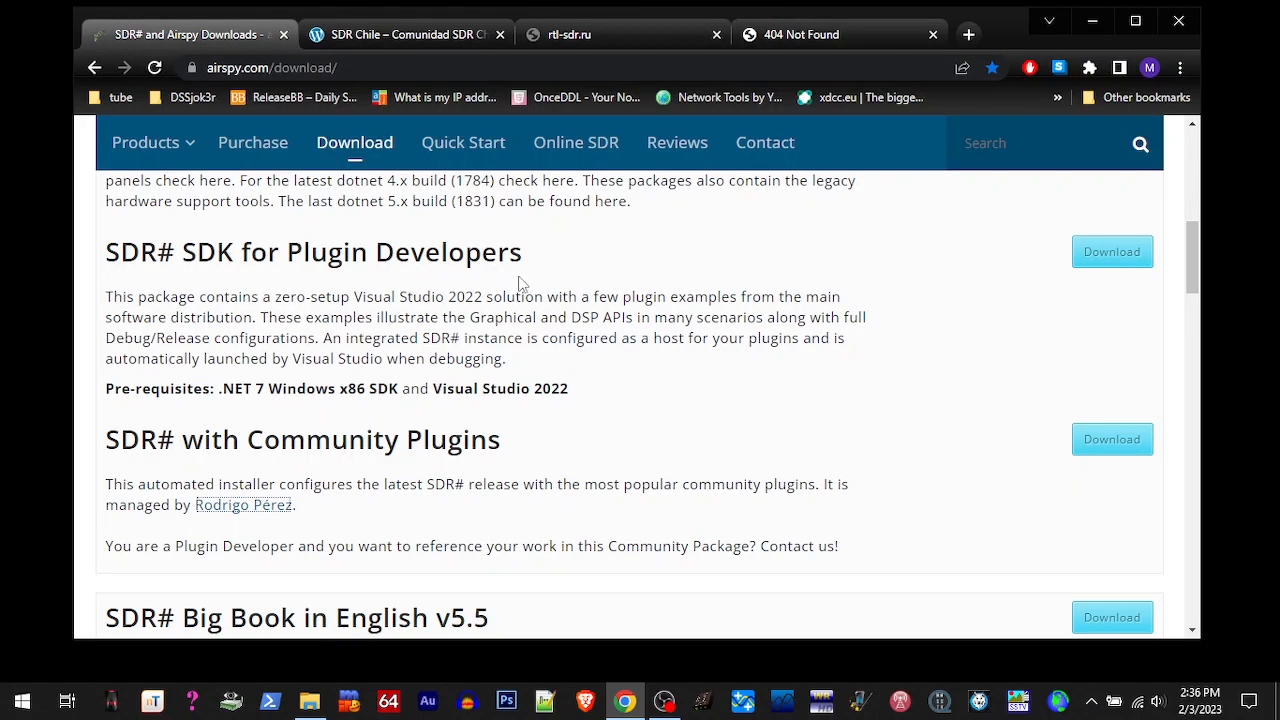
mouse_move(536, 314)
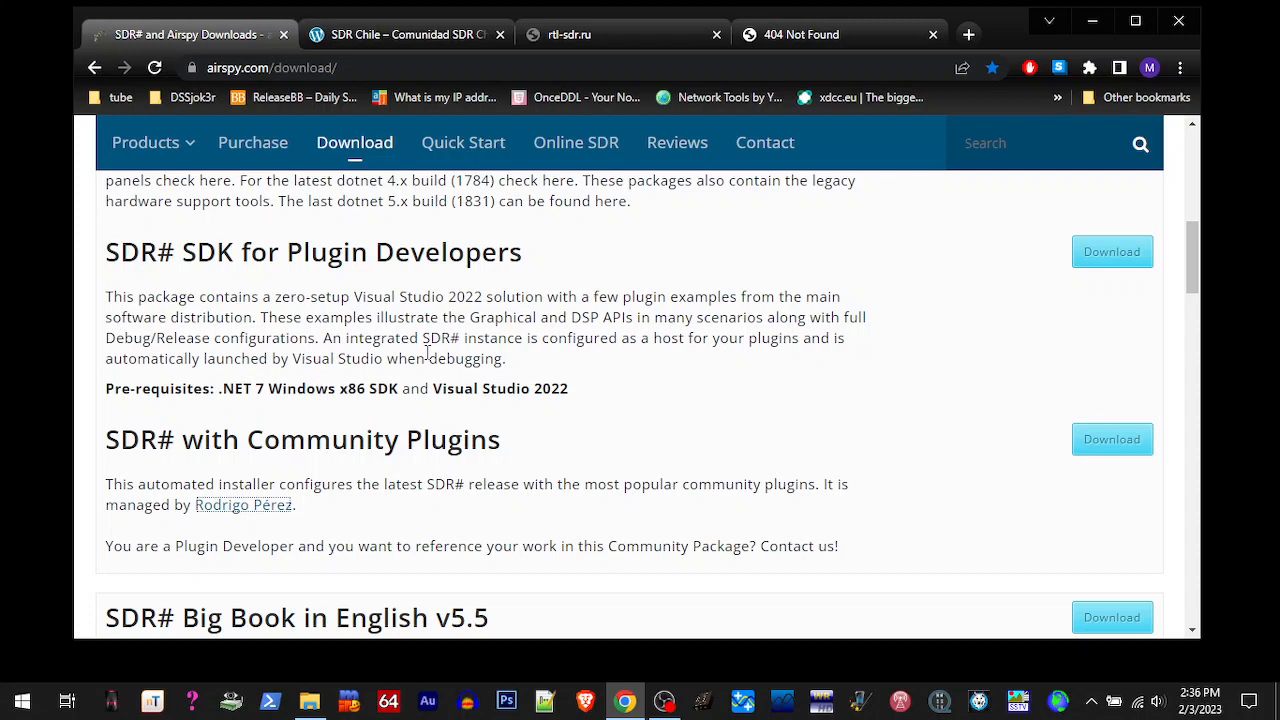
mouse_move(390, 358)
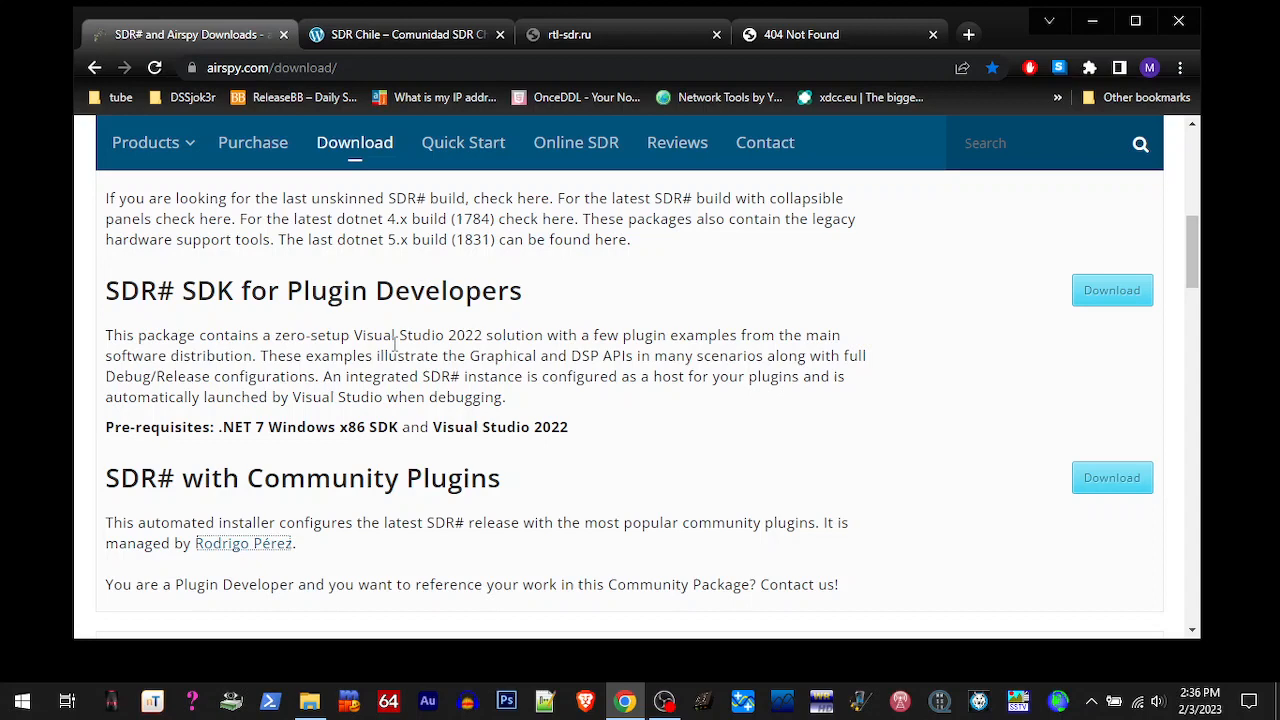
scroll("up", 3)
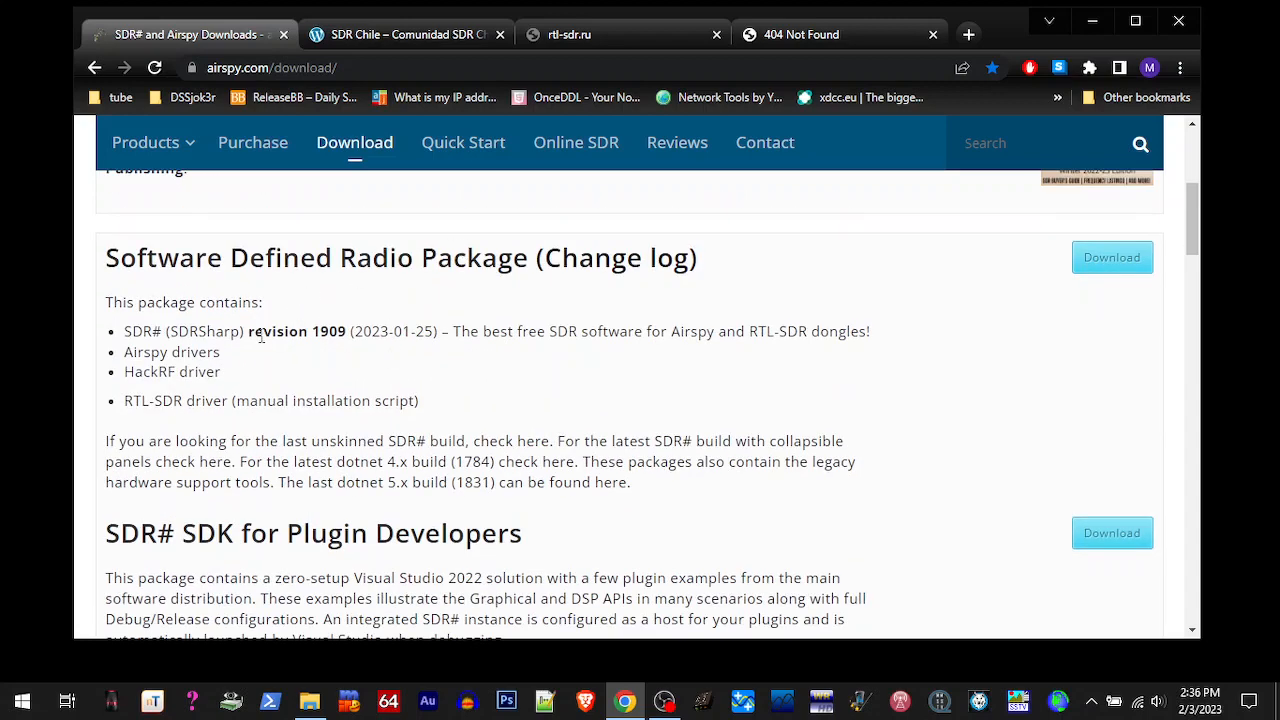
mouse_move(350, 336)
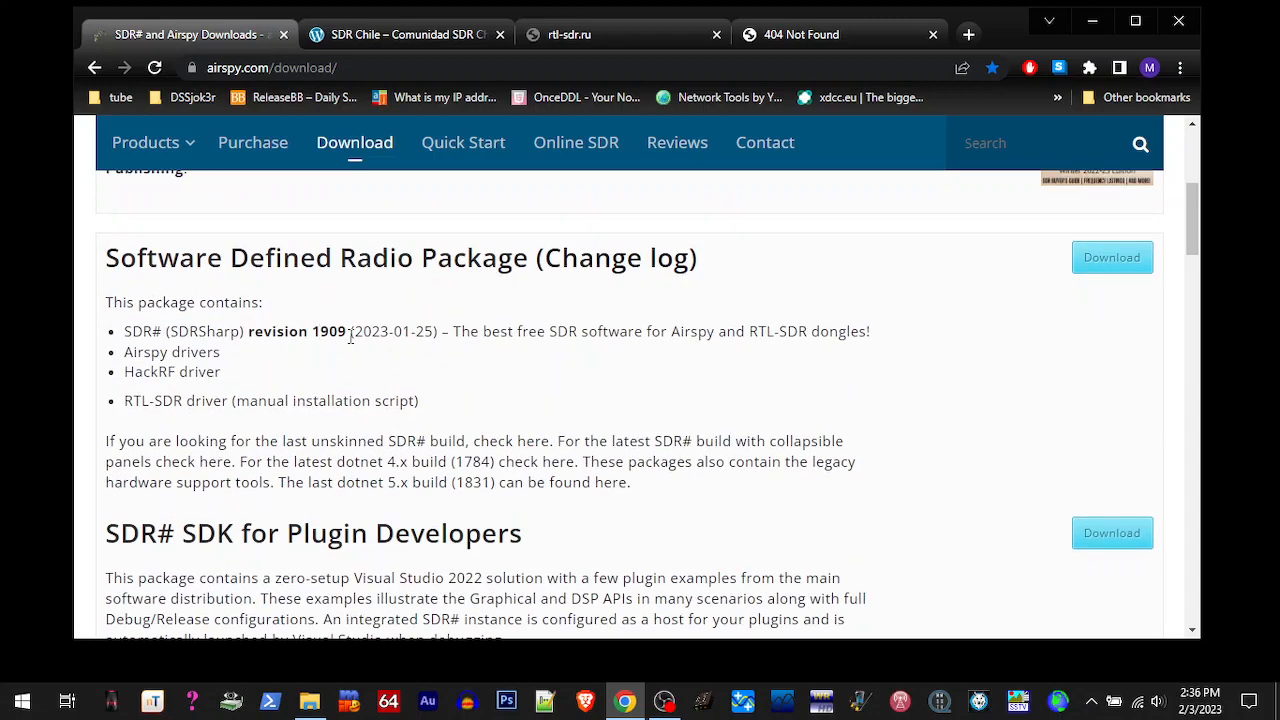
scroll("down", 3)
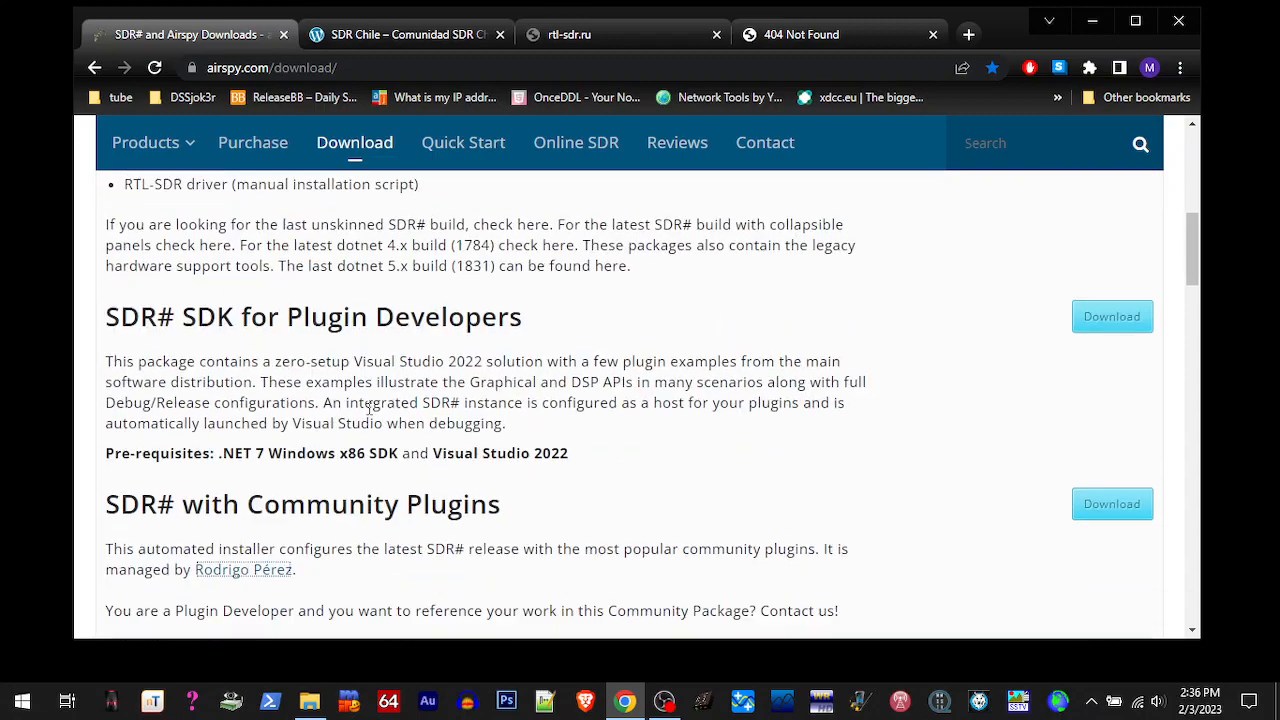
scroll("down", 3)
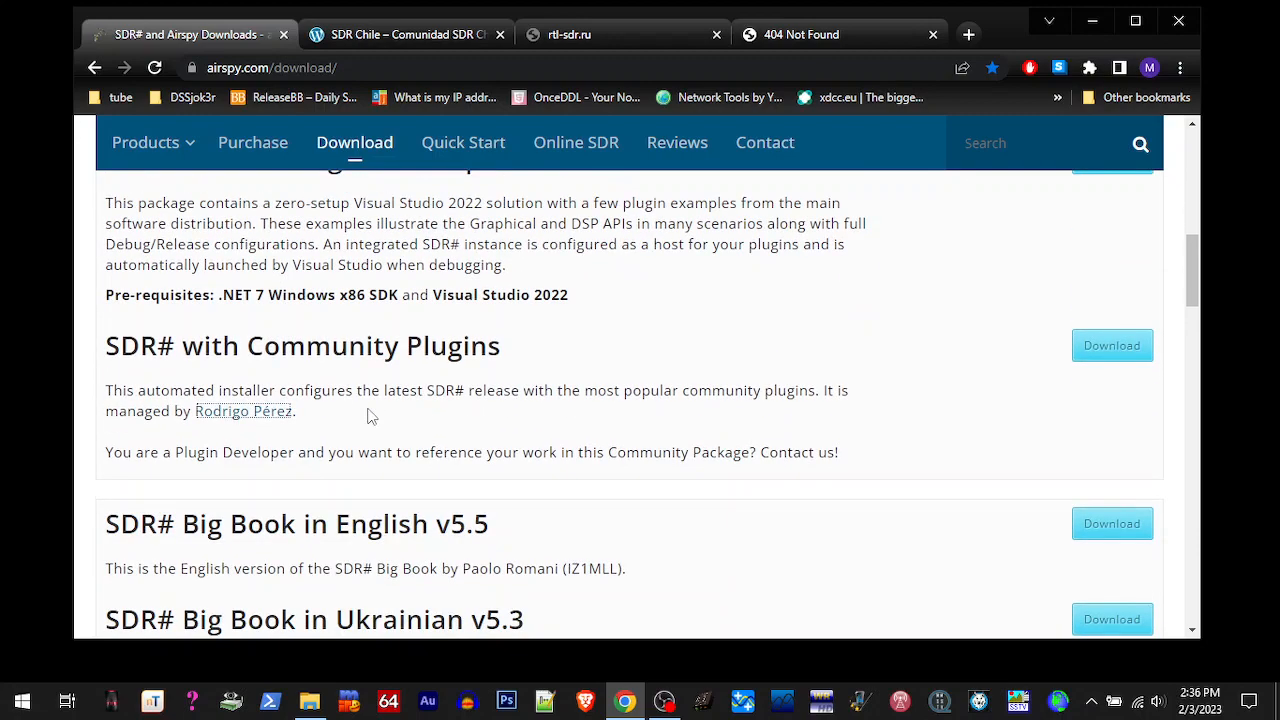
scroll("down", 3)
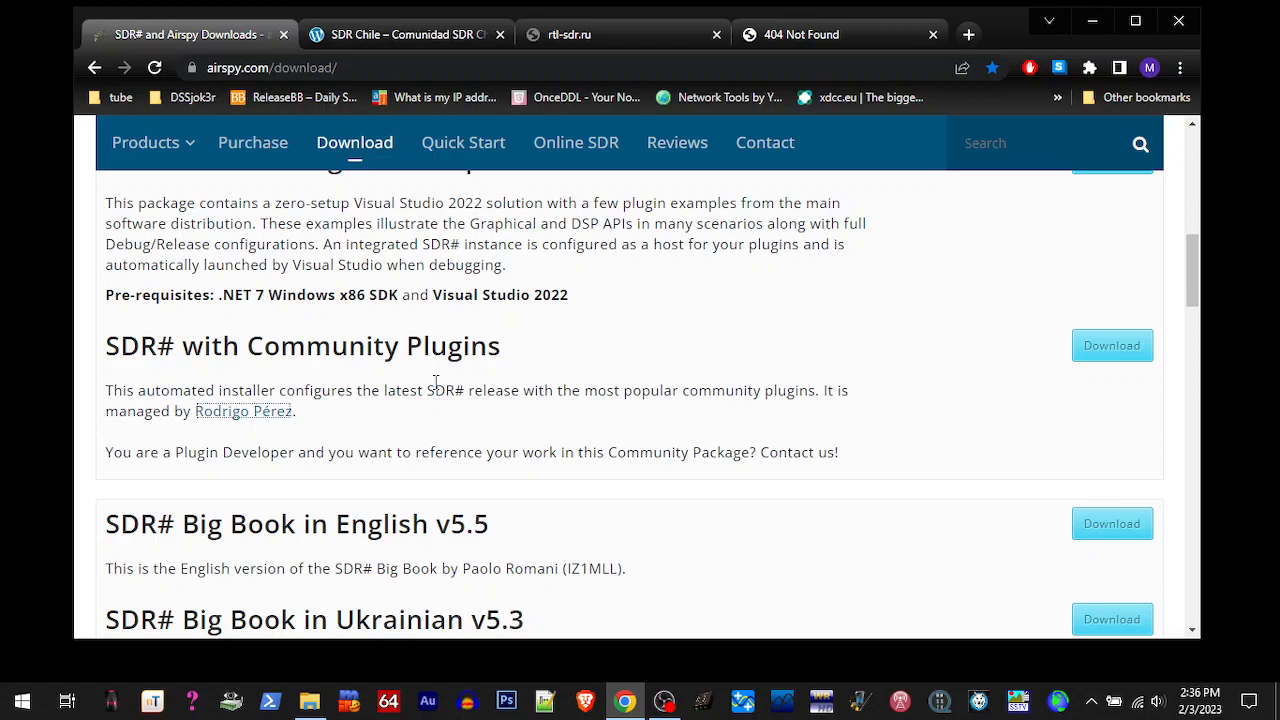
scroll("down", 3)
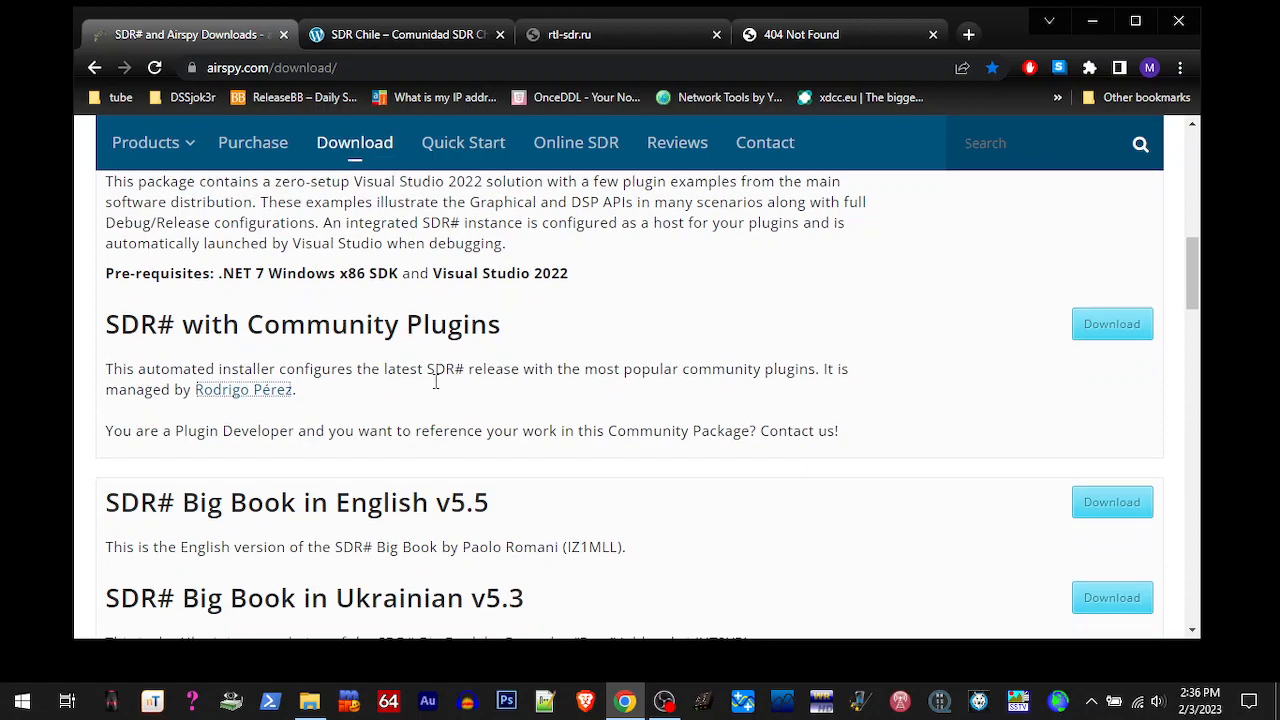
scroll("down", 3)
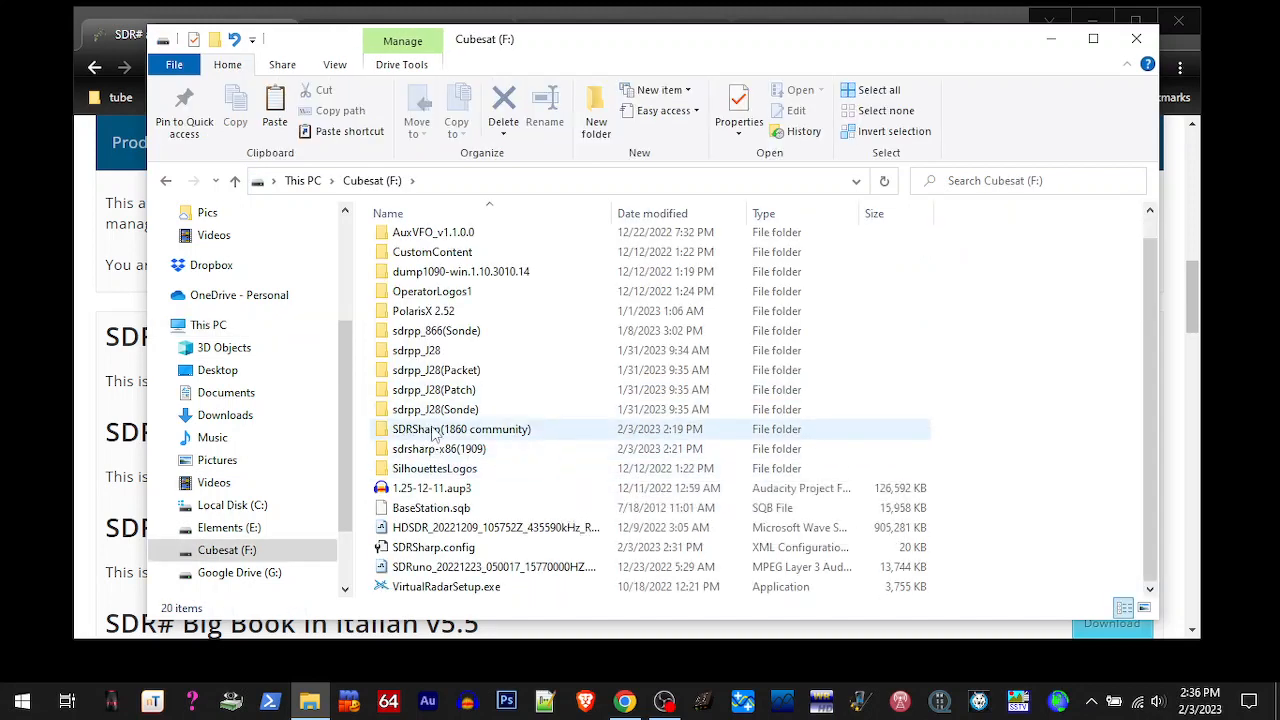
mouse_move(432, 428)
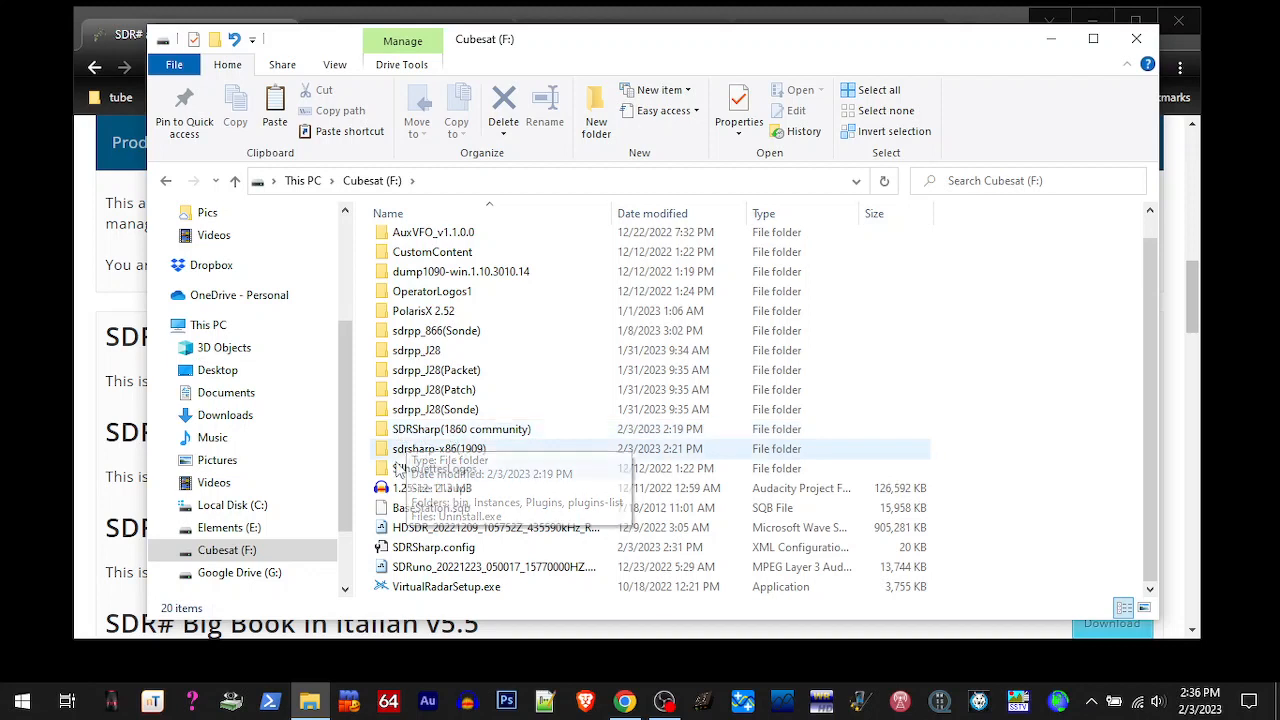
mouse_move(462, 456)
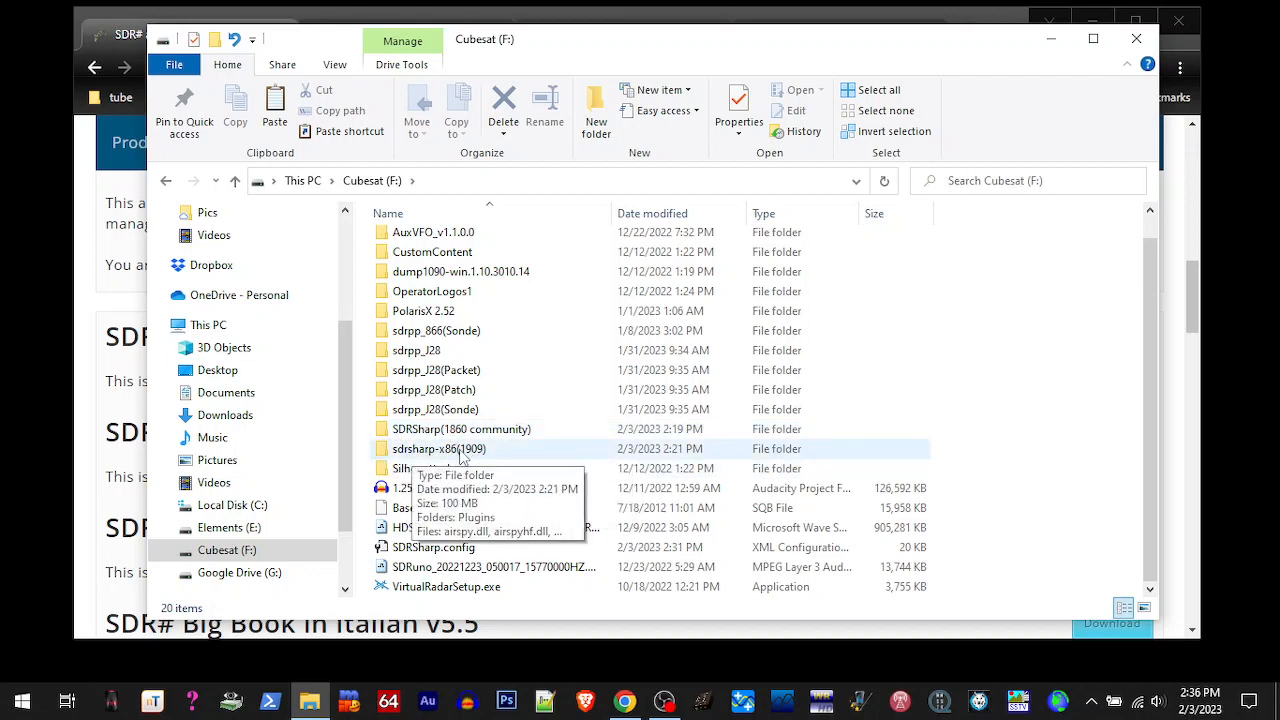
mouse_move(364, 432)
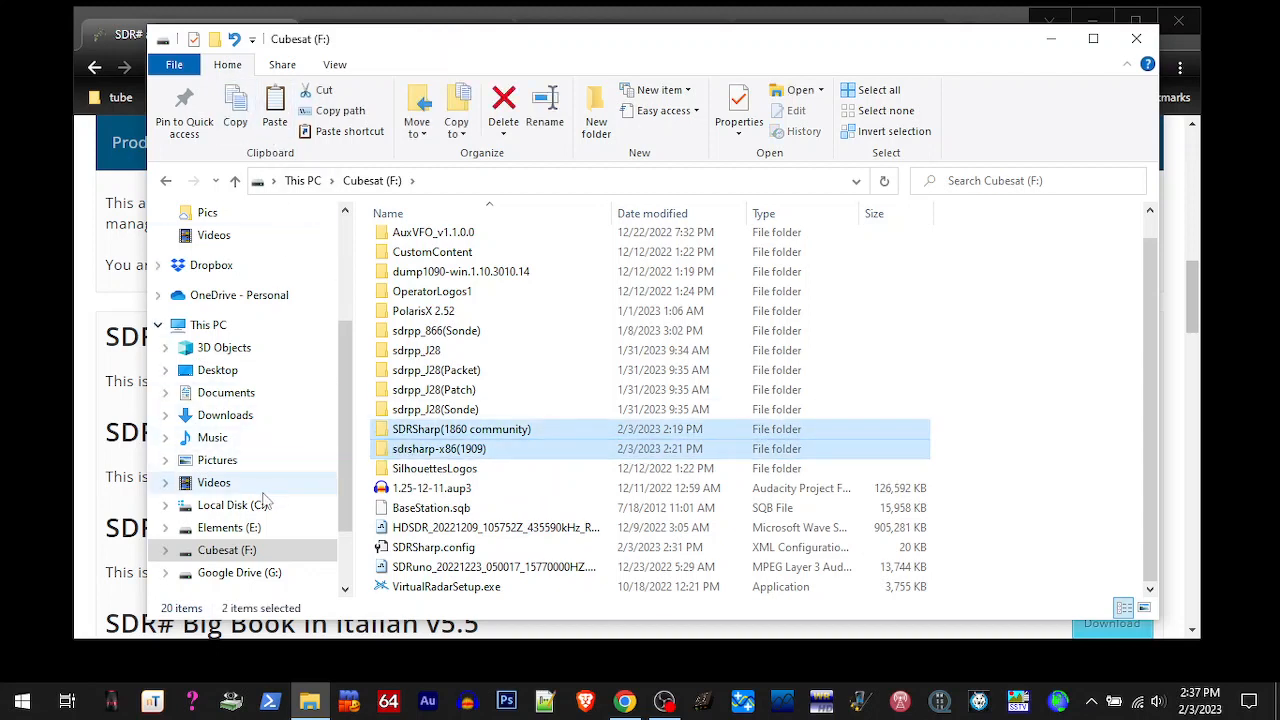
Paste the copied SDRSharp(1860 community) and sdrsharp-x86(1909) folders onto Local Disk C:
left_click(232, 504)
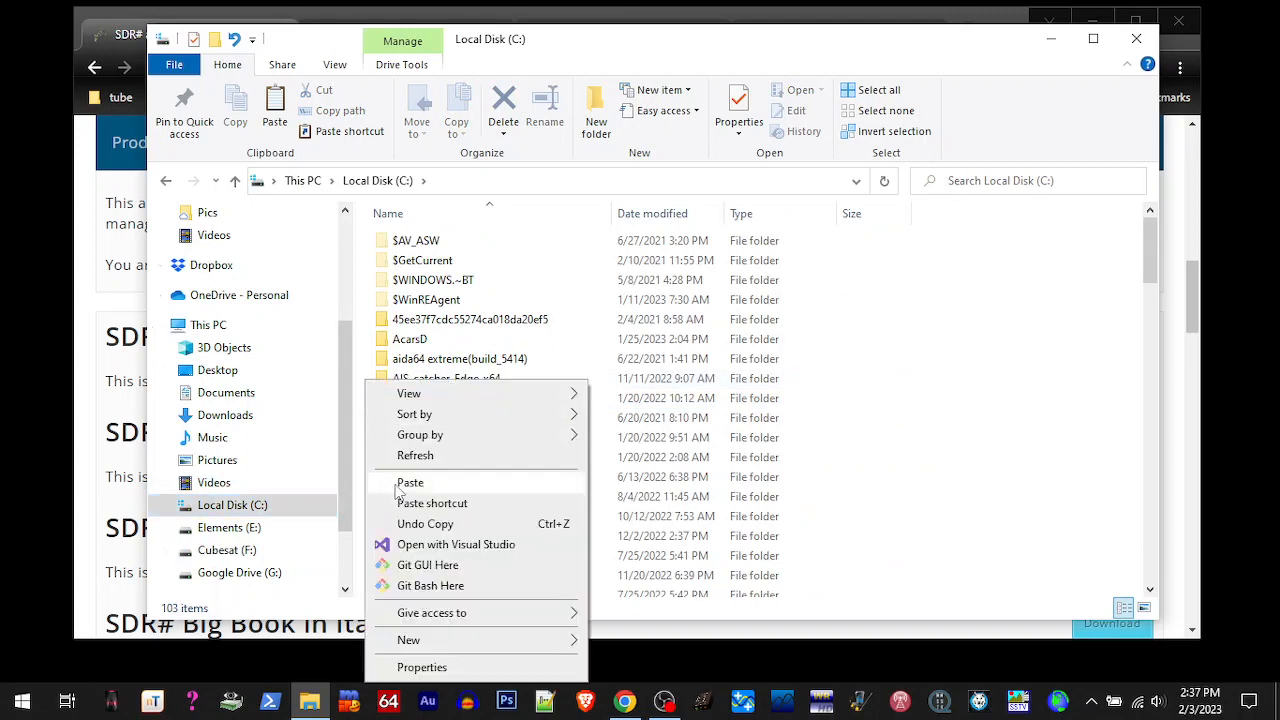
left_click(410, 482)
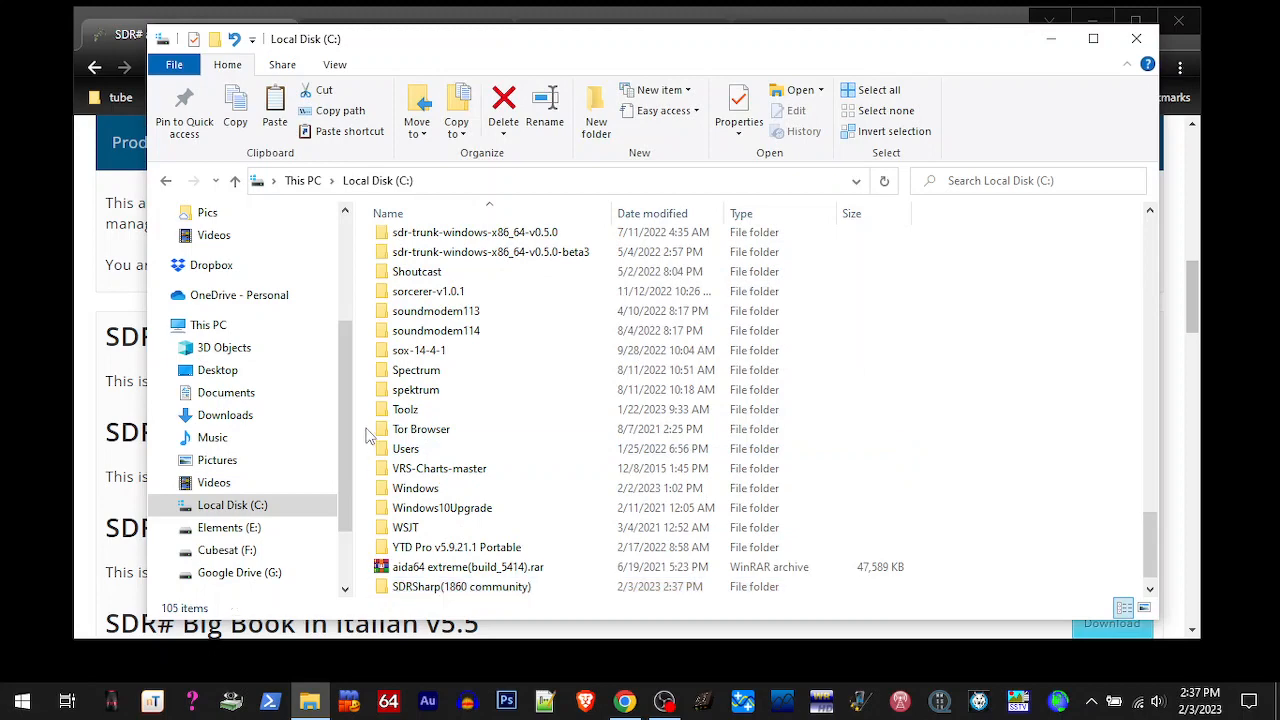
Refresh C: and go into SDRSharp(1860 community)\bin
right_click(368, 436)
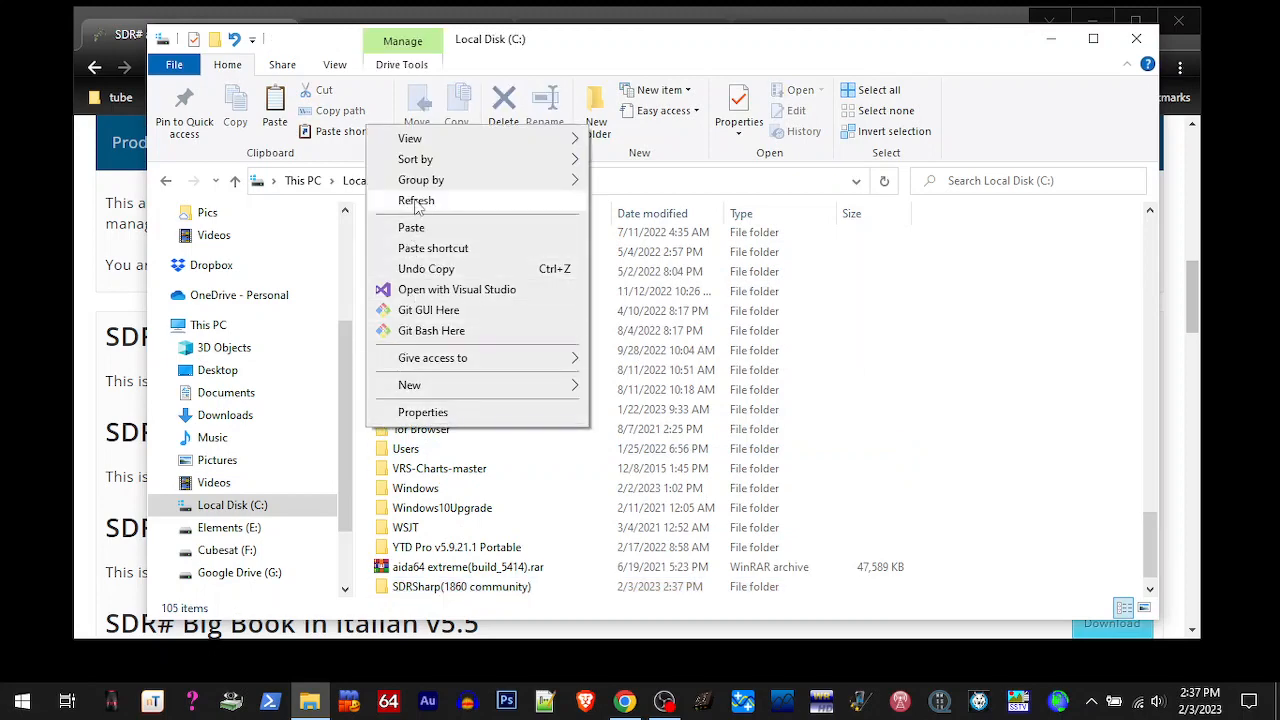
left_click(414, 200)
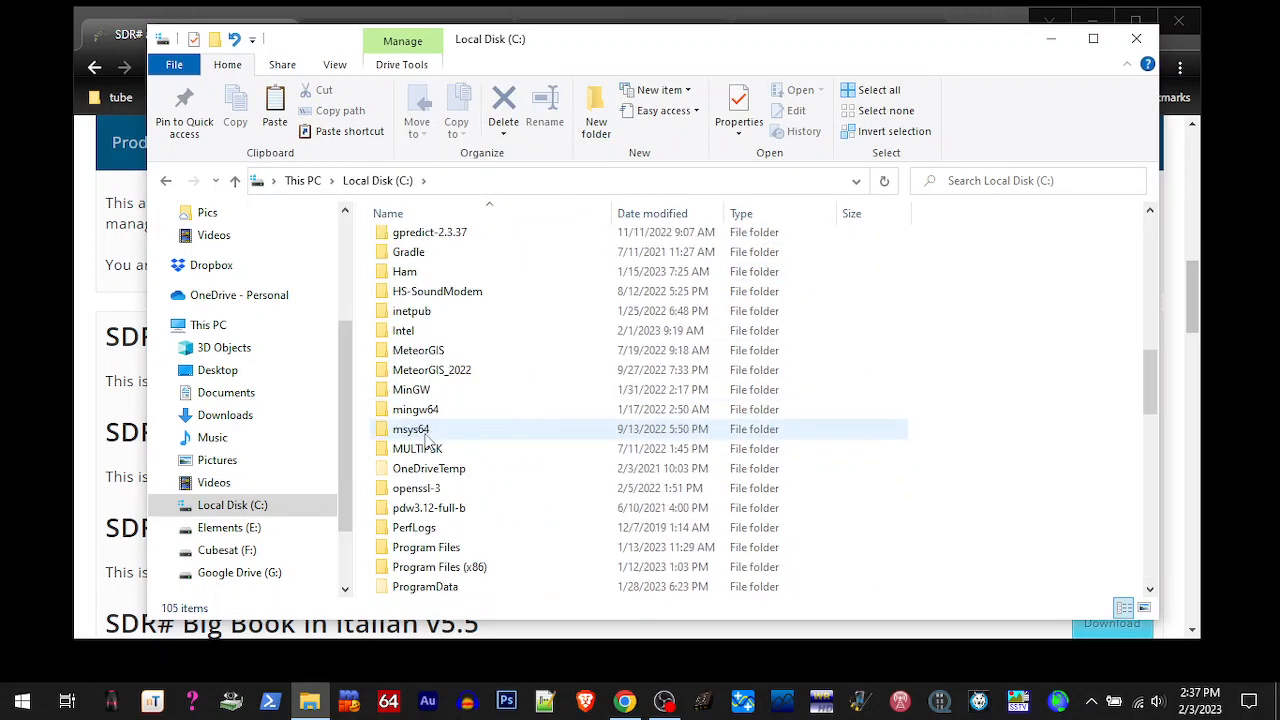
scroll("down", 3)
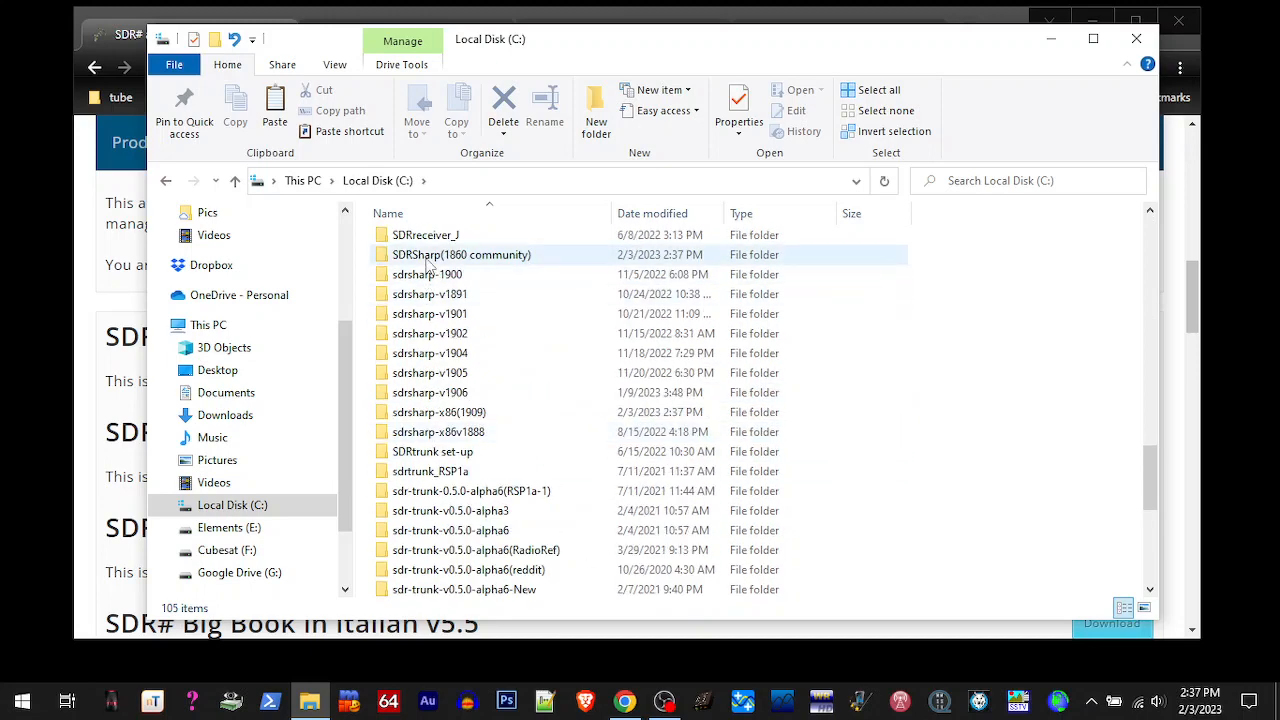
left_click(460, 254)
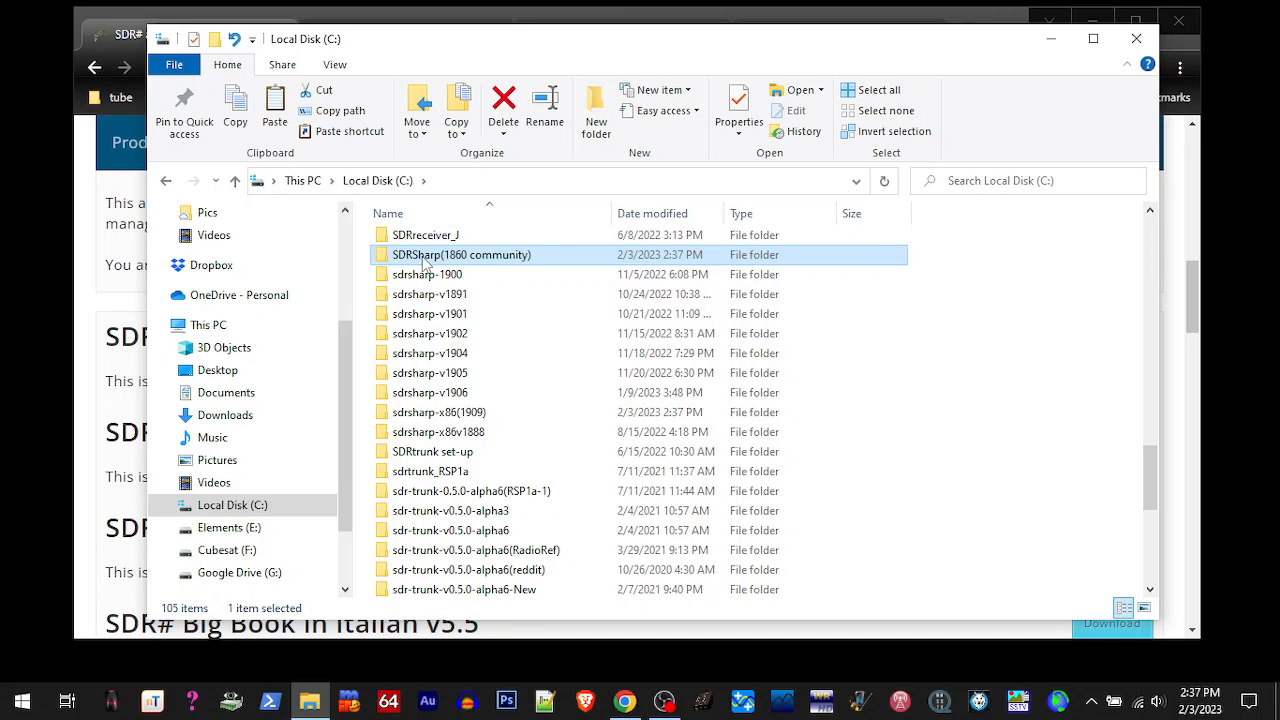
mouse_move(424, 260)
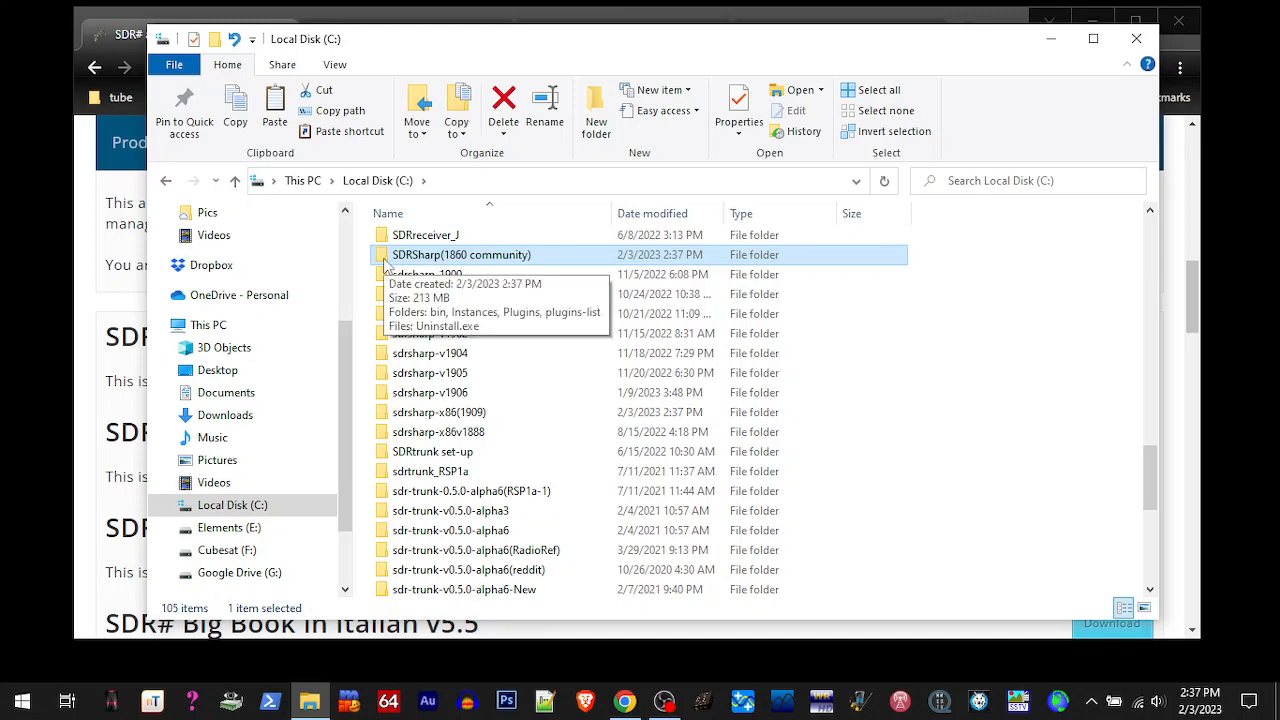
double_click(460, 254)
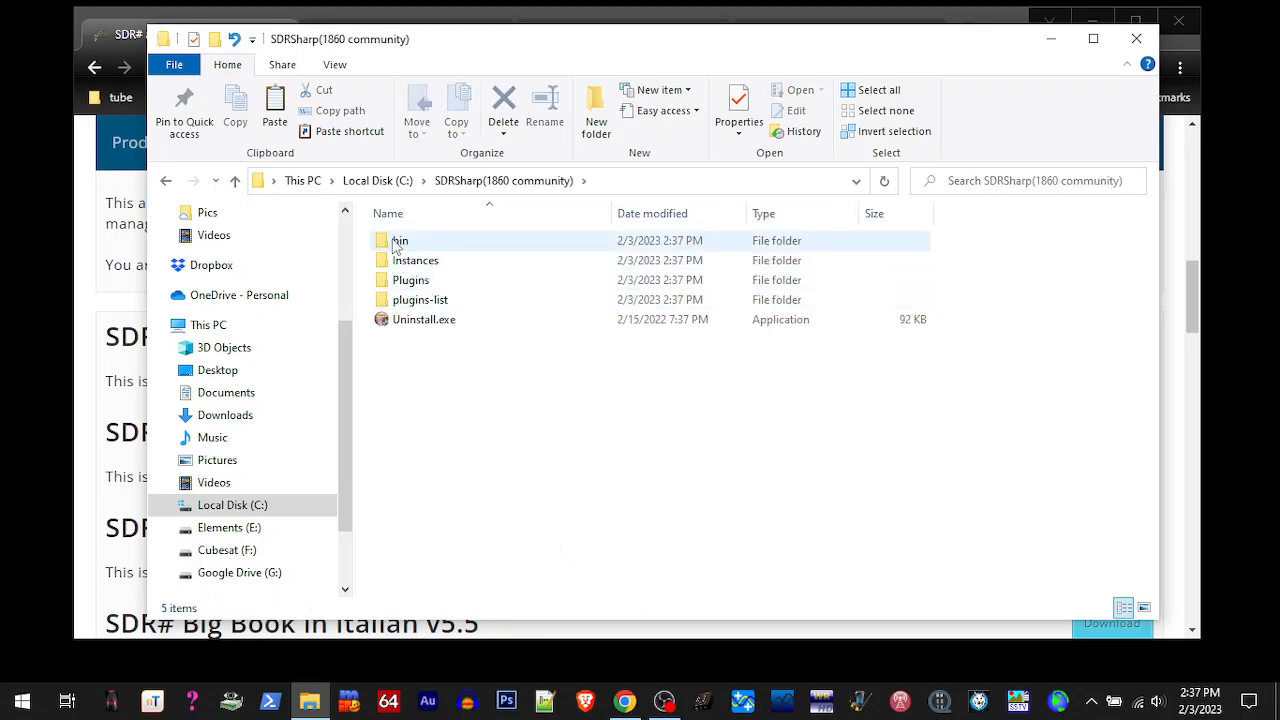
double_click(400, 240)
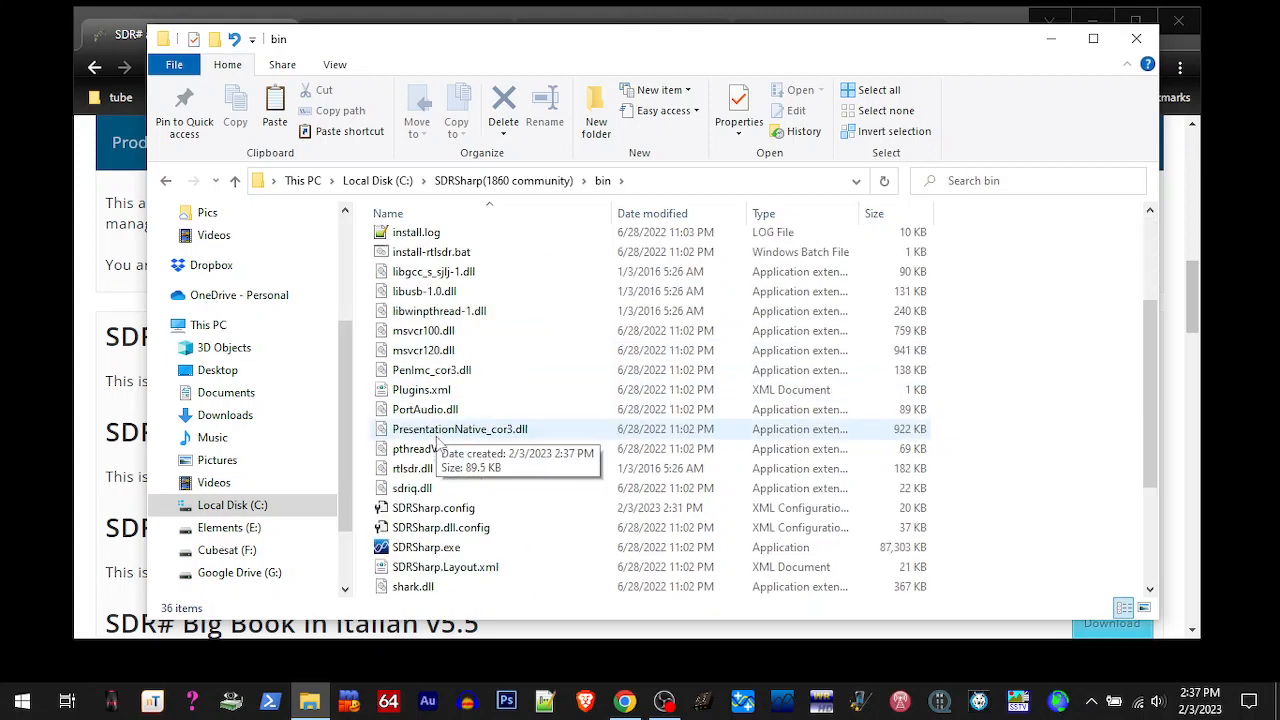
Launch SDRSharp.exe from the bin folder
left_click(422, 548)
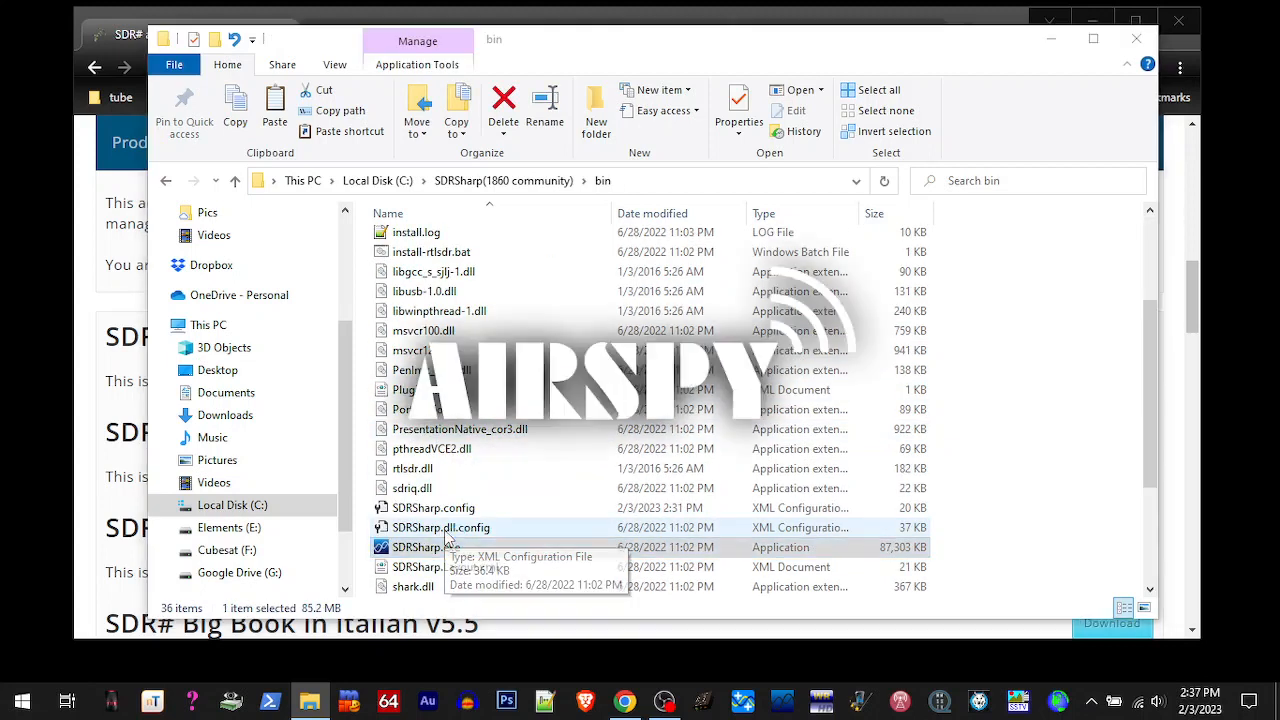
double_click(422, 548)
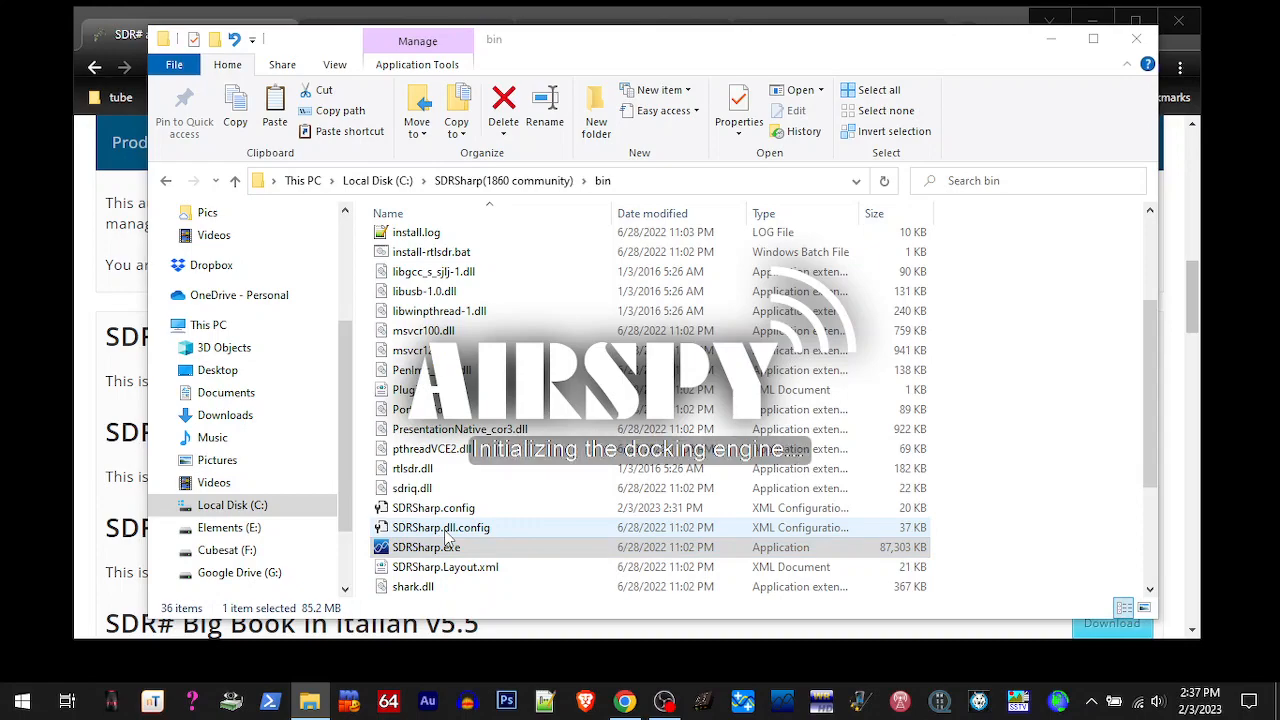
double_click(436, 548)
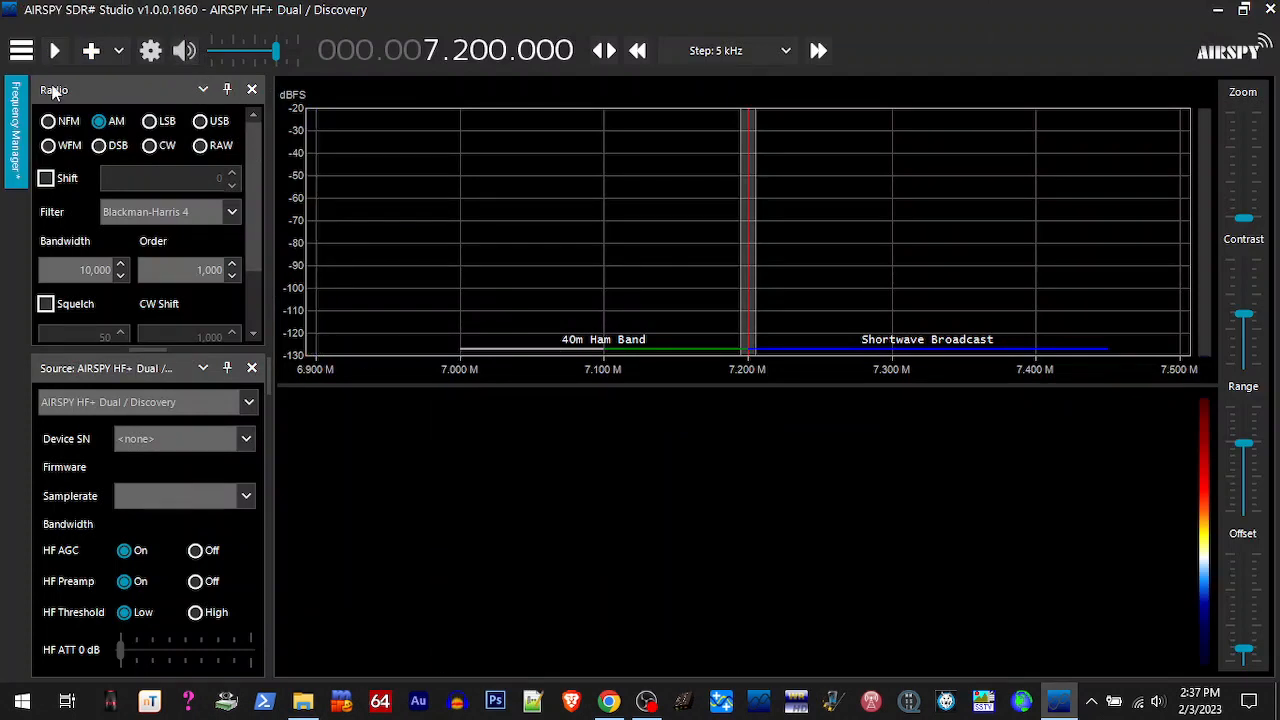
Show SDR# Studio's main menu listing Radio, Source, AGC and Audio panels
left_click(20, 52)
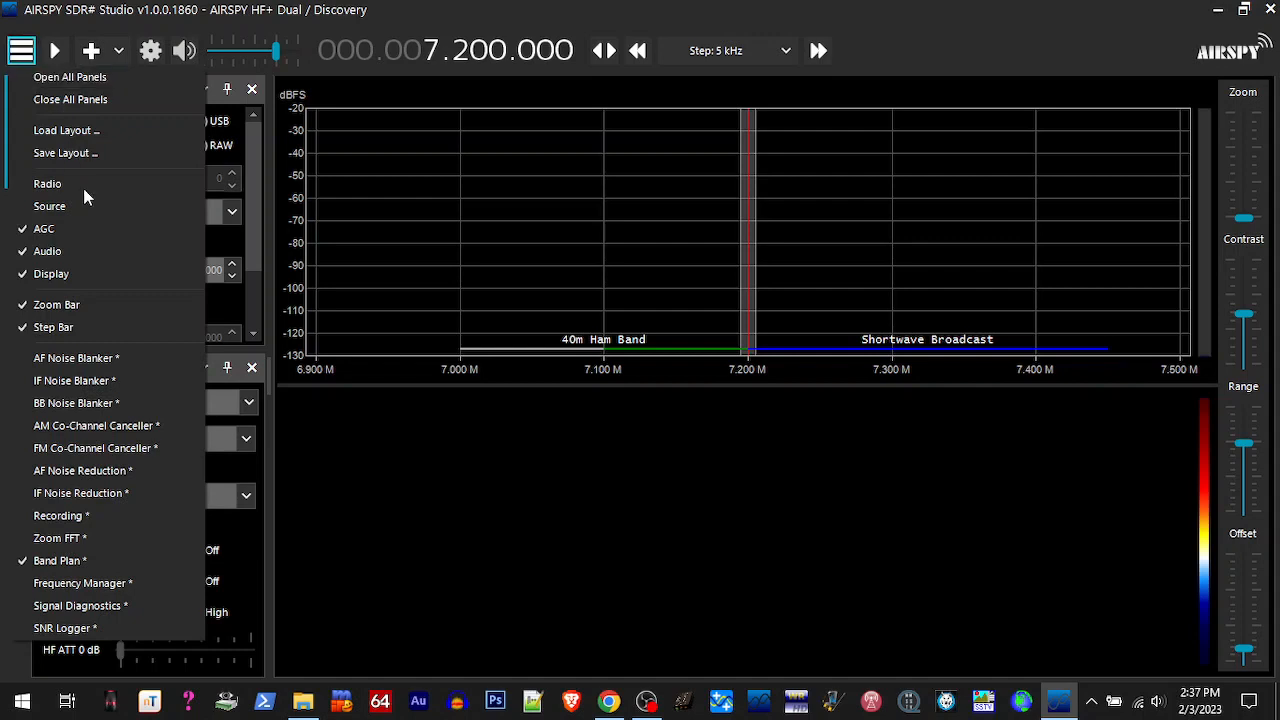
mouse_move(76, 356)
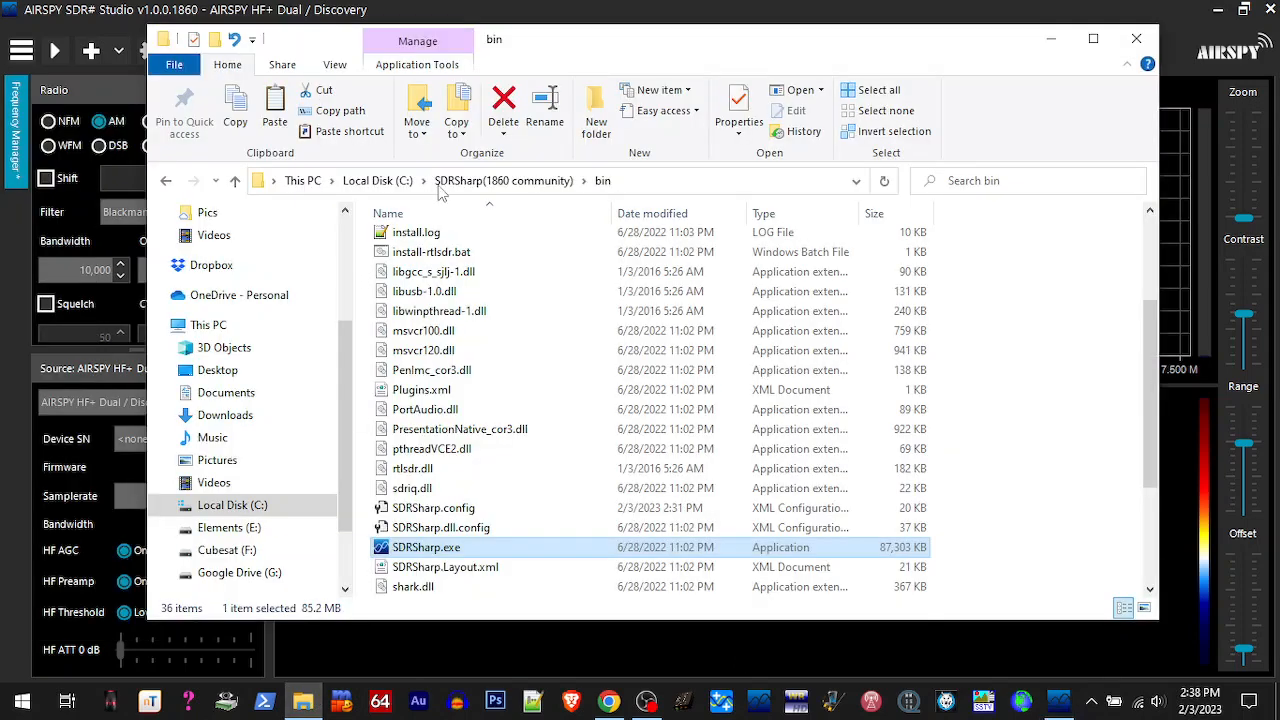
Check the Plugins folder, return to bin and open SDRSharp.config for editing
left_click(506, 180)
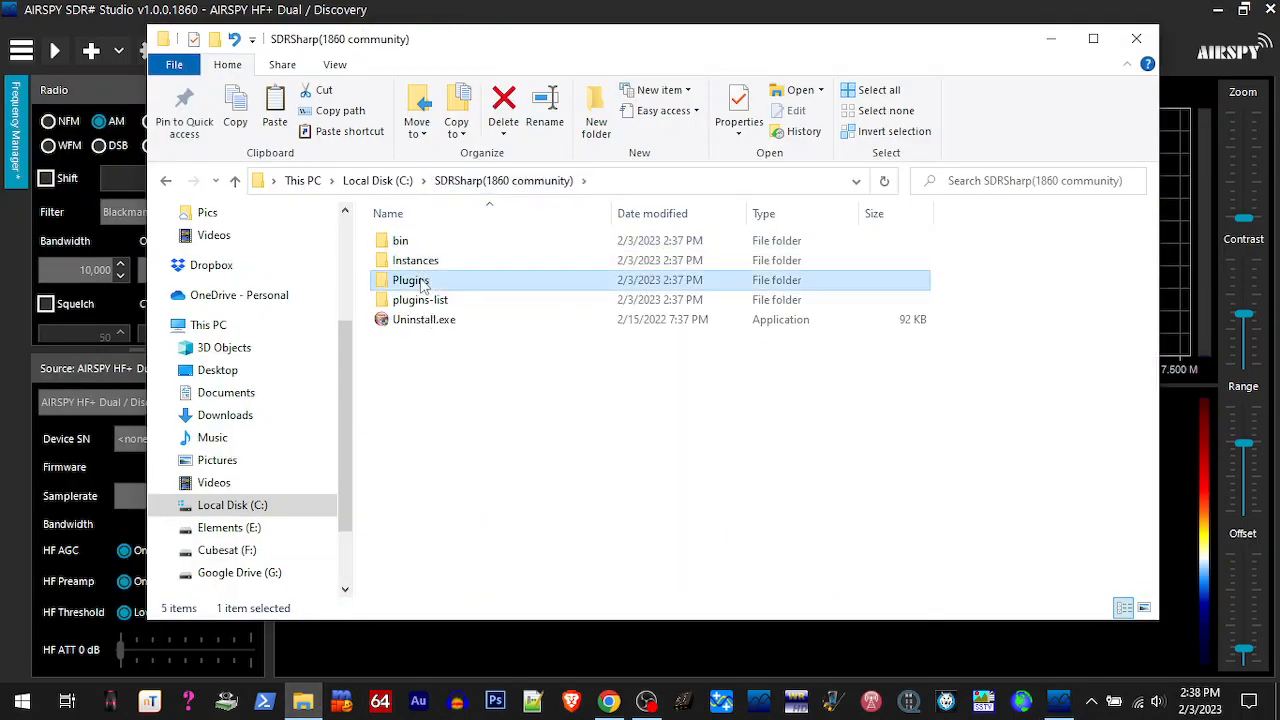
double_click(410, 280)
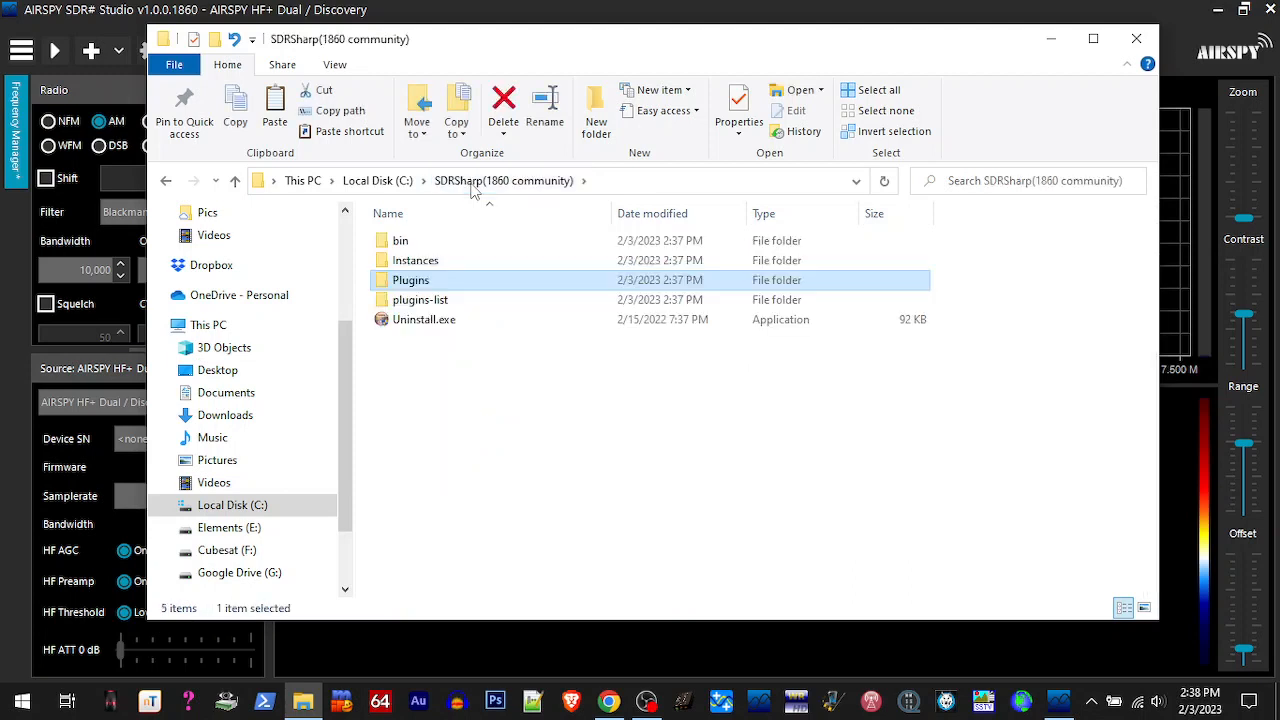
double_click(394, 240)
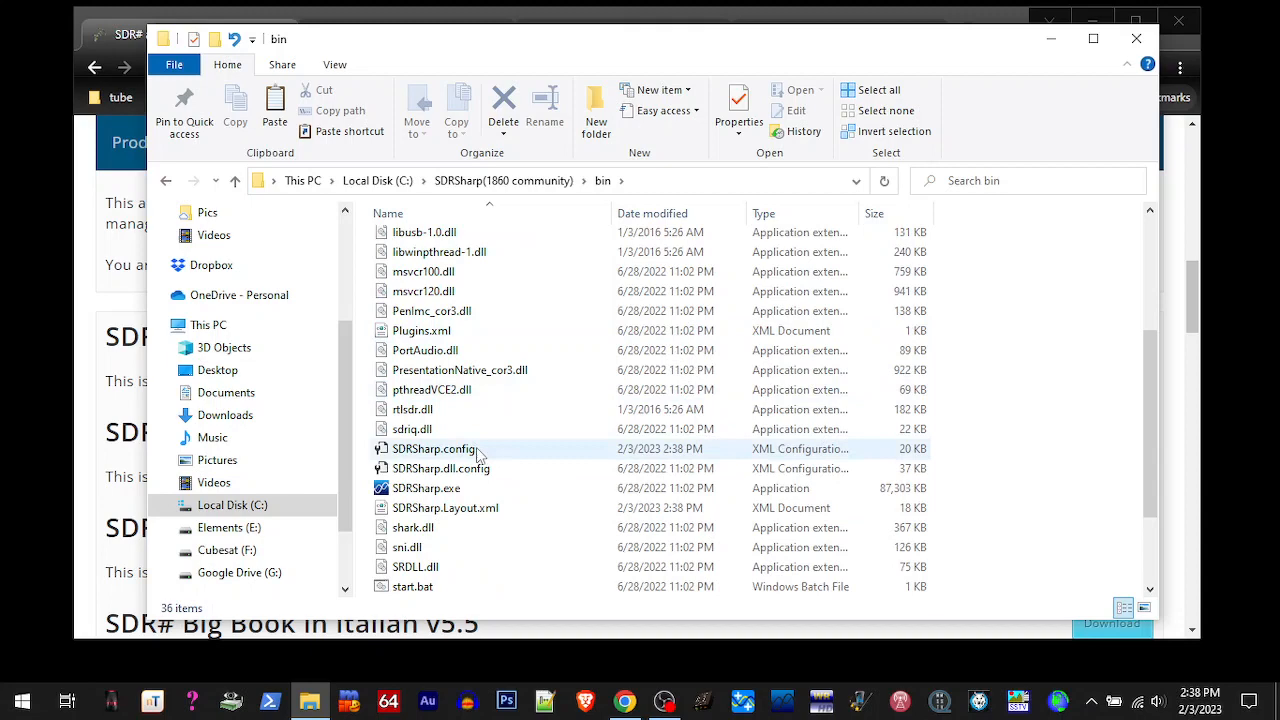
mouse_move(432, 448)
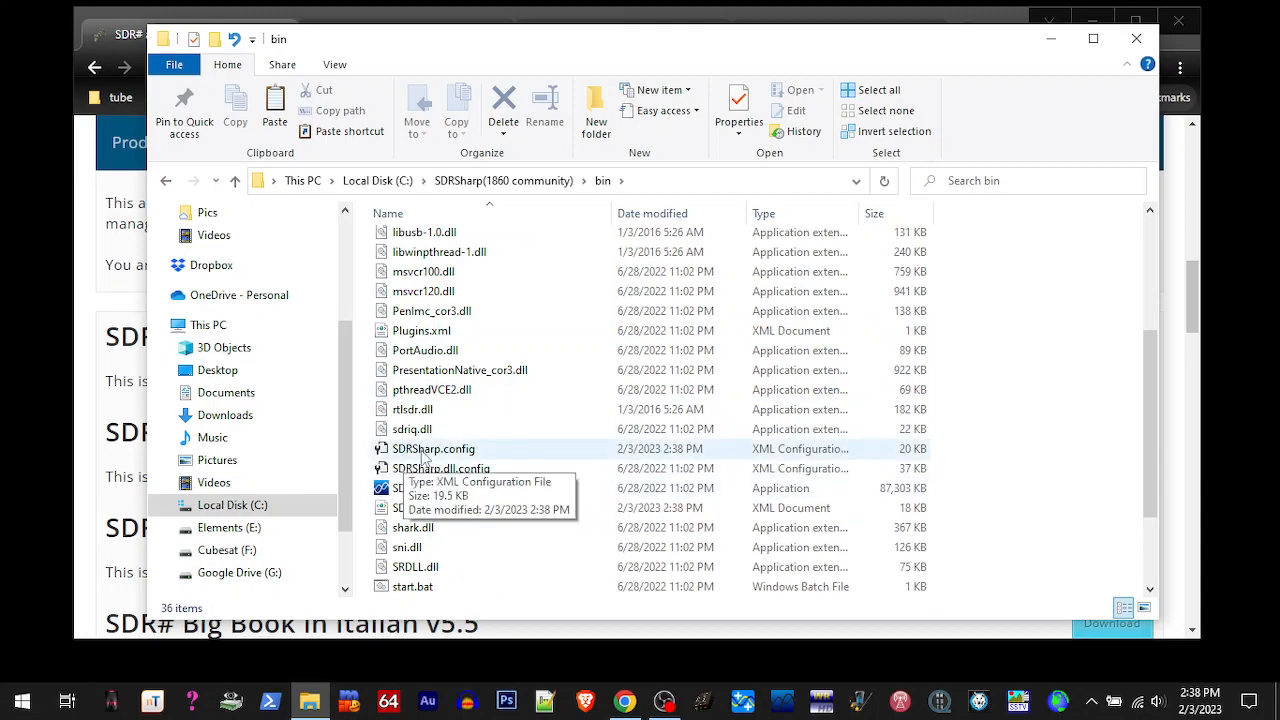
right_click(428, 448)
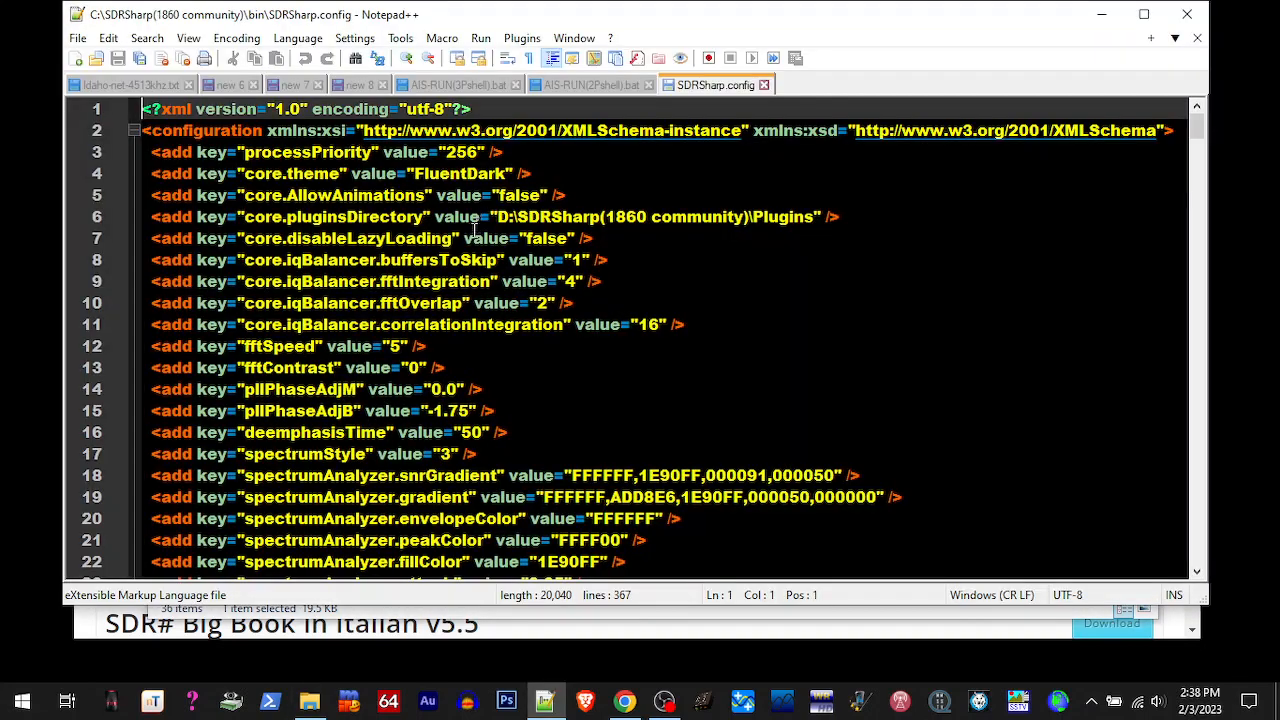
mouse_move(236, 226)
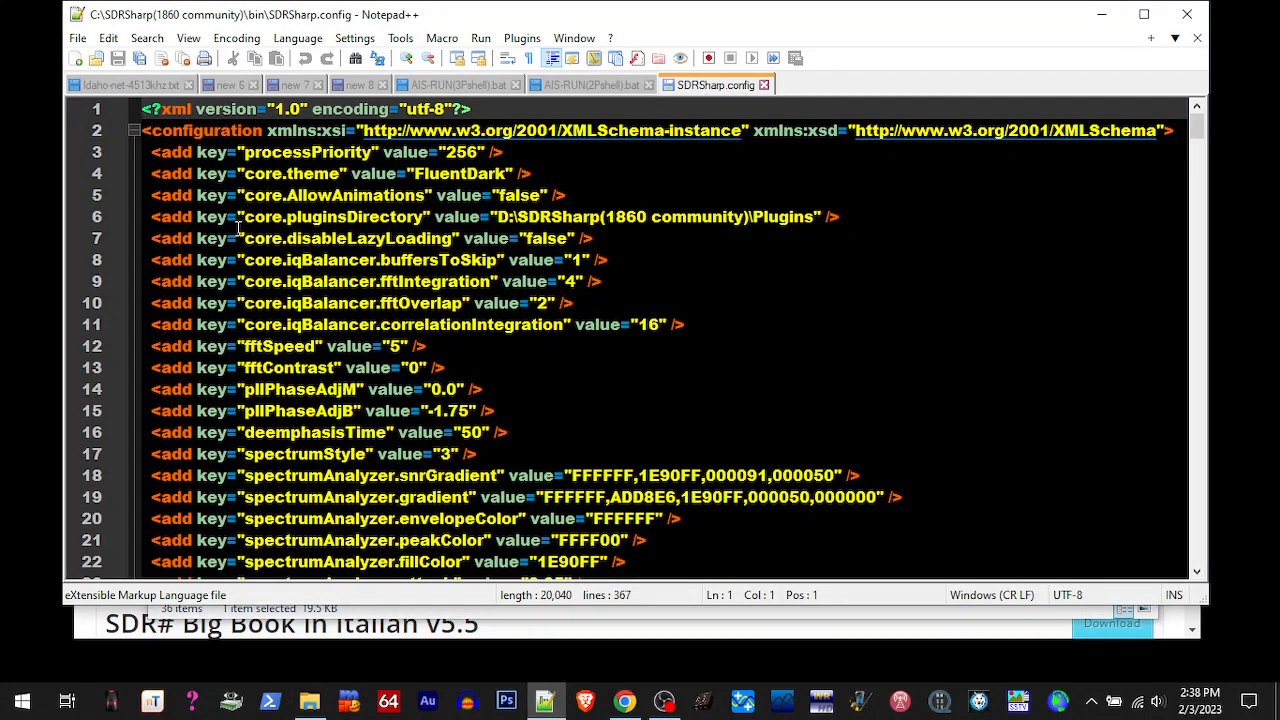
mouse_move(600, 216)
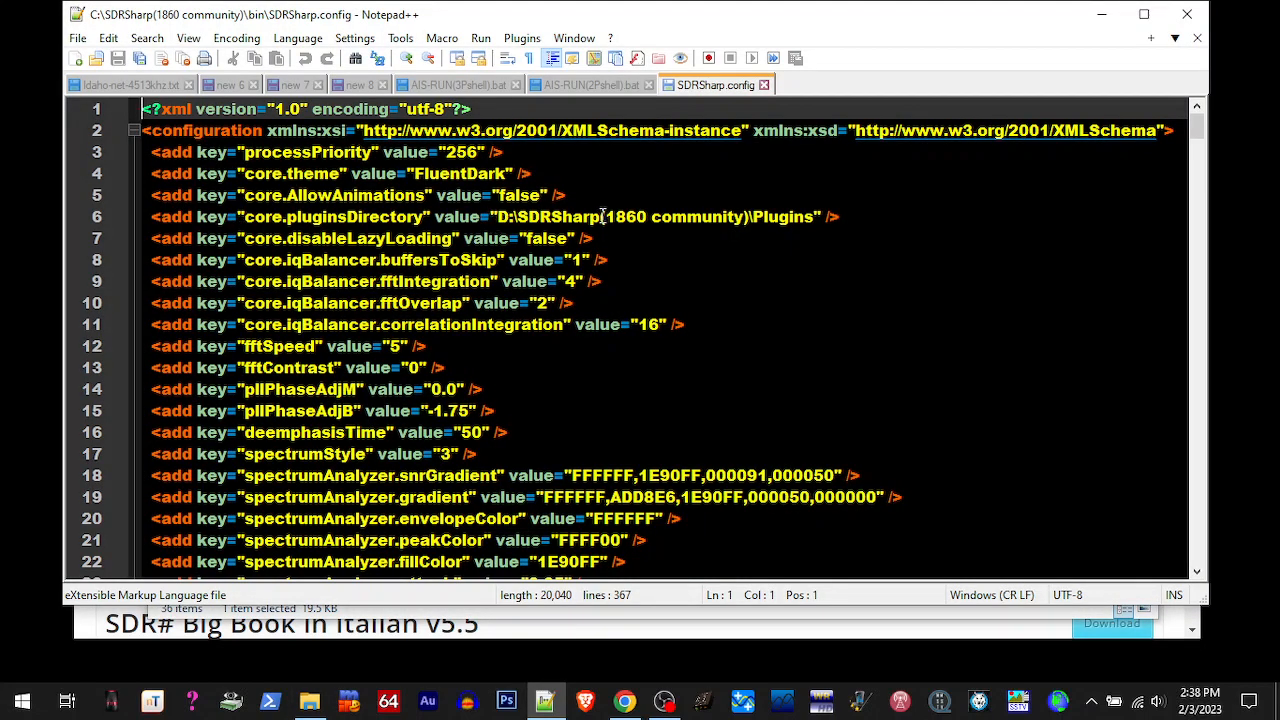
mouse_move(704, 314)
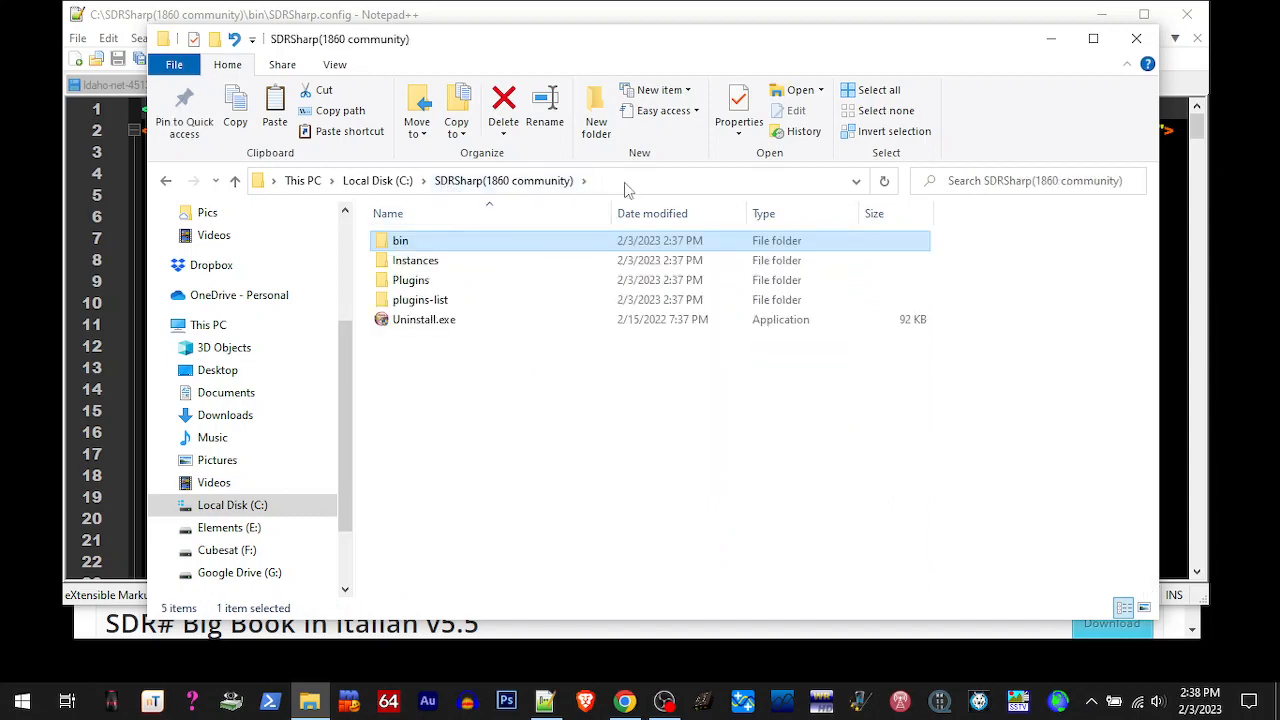
Point pluginsDirectory and BasebandWriteFolder to the C:\SDRSharp(1860 community) path
left_click(640, 180)
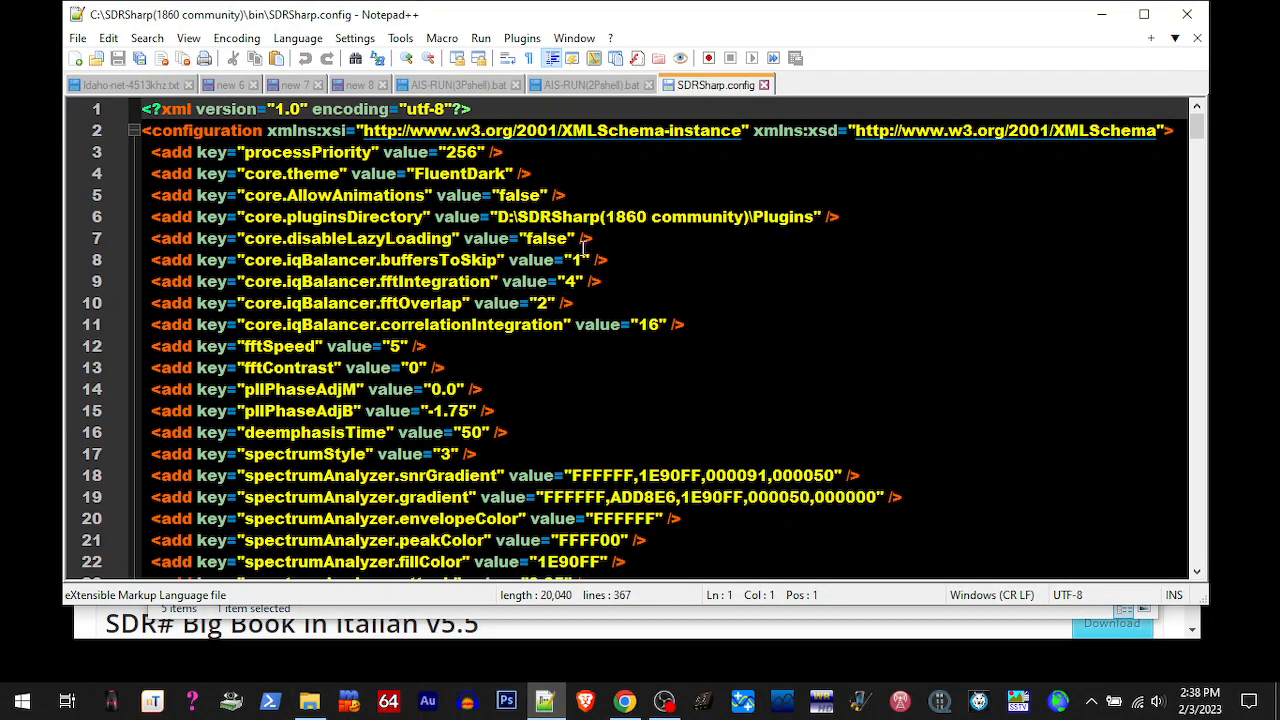
left_click(496, 216)
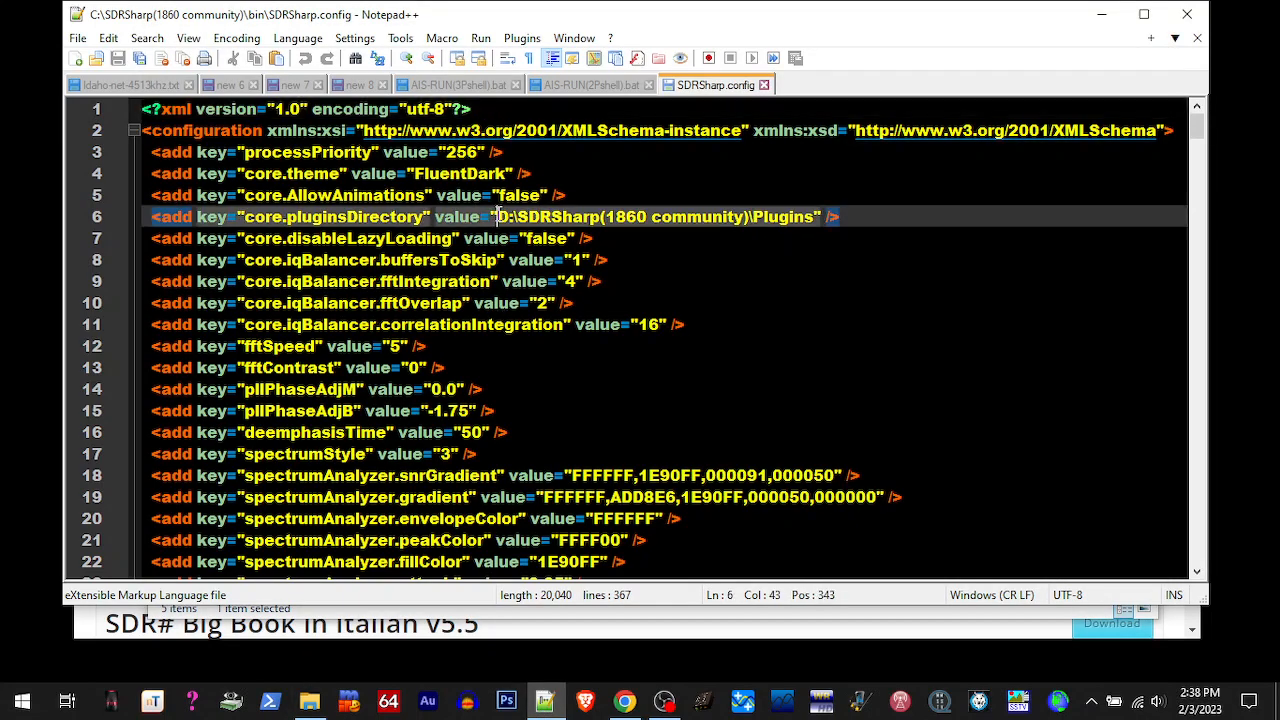
left_click_drag(492, 216, 744, 216)
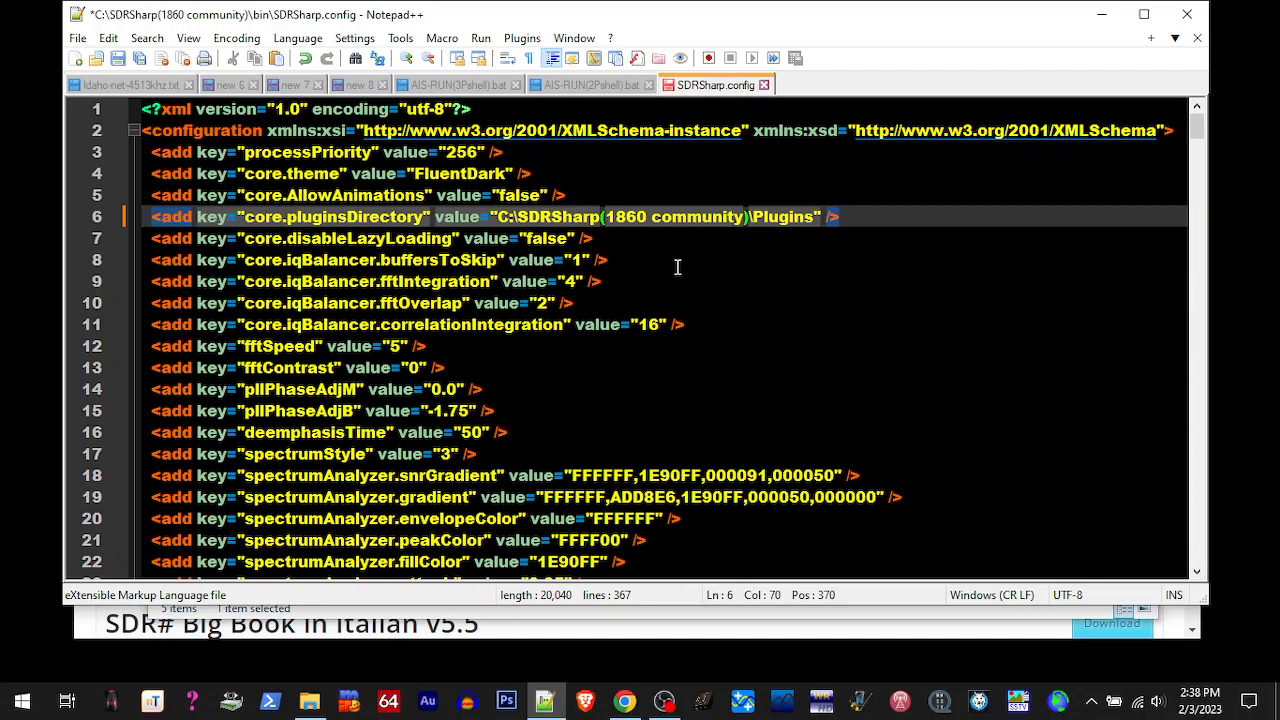
scroll("down", 3)
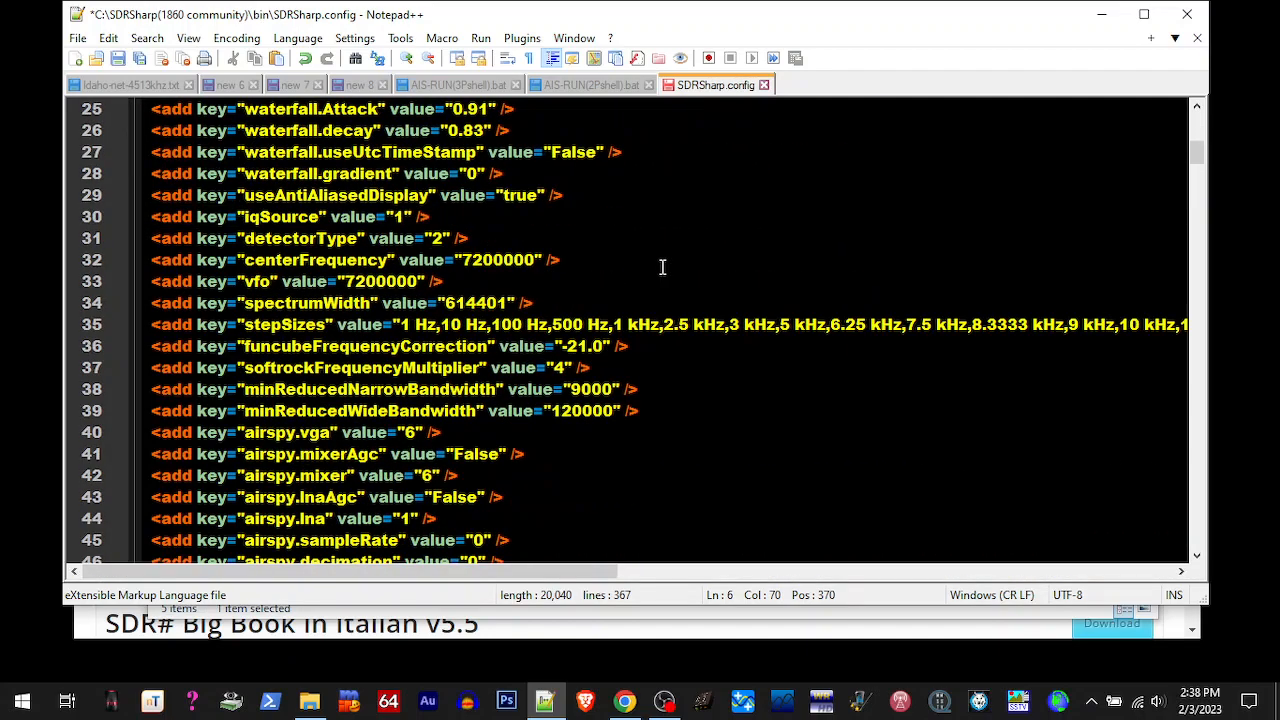
scroll("down", 3)
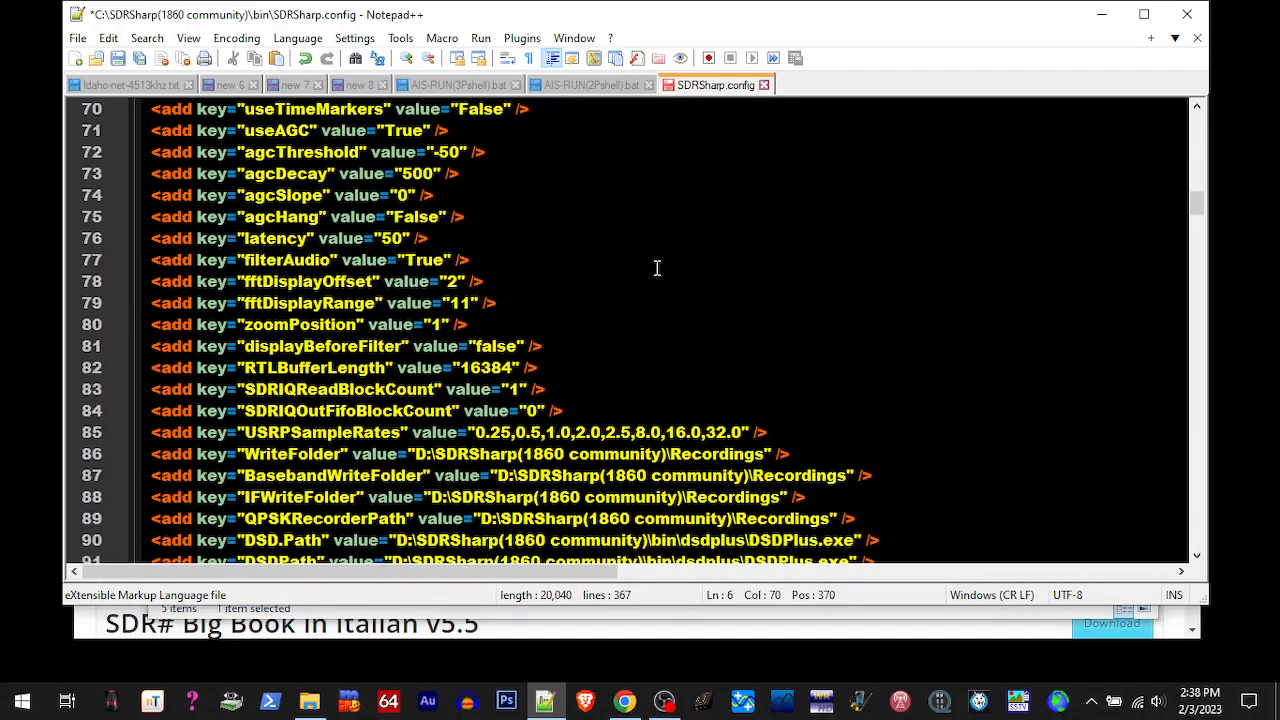
scroll("down", 3)
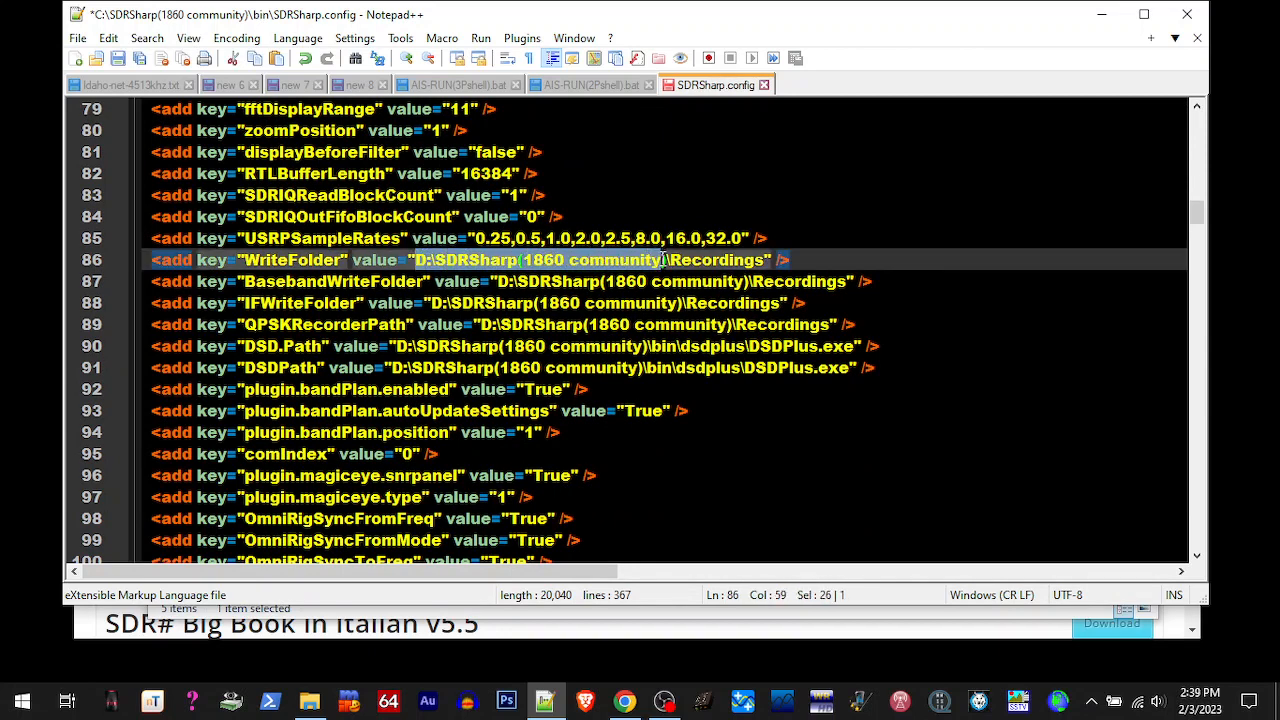
right_click(660, 260)
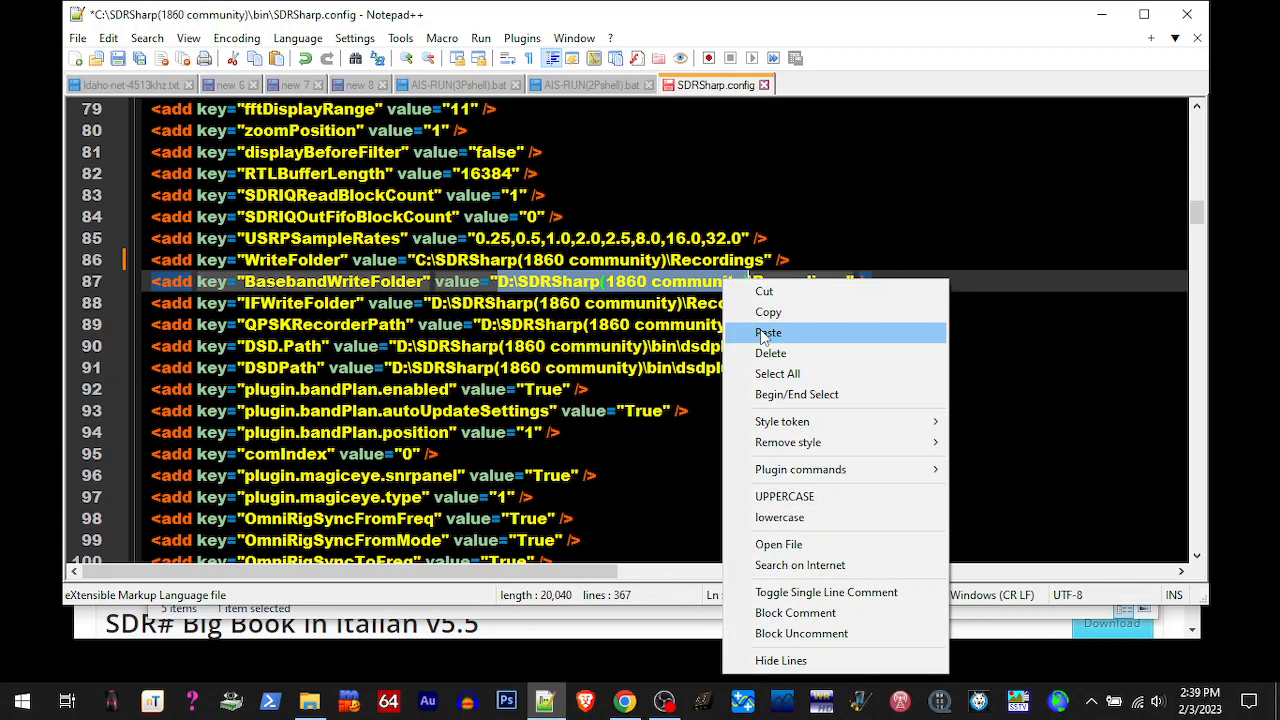
left_click(768, 332)
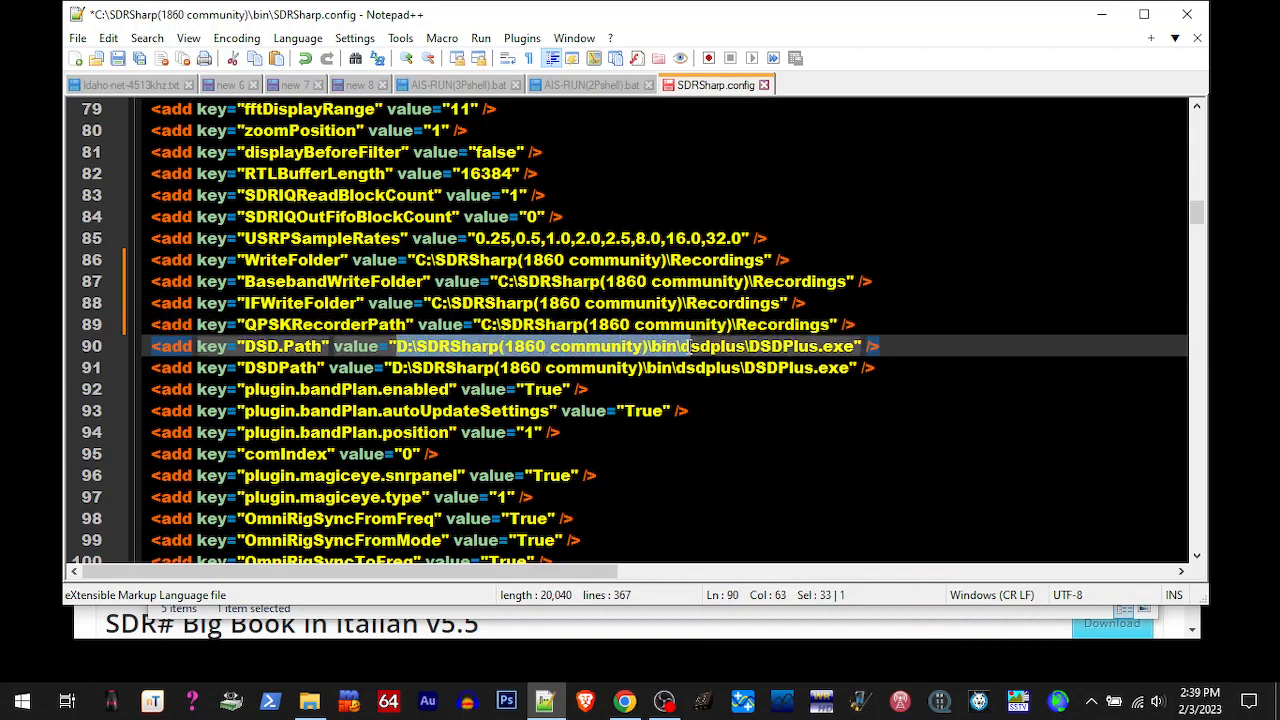
Point DSD.Path and the recorder target folder to the C:\SDRSharp(1860 community) path
right_click(680, 346)
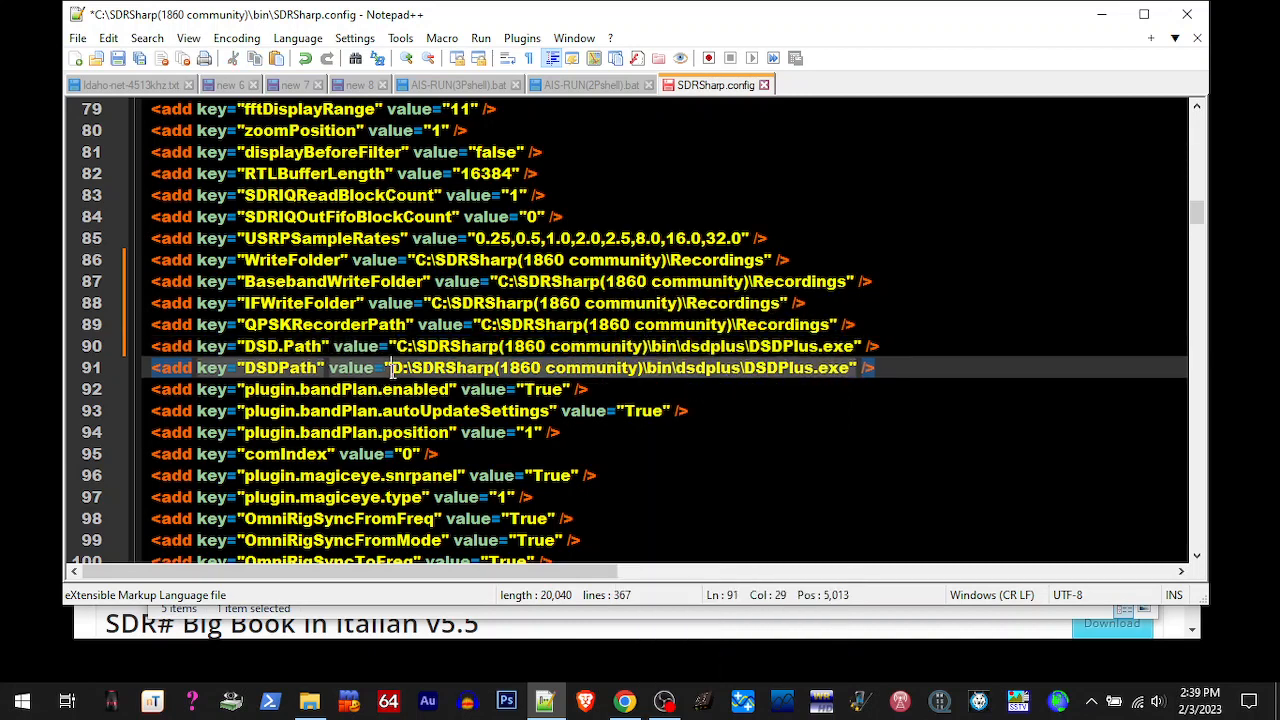
left_click_drag(390, 368, 640, 368)
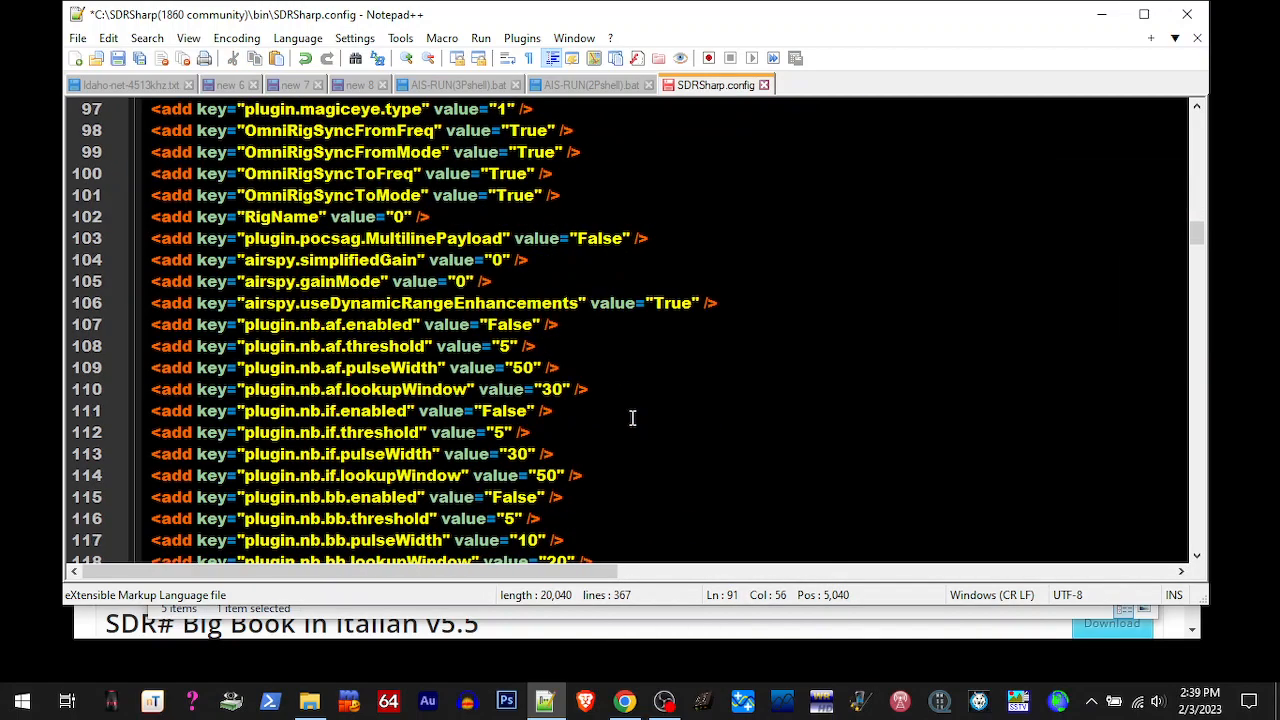
scroll("down", 3)
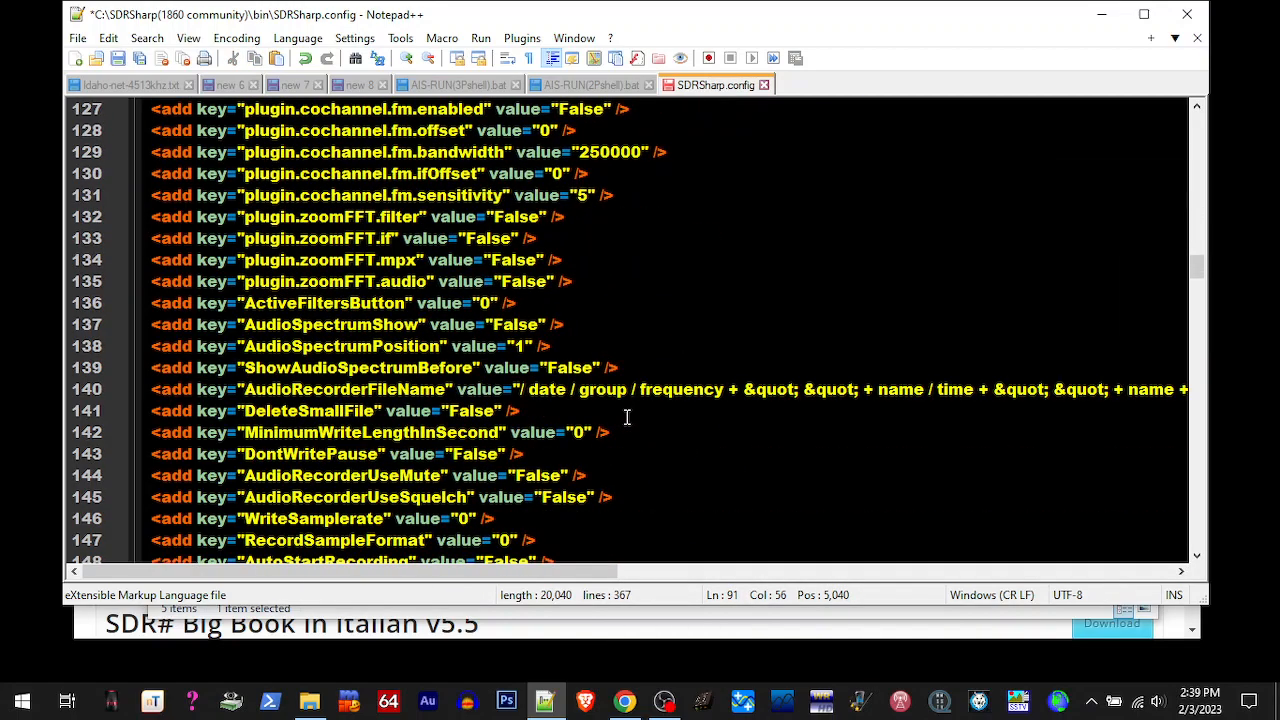
scroll("down", 3)
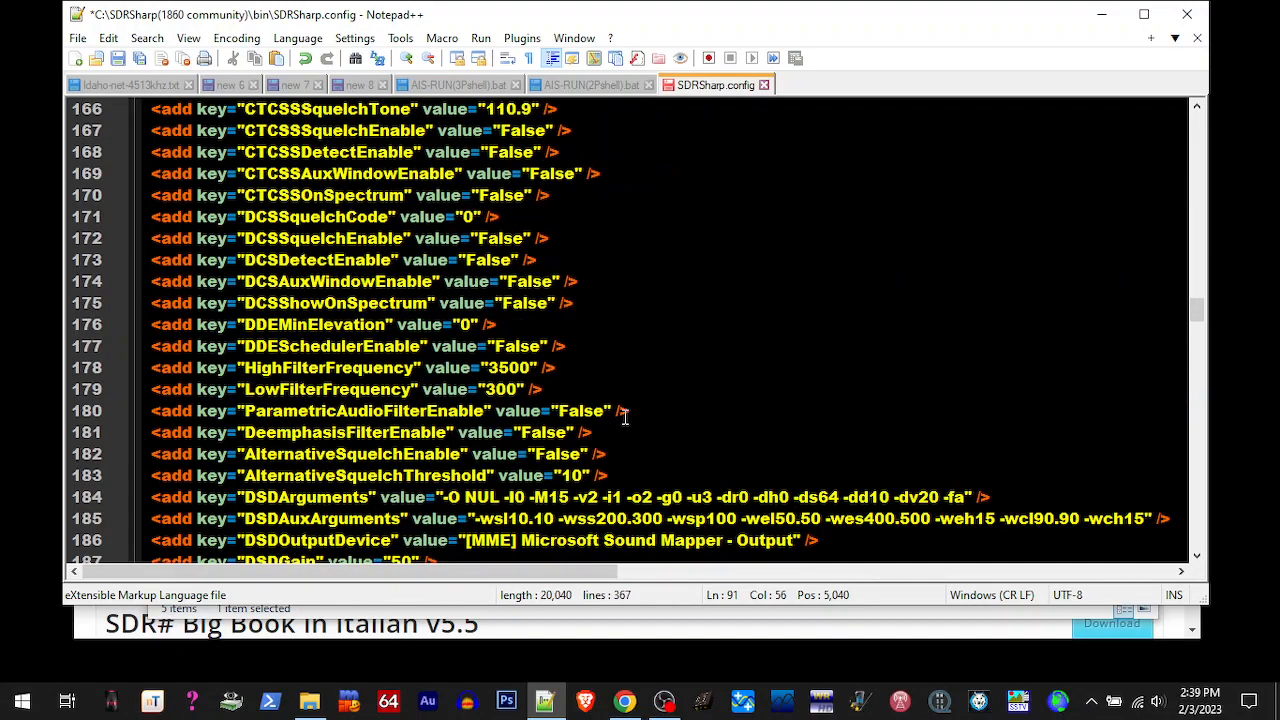
scroll("down", 3)
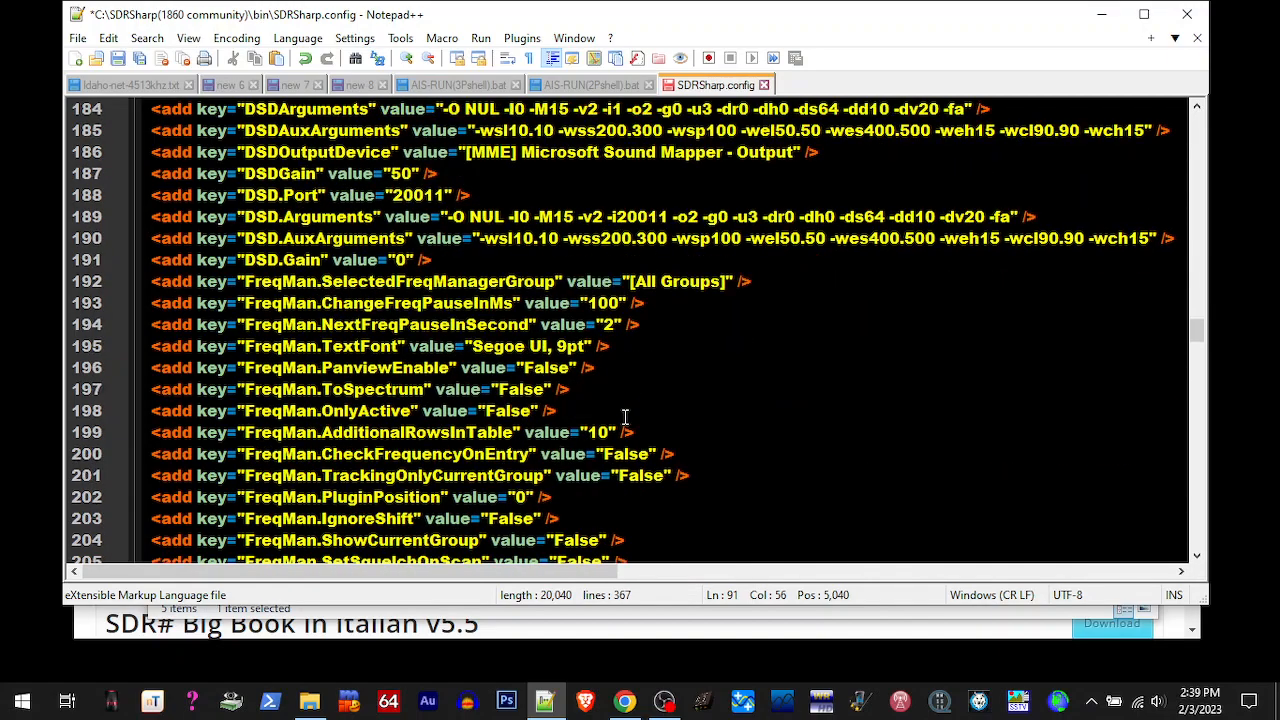
scroll("down", 3)
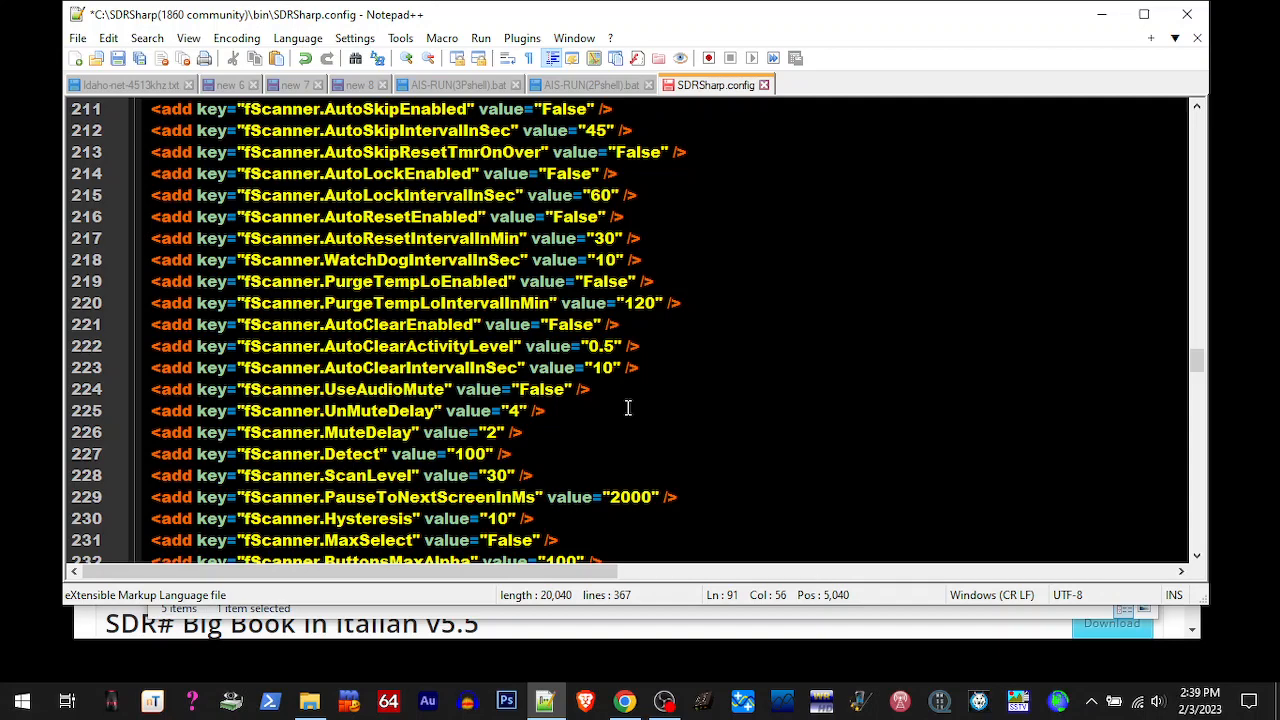
scroll("down", 3)
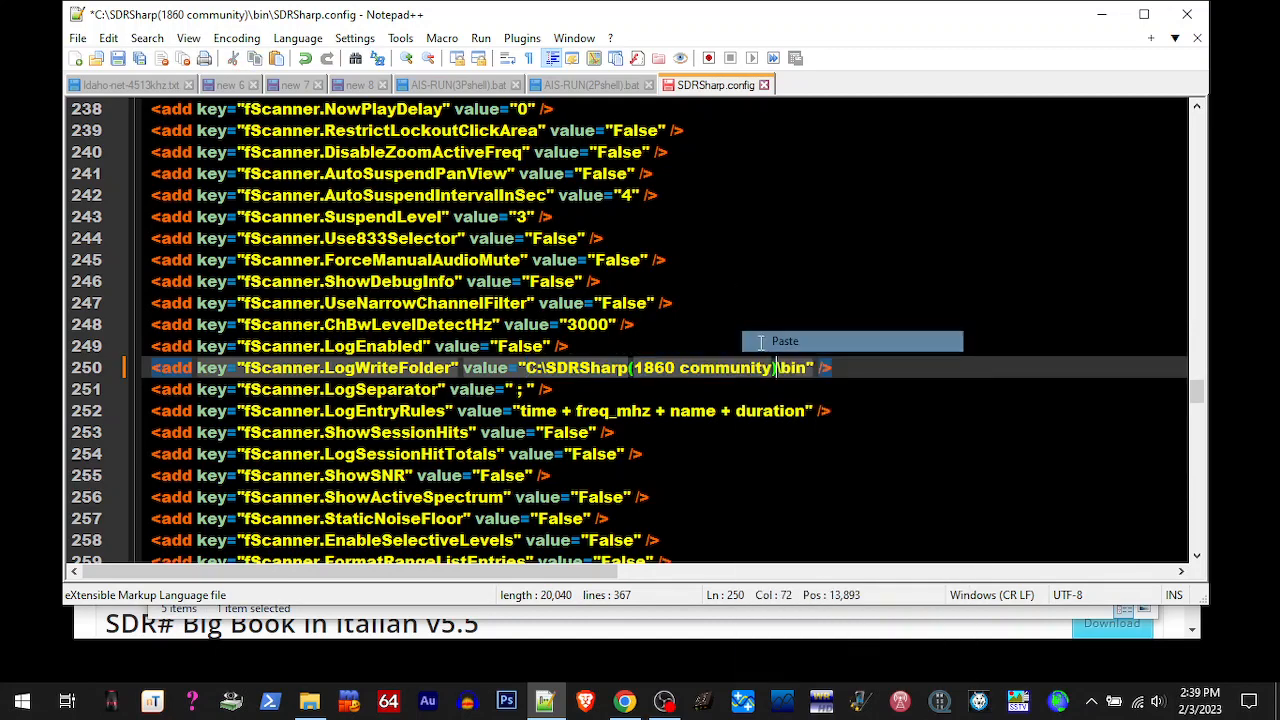
scroll("down", 3)
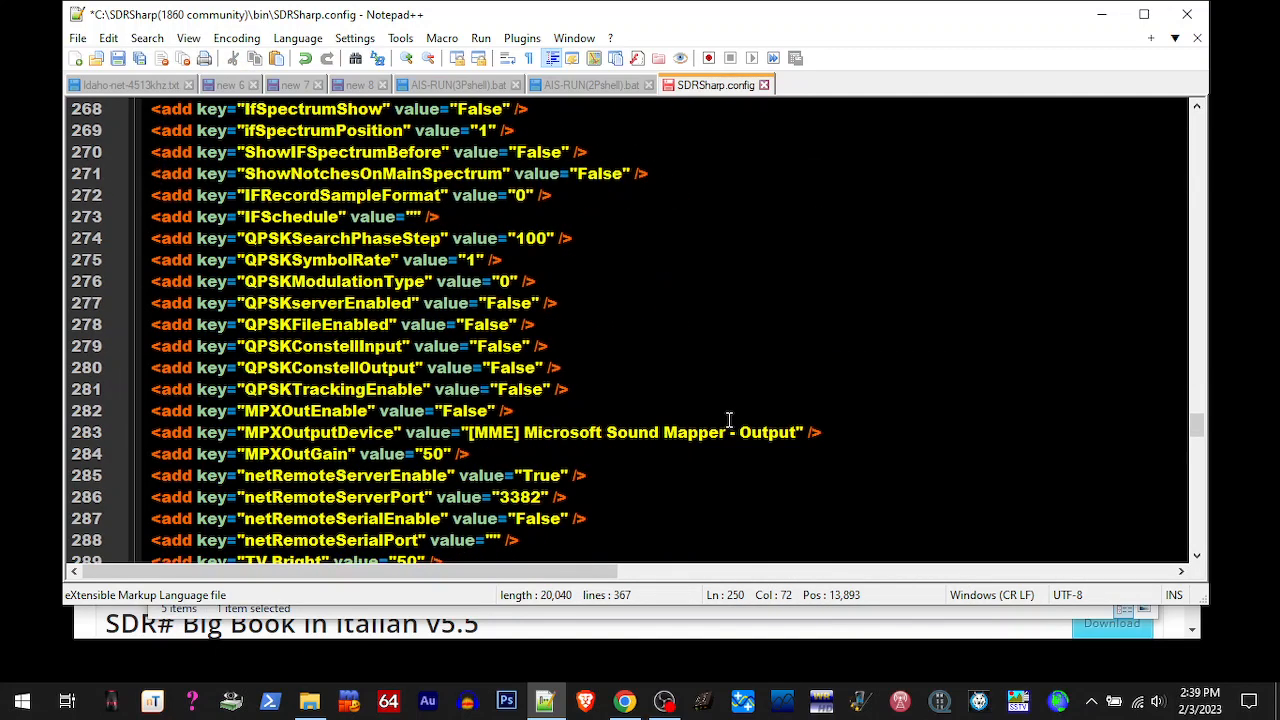
scroll("down", 3)
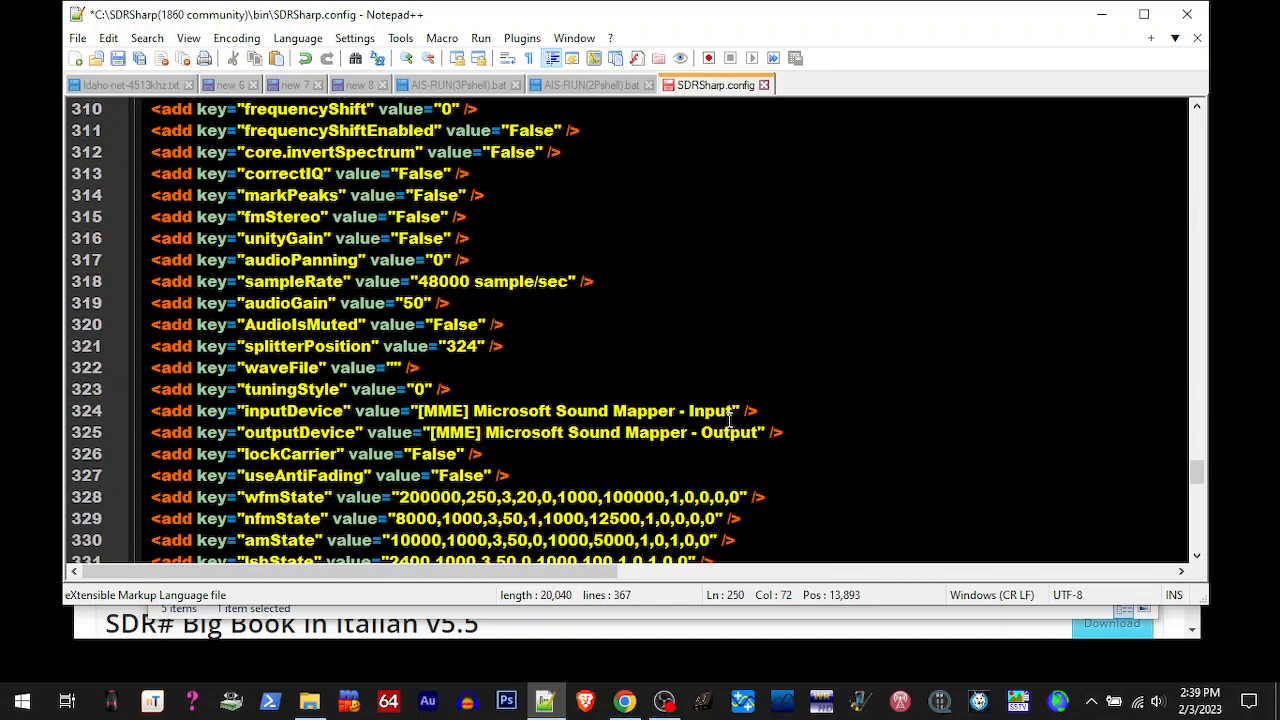
scroll("down", 3)
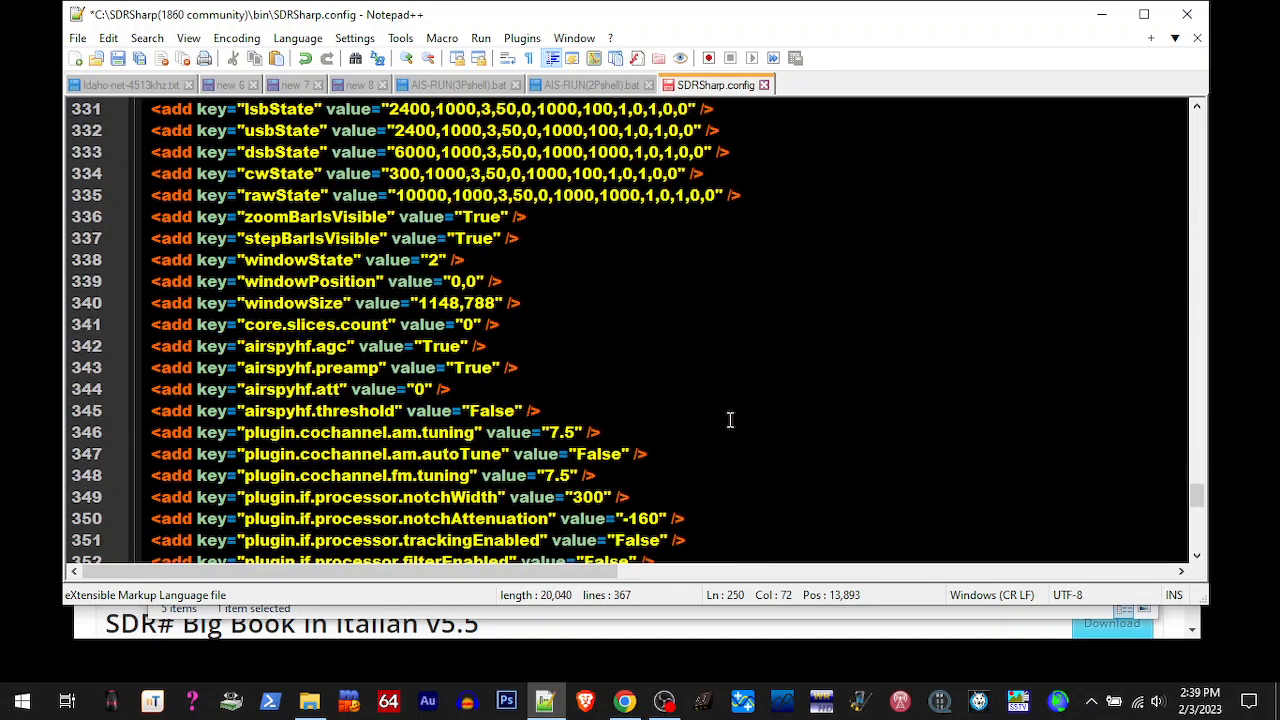
scroll("down", 3)
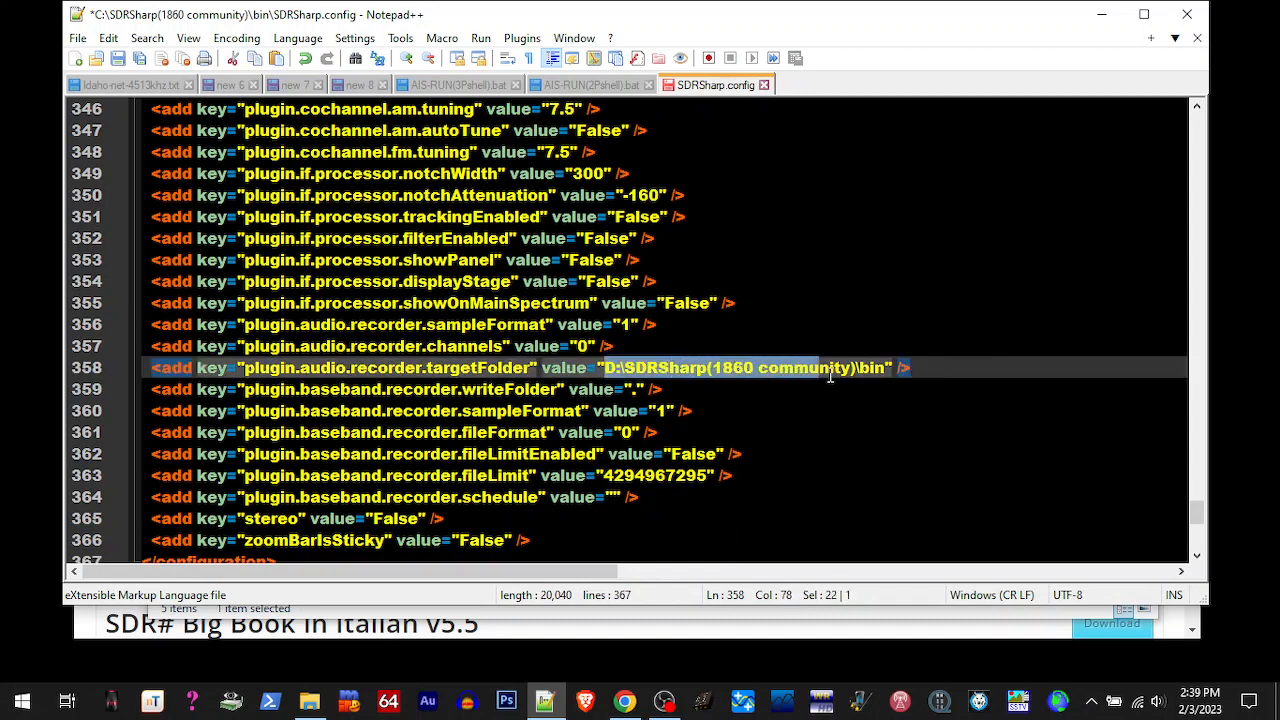
right_click(816, 368)
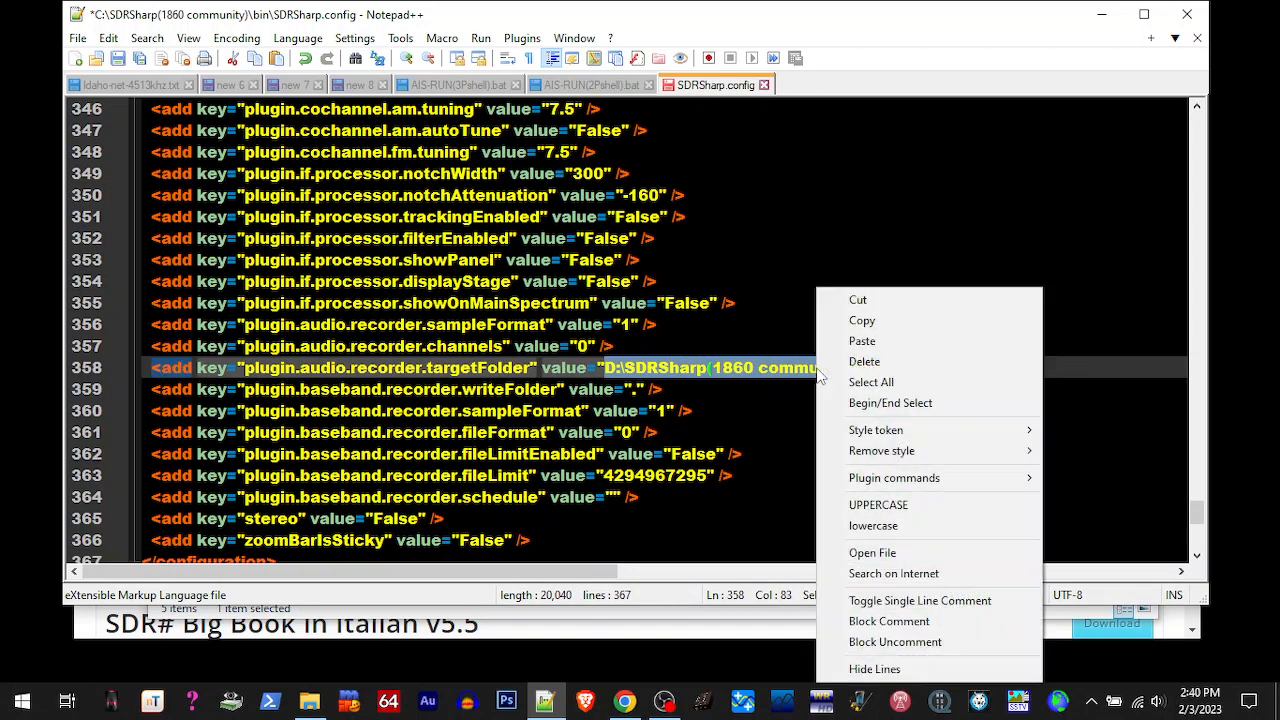
left_click(860, 340)
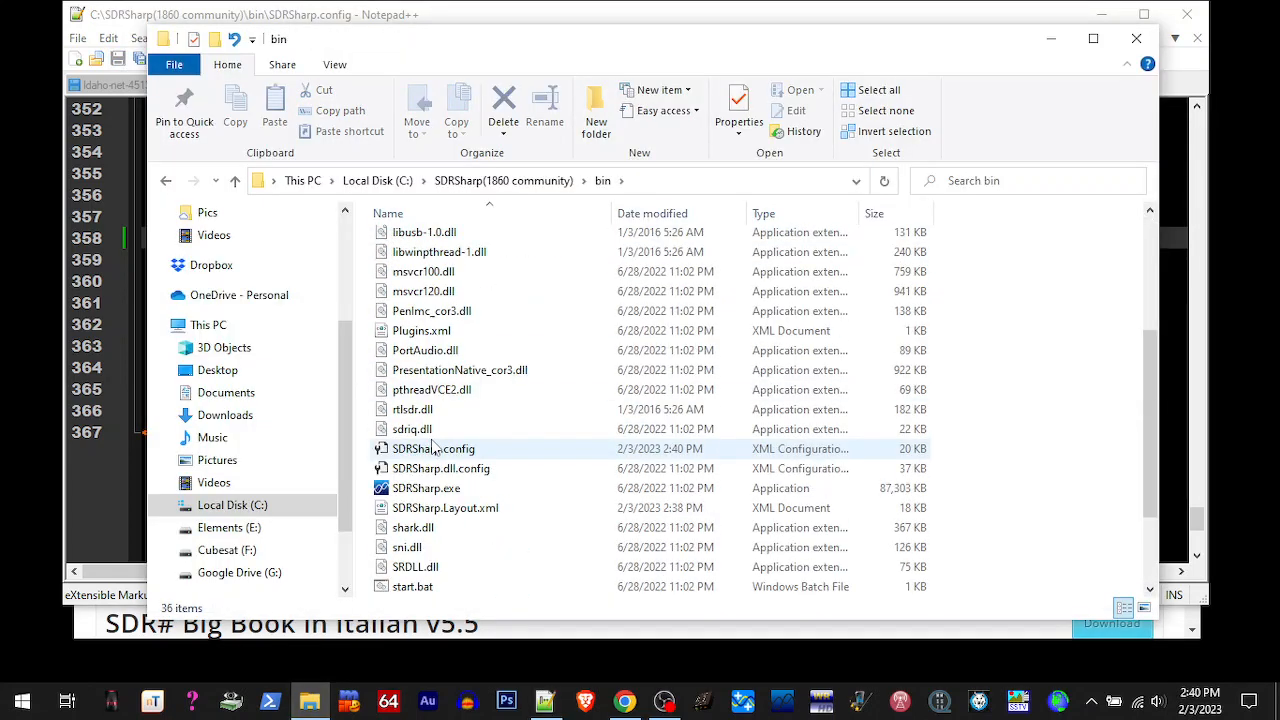
Relaunch SDRSharp.exe from SDRSharp(1860 community)\bin with the edited config
left_click(426, 488)
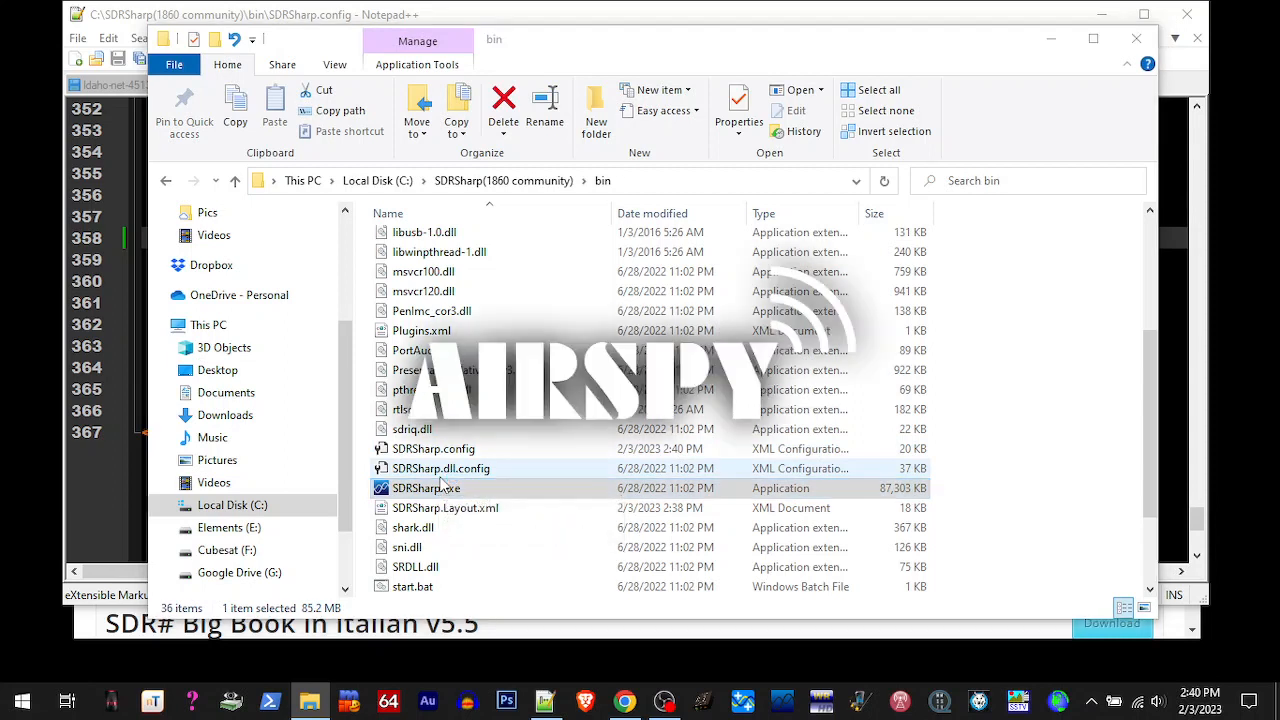
double_click(426, 488)
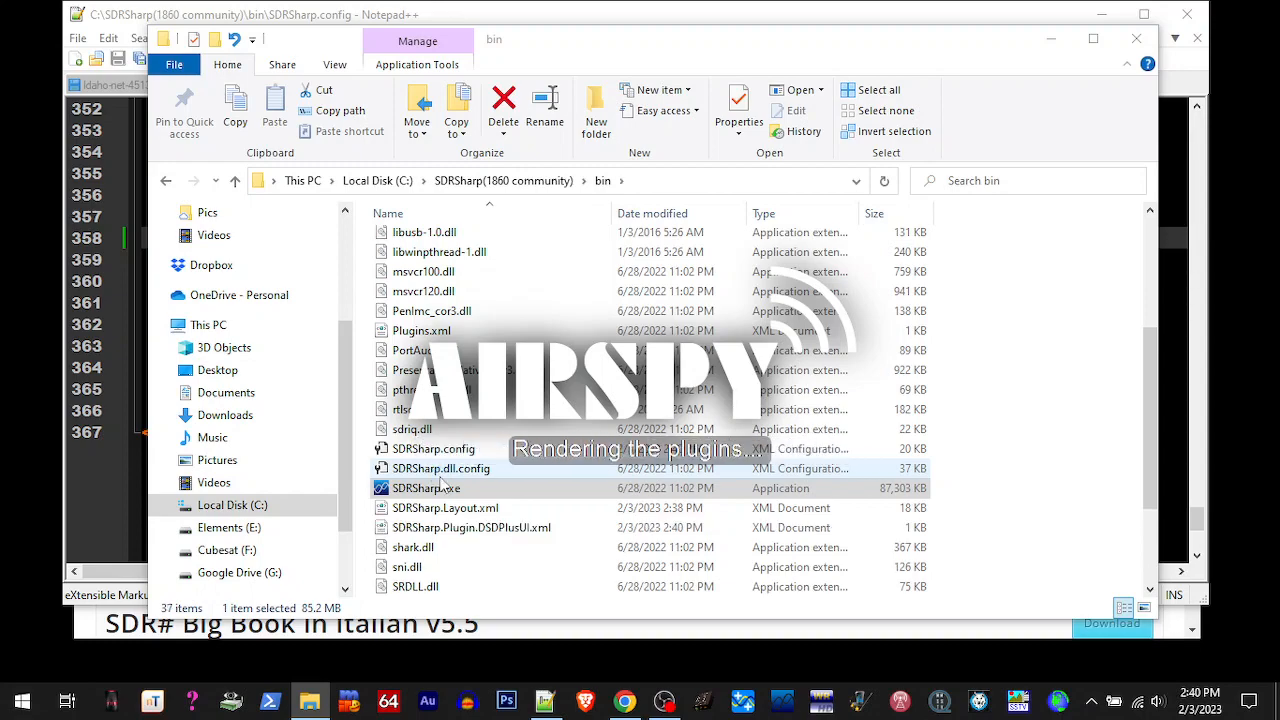
double_click(428, 488)
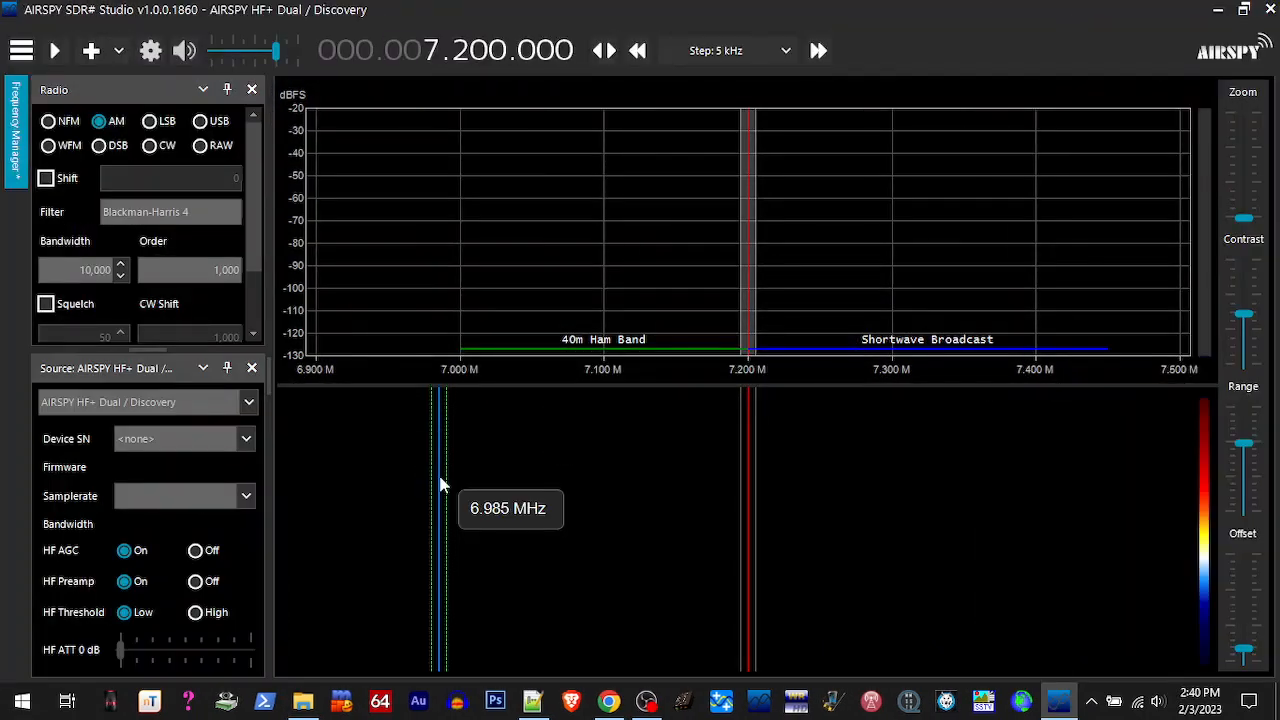
mouse_move(468, 478)
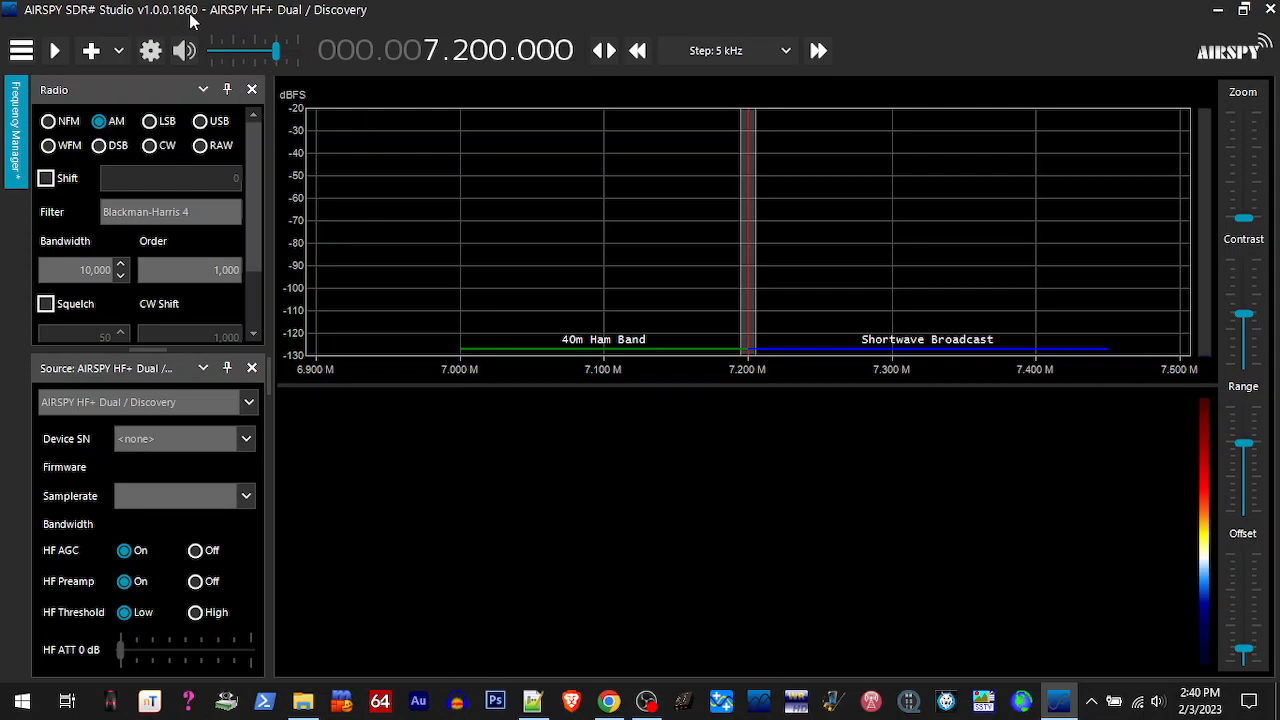
left_click(24, 50)
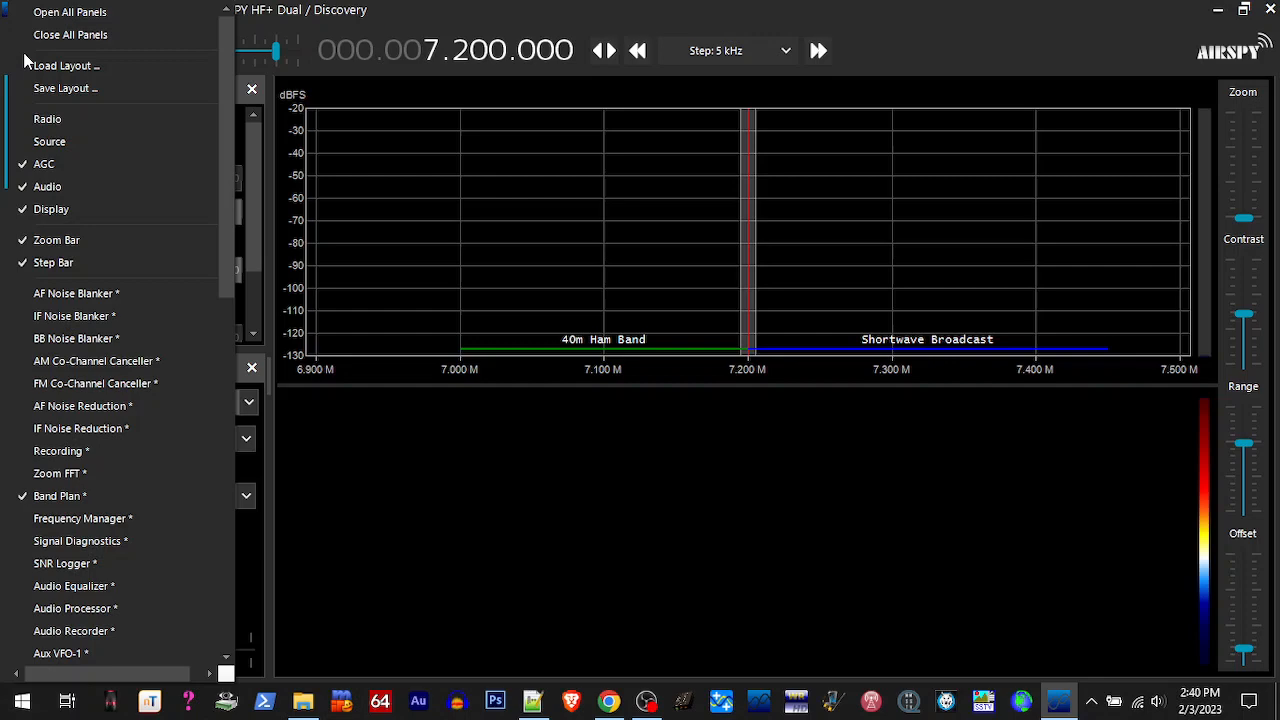
scroll("down", 3)
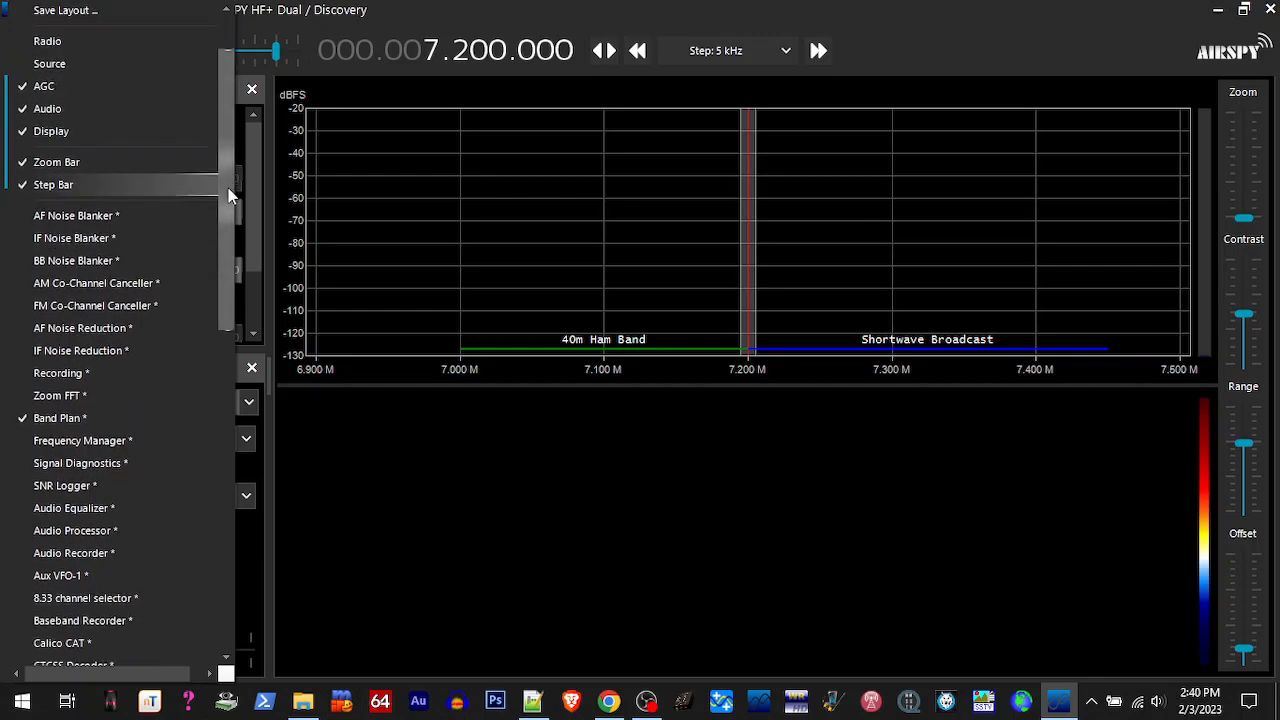
scroll("down", 3)
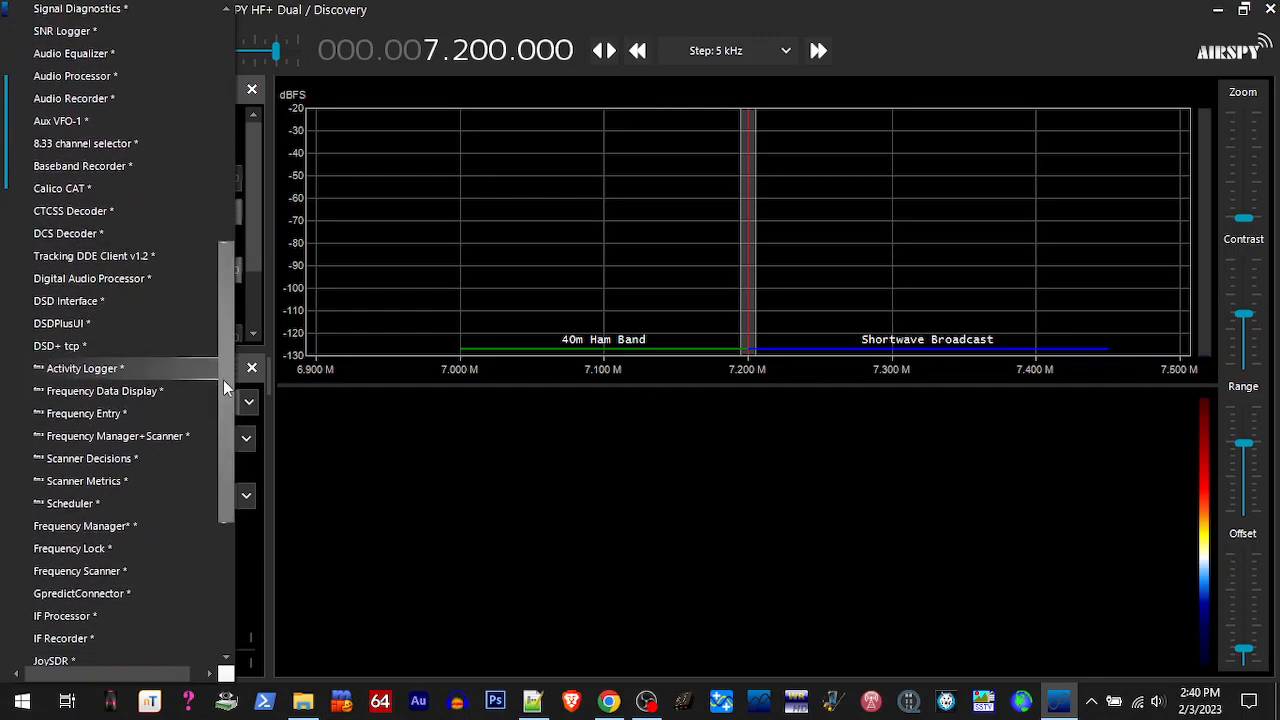
scroll("down", 3)
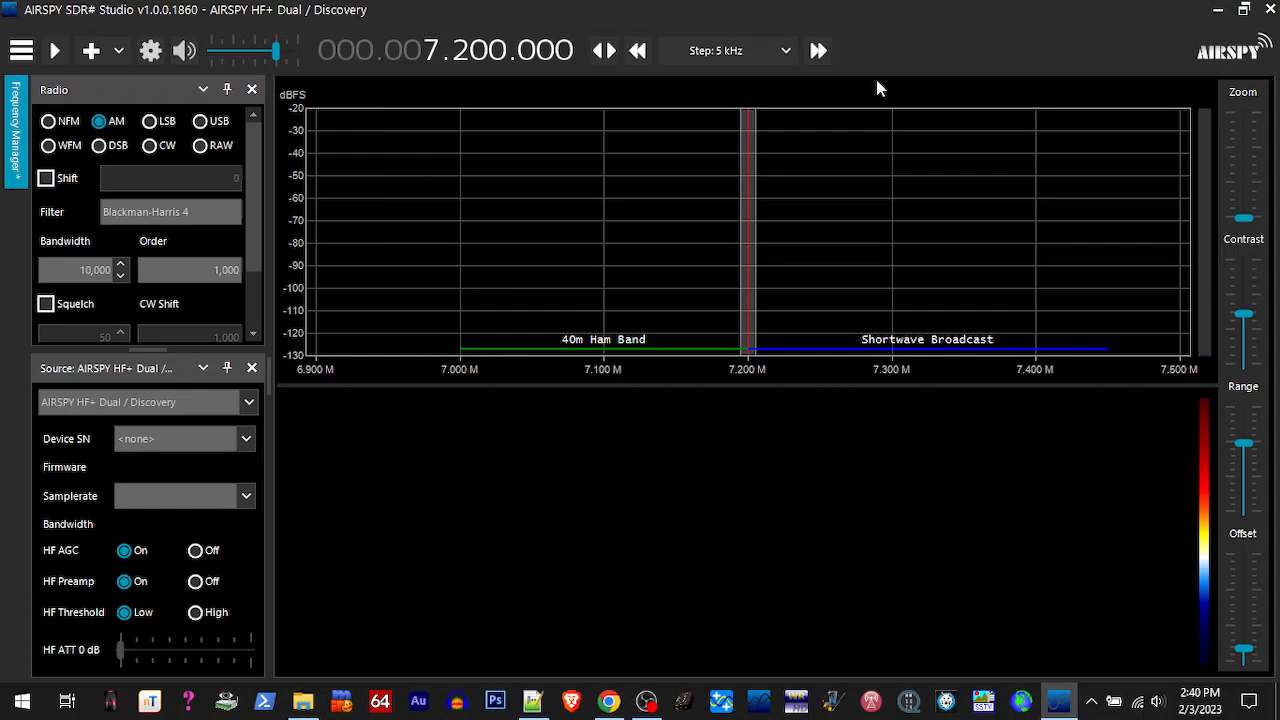
mouse_move(176, 20)
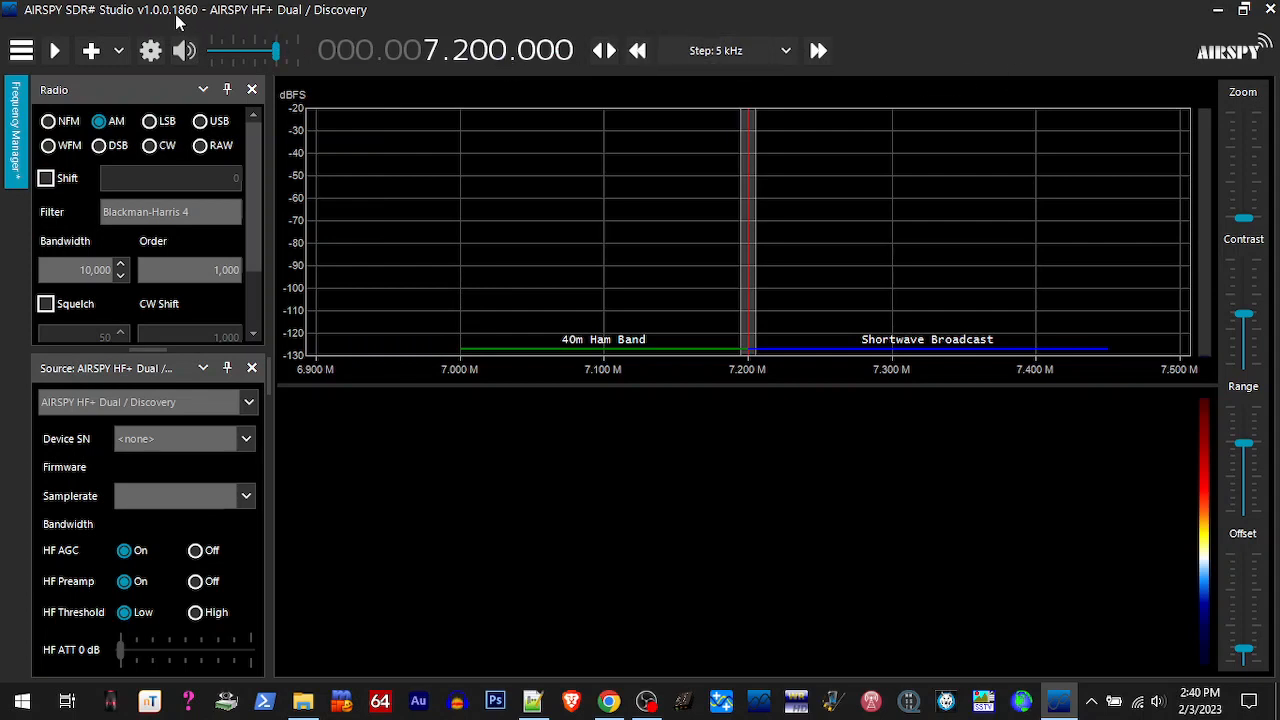
mouse_move(1152, 84)
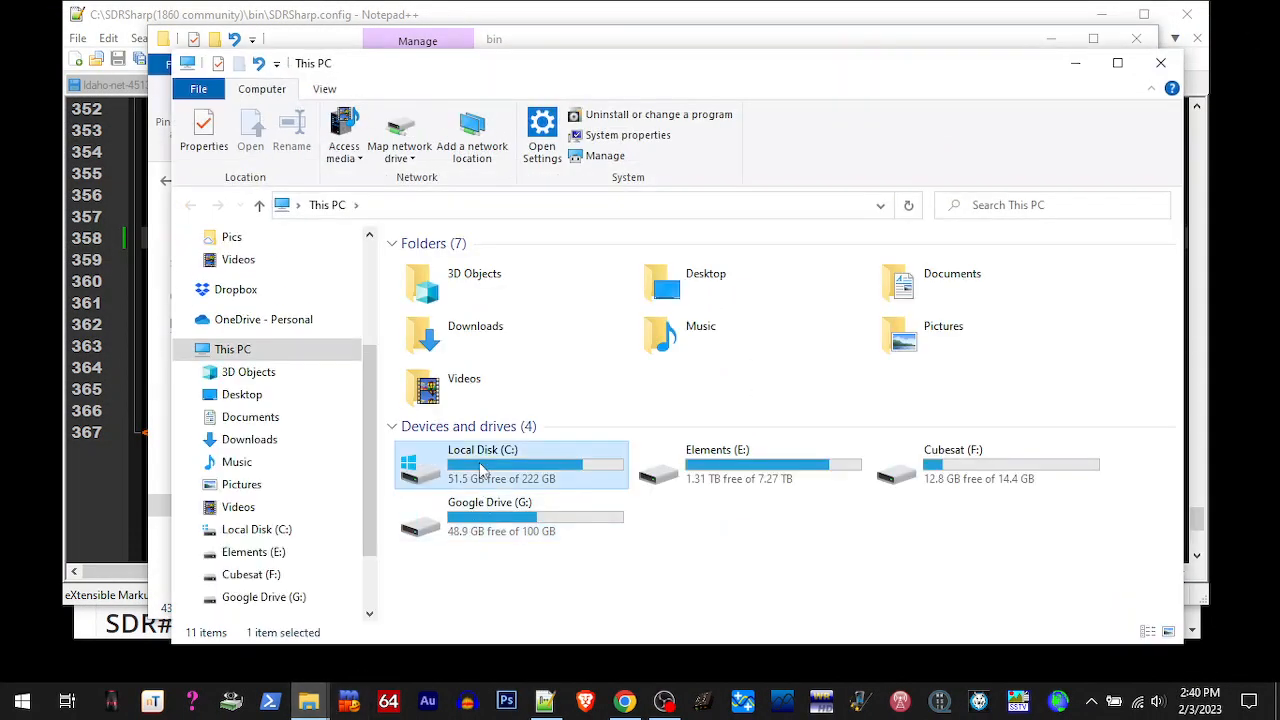
Copy the 11 program files from C:\sdrsharp-x86(1909)
double_click(482, 464)
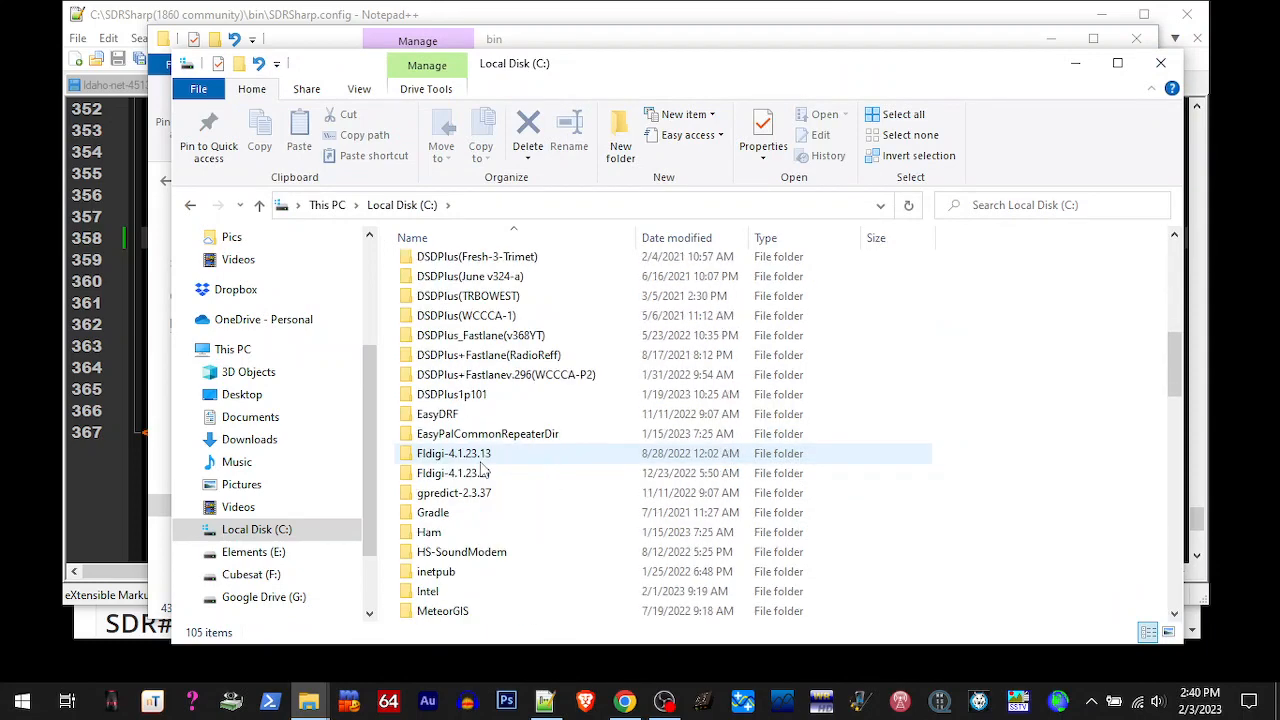
scroll("down", 3)
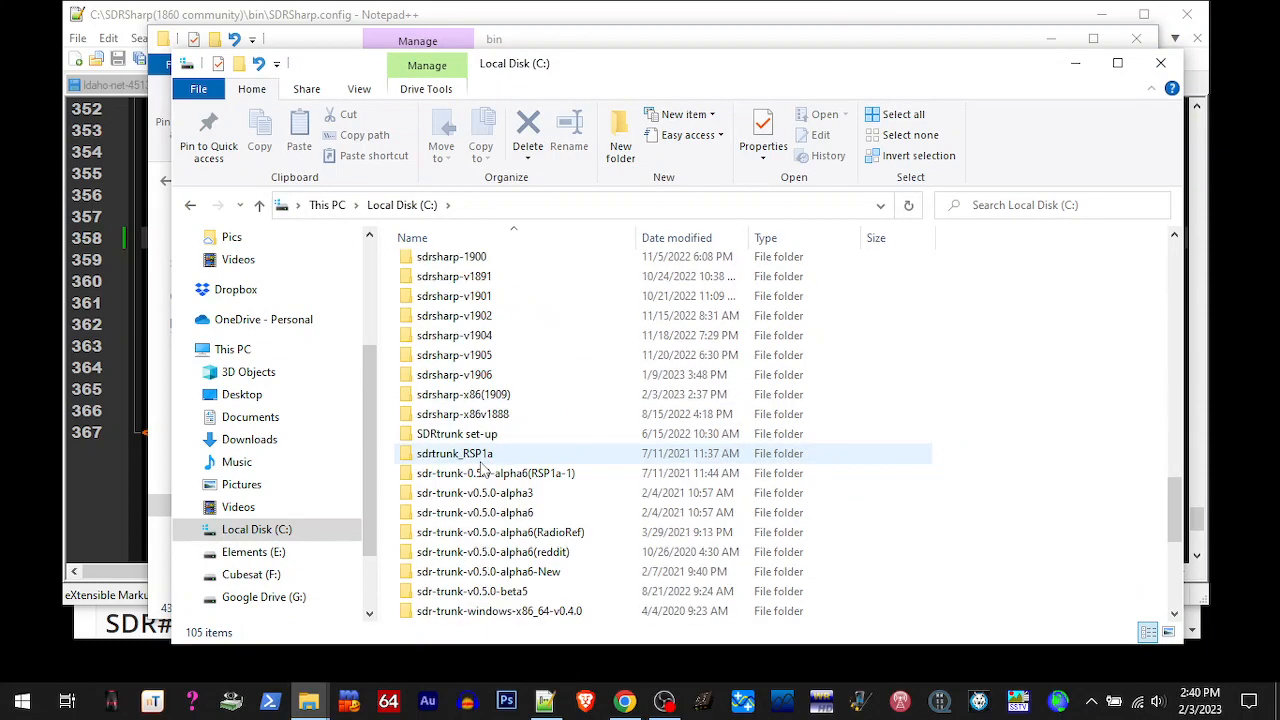
left_click(464, 394)
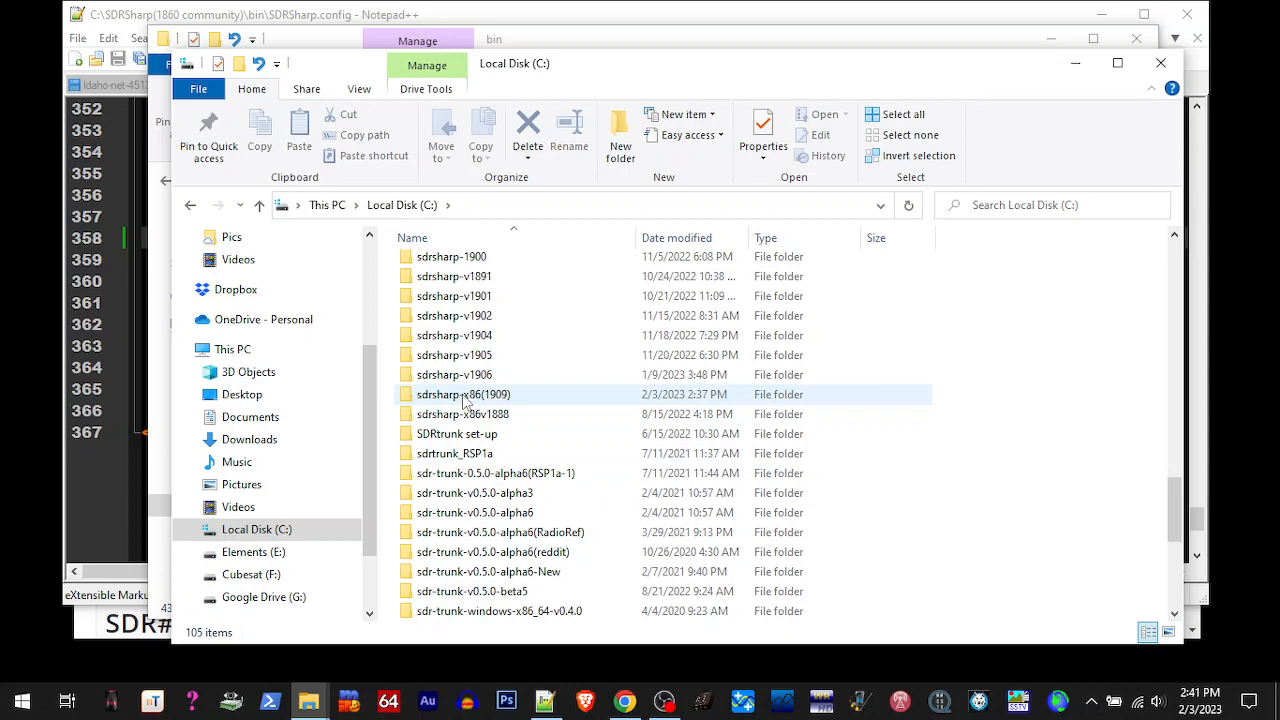
double_click(460, 394)
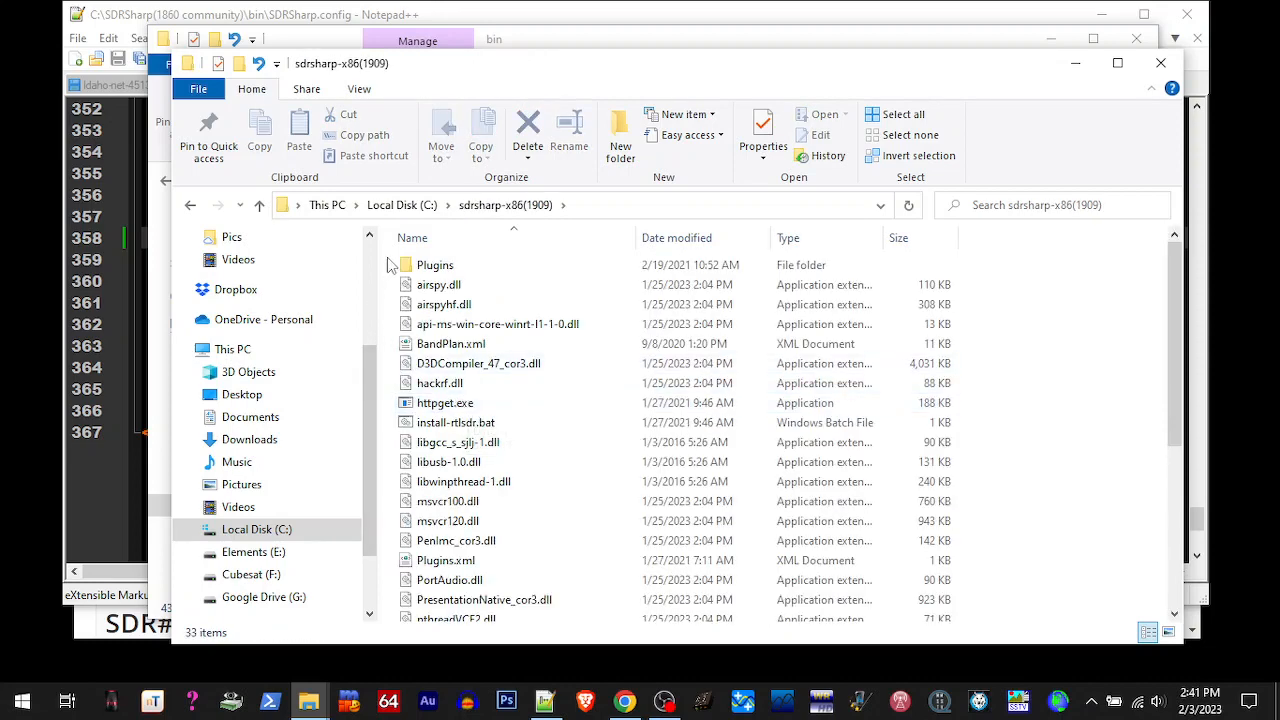
left_click_drag(436, 264, 436, 480)
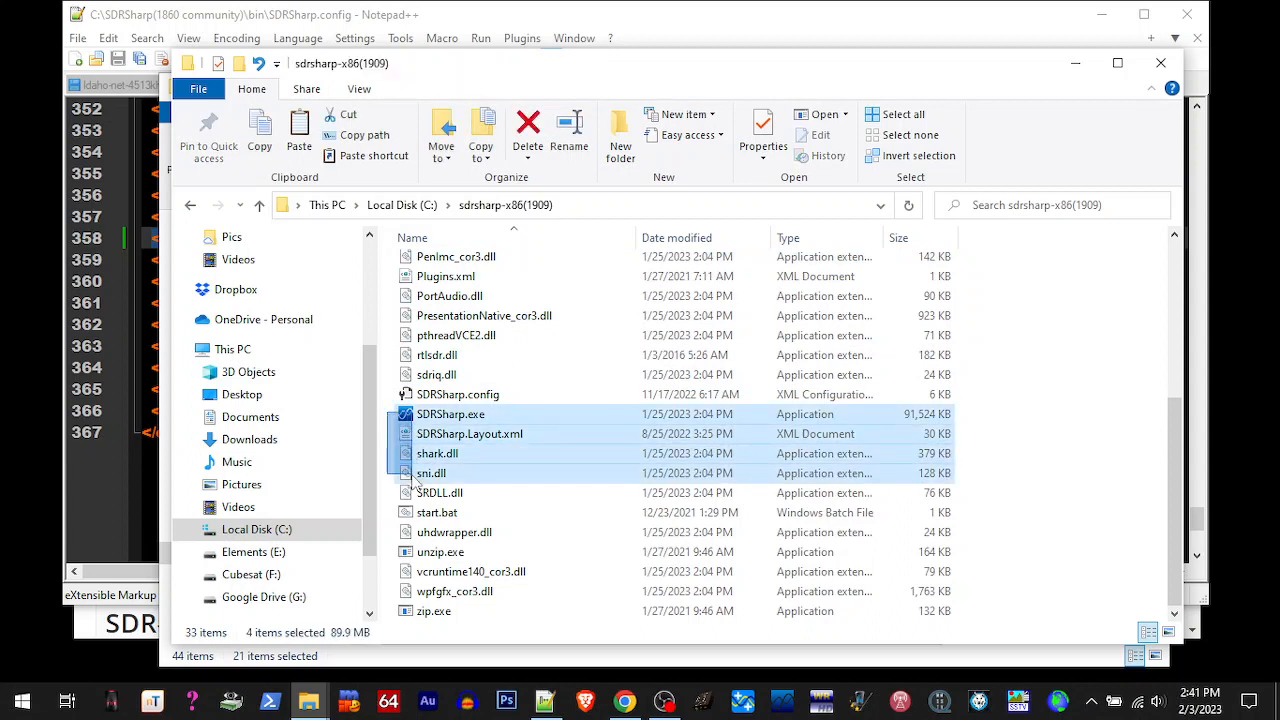
left_click(434, 612)
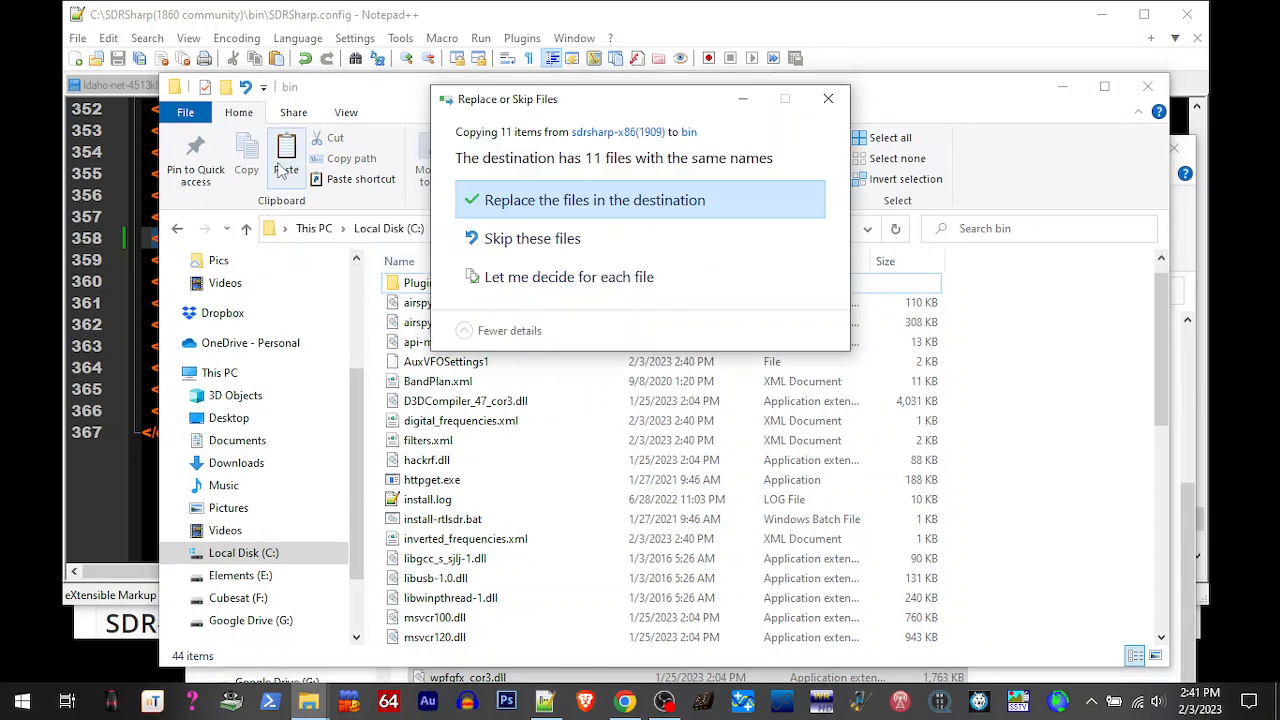
Replace the duplicate files in SDRSharp(1860 community)\bin with the 1909 versions
left_click(594, 200)
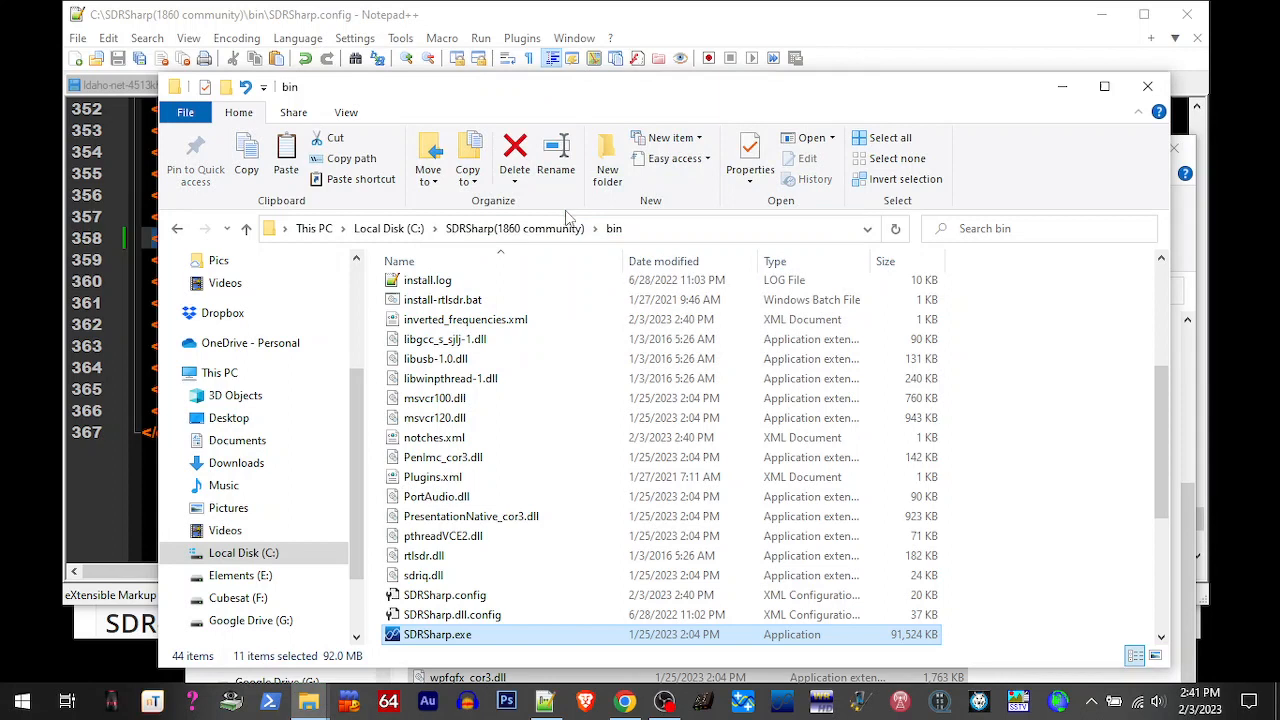
Confirm SDRSharp.exe reads version 1.0.0.1909 and launch it
scroll("down", 3)
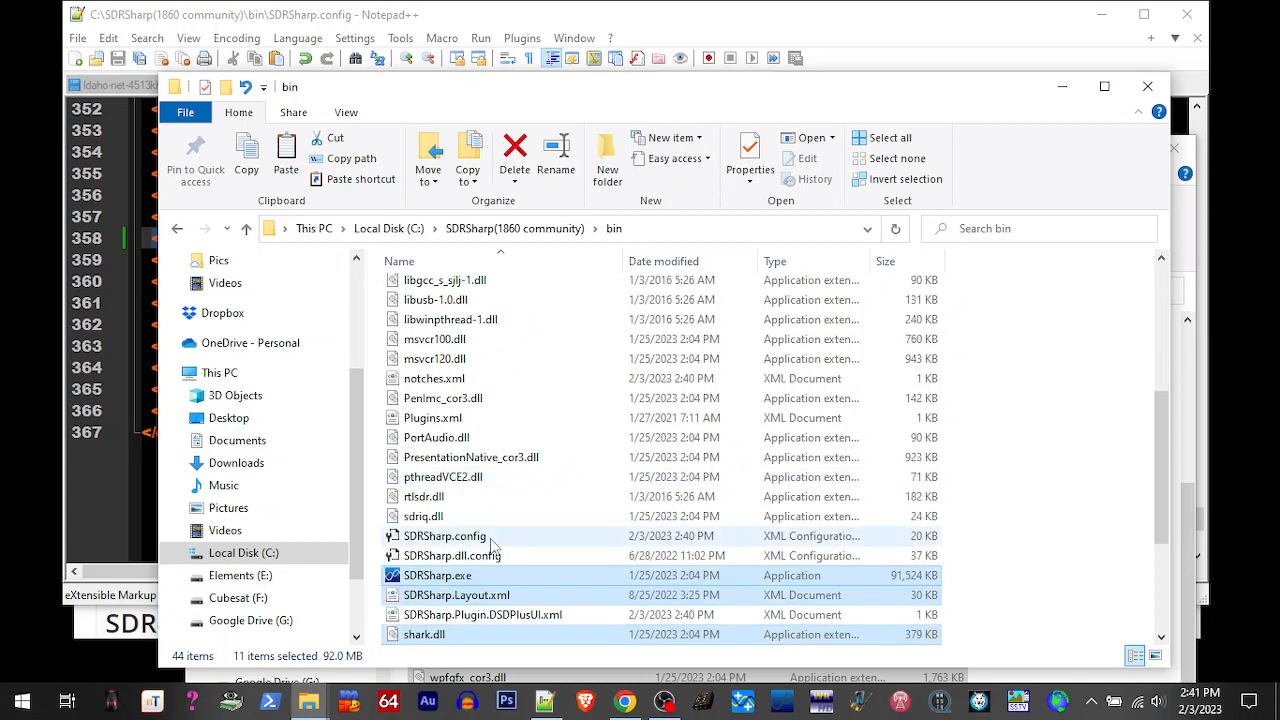
left_click(444, 536)
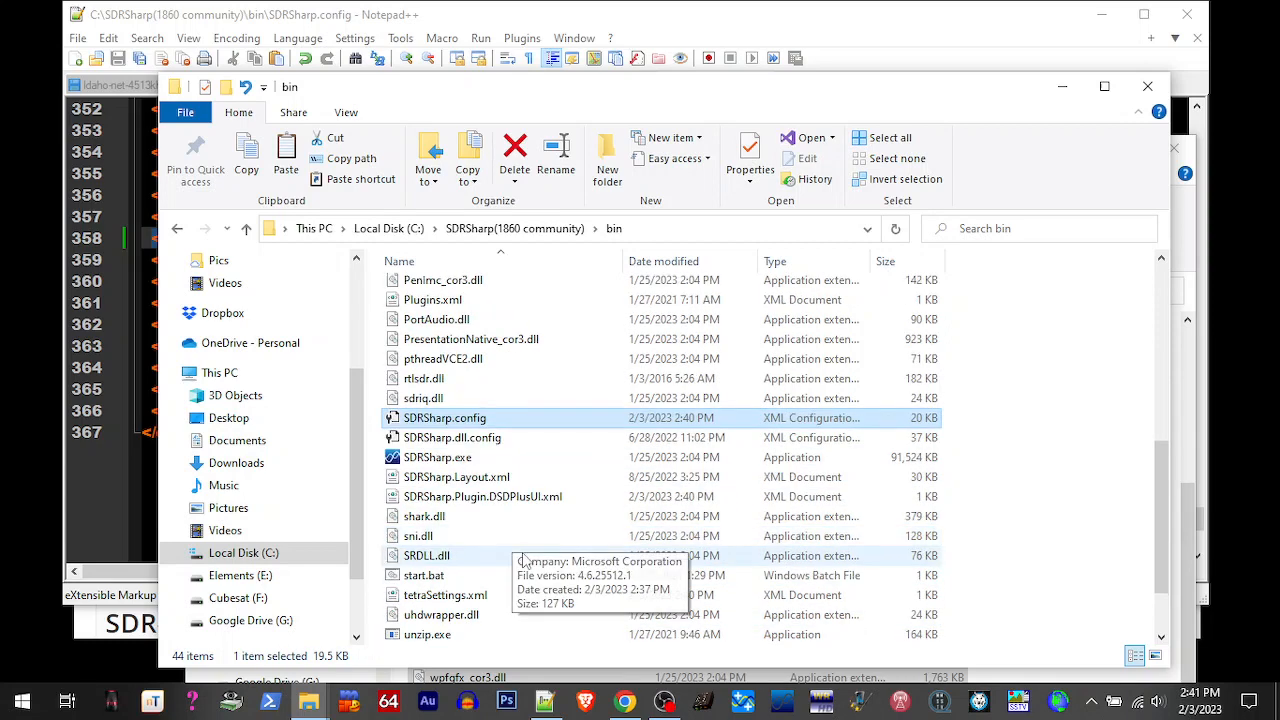
mouse_move(436, 468)
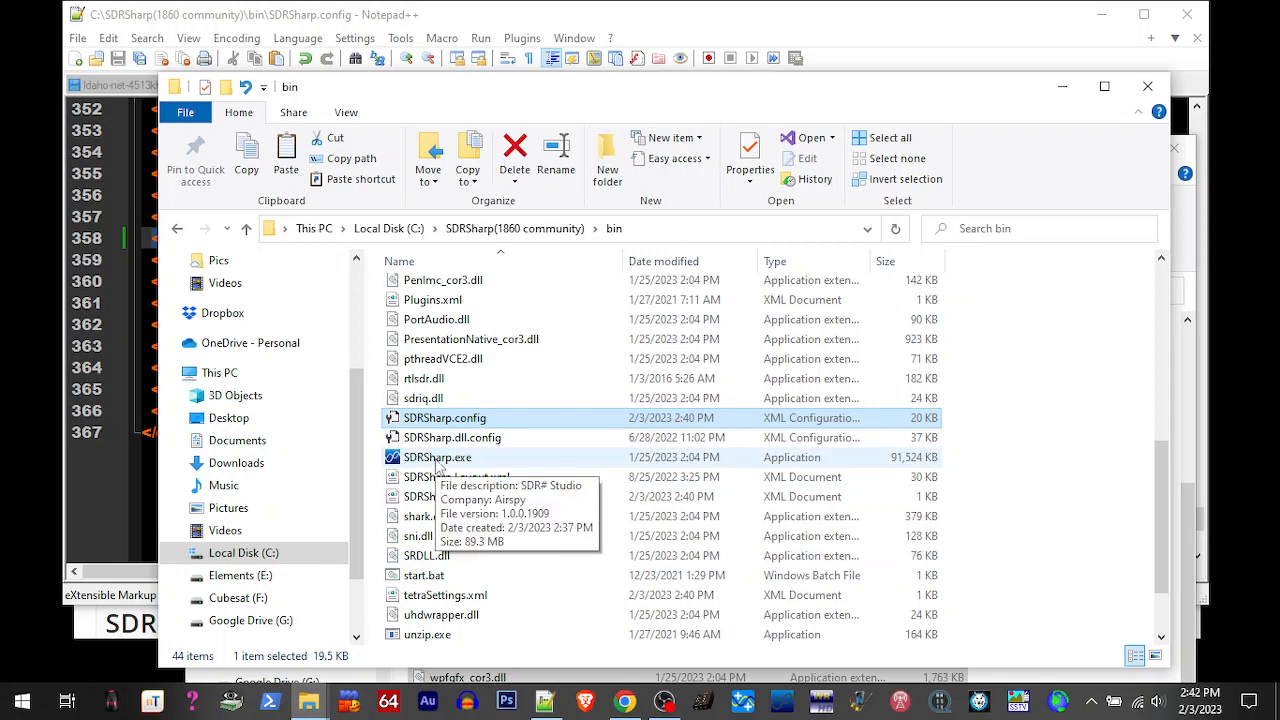
left_click(436, 456)
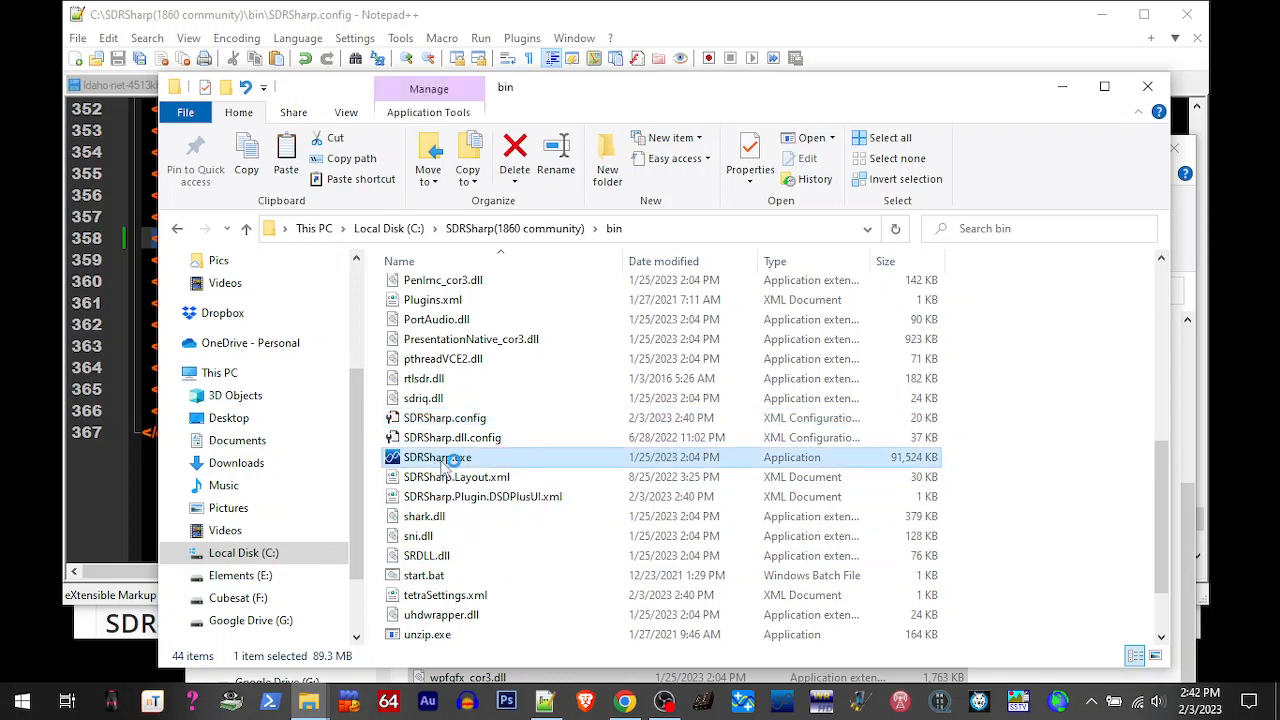
mouse_move(446, 456)
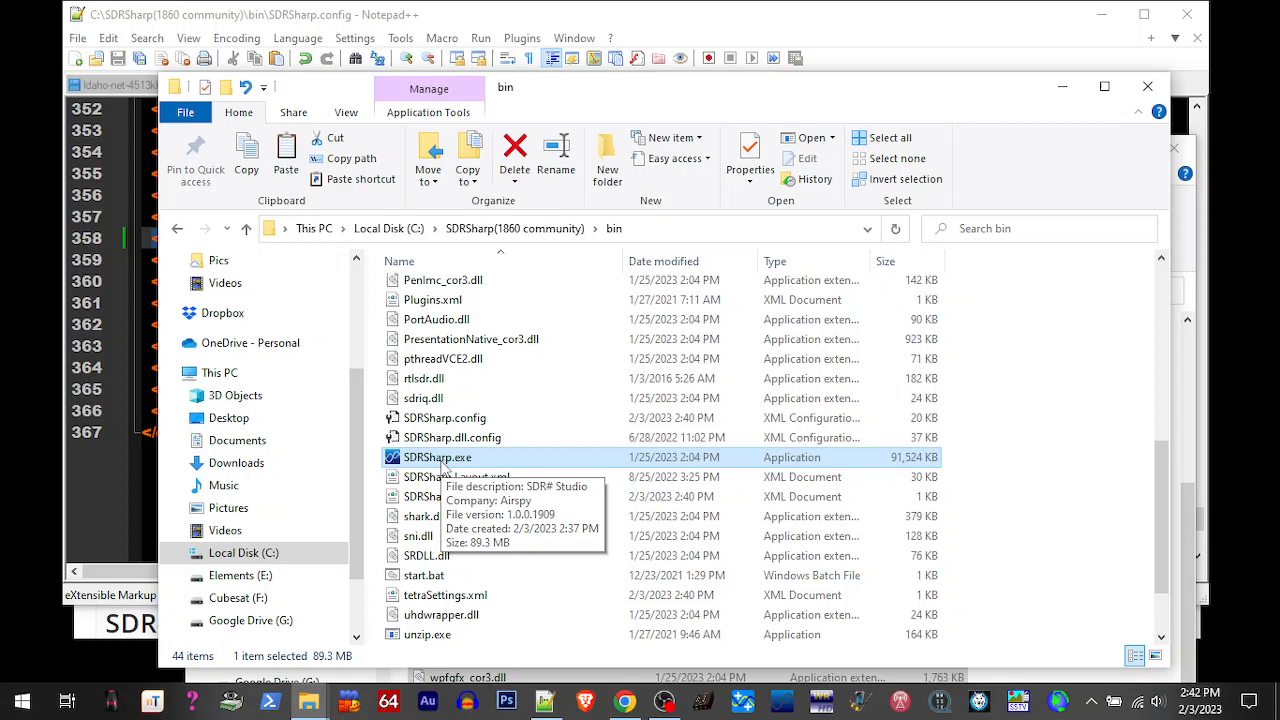
double_click(434, 456)
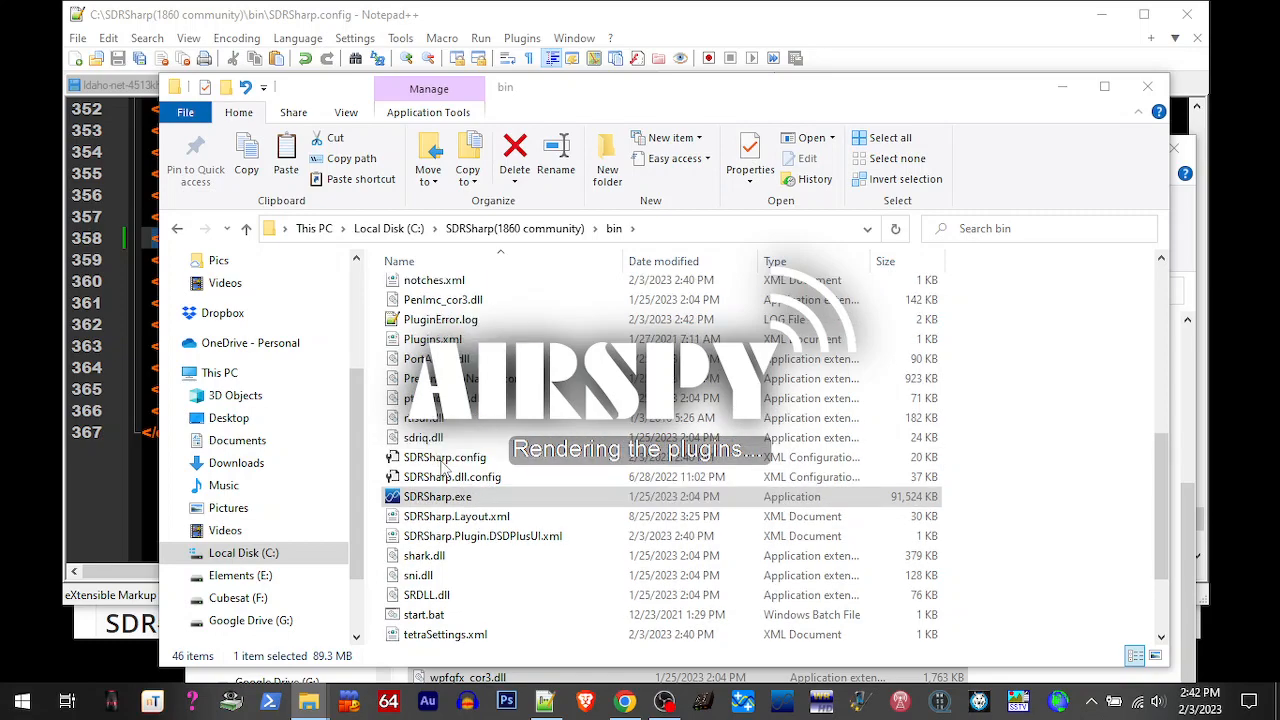
double_click(436, 496)
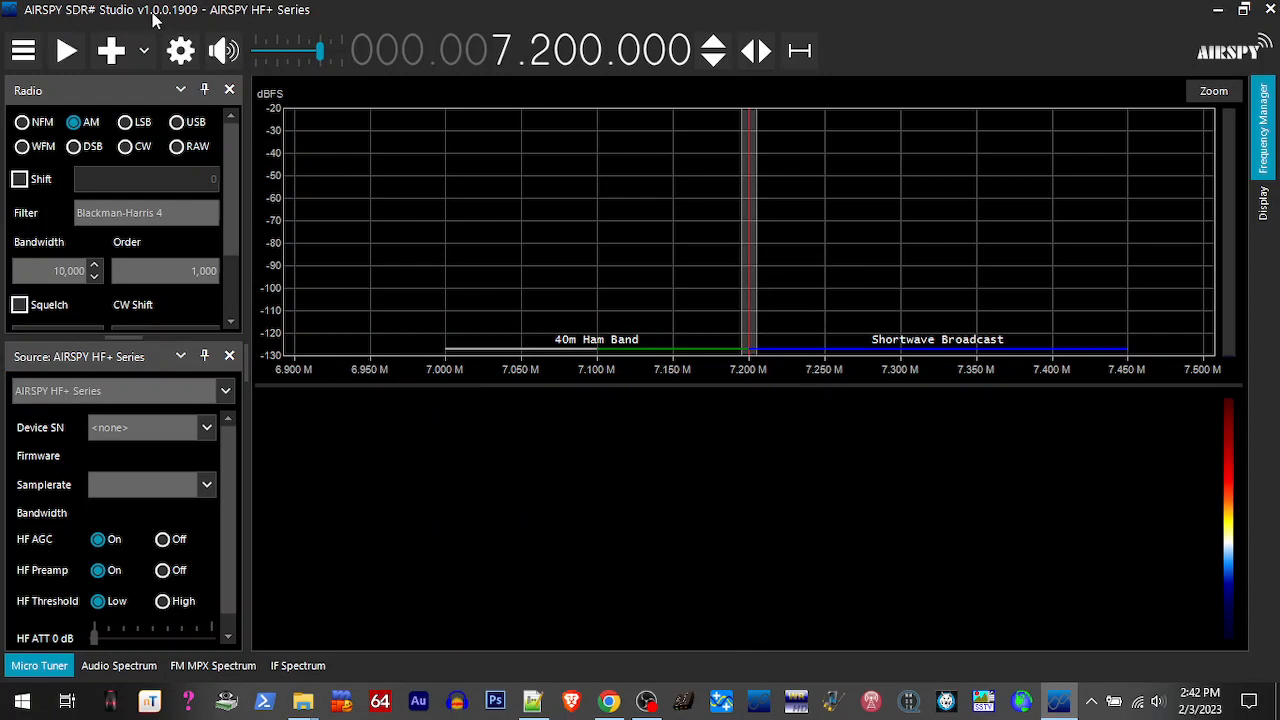
mouse_move(180, 18)
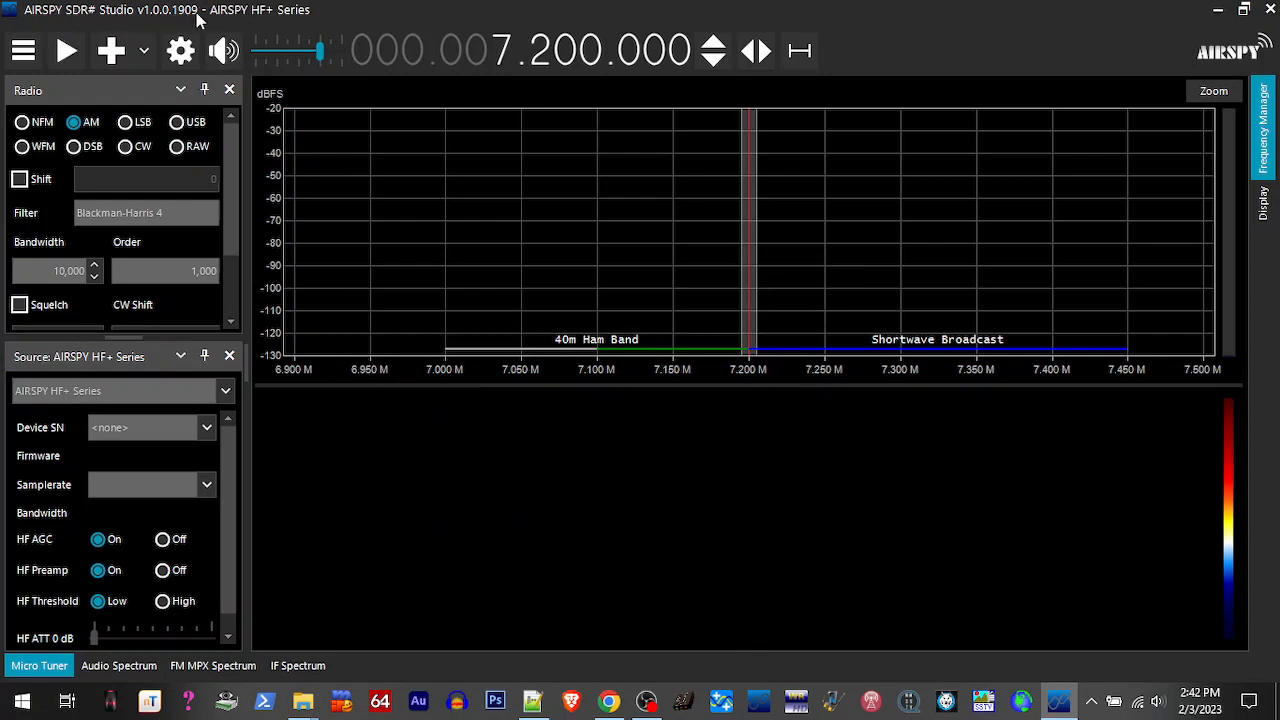
Scroll through the 1.0.0.1909 plugin list to confirm all plugins loaded
left_click(22, 50)
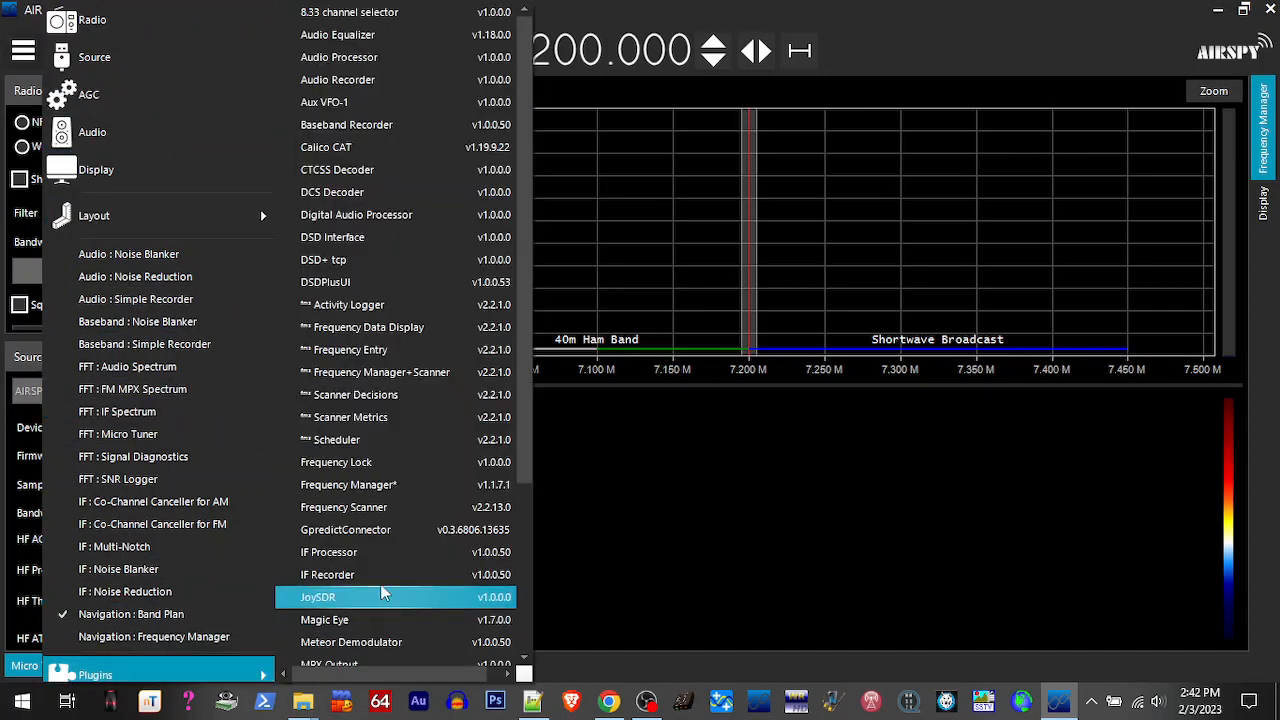
scroll("down", 3)
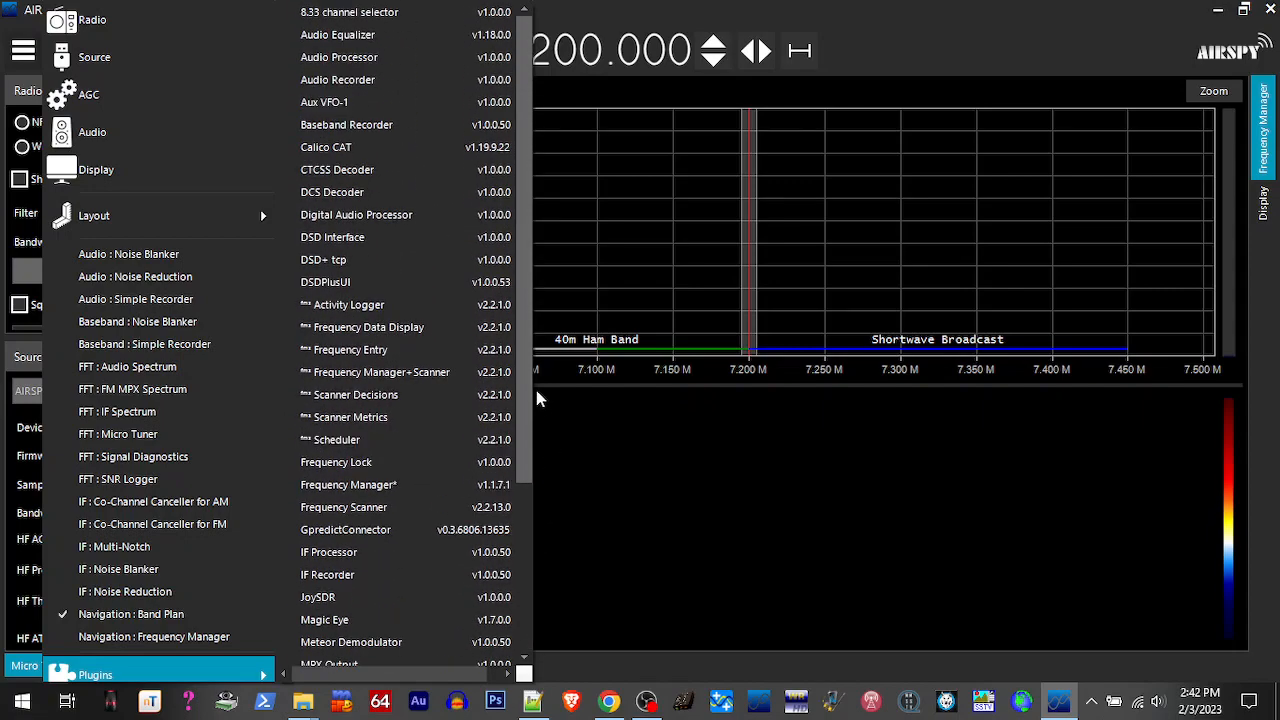
scroll("down", 3)
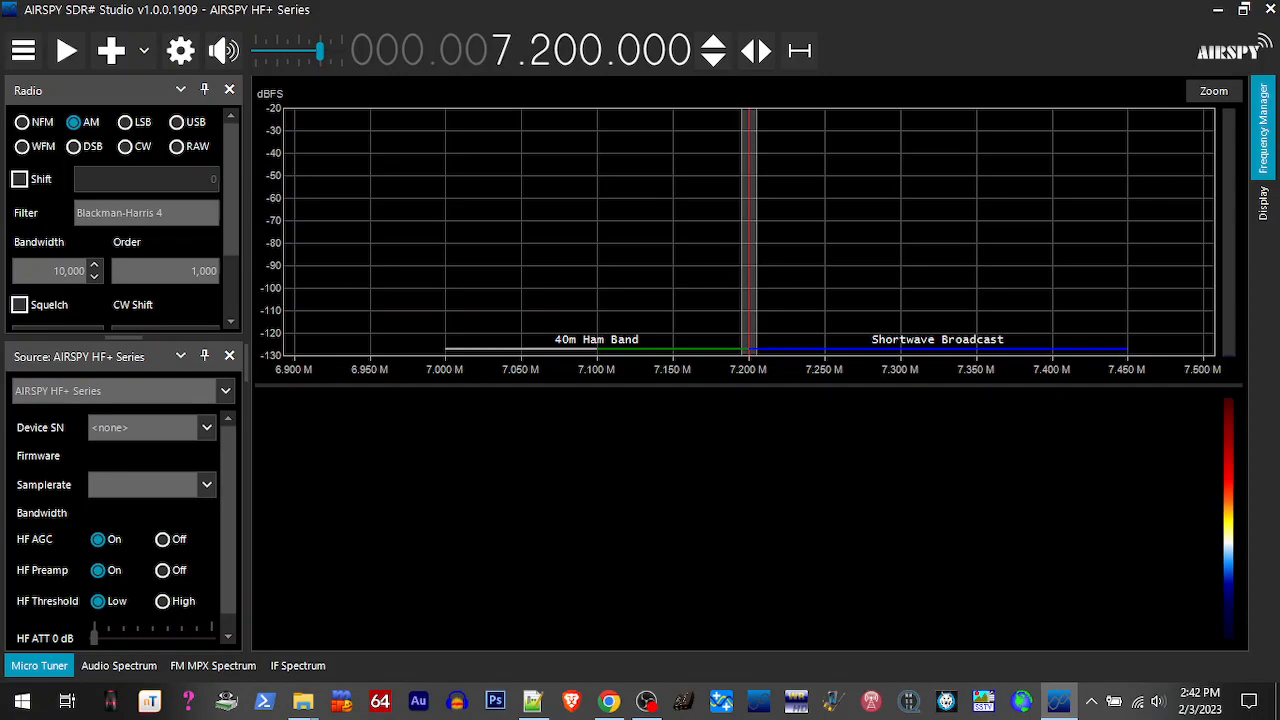
mouse_move(1256, 12)
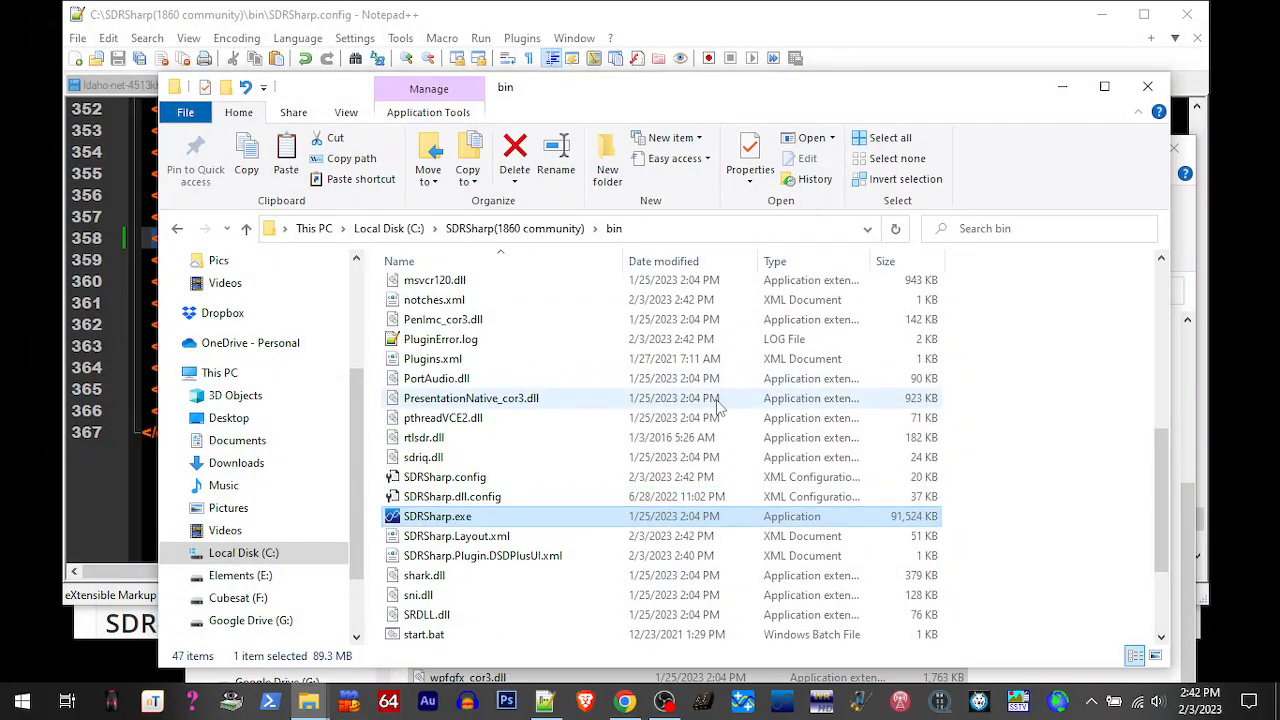
mouse_move(748, 378)
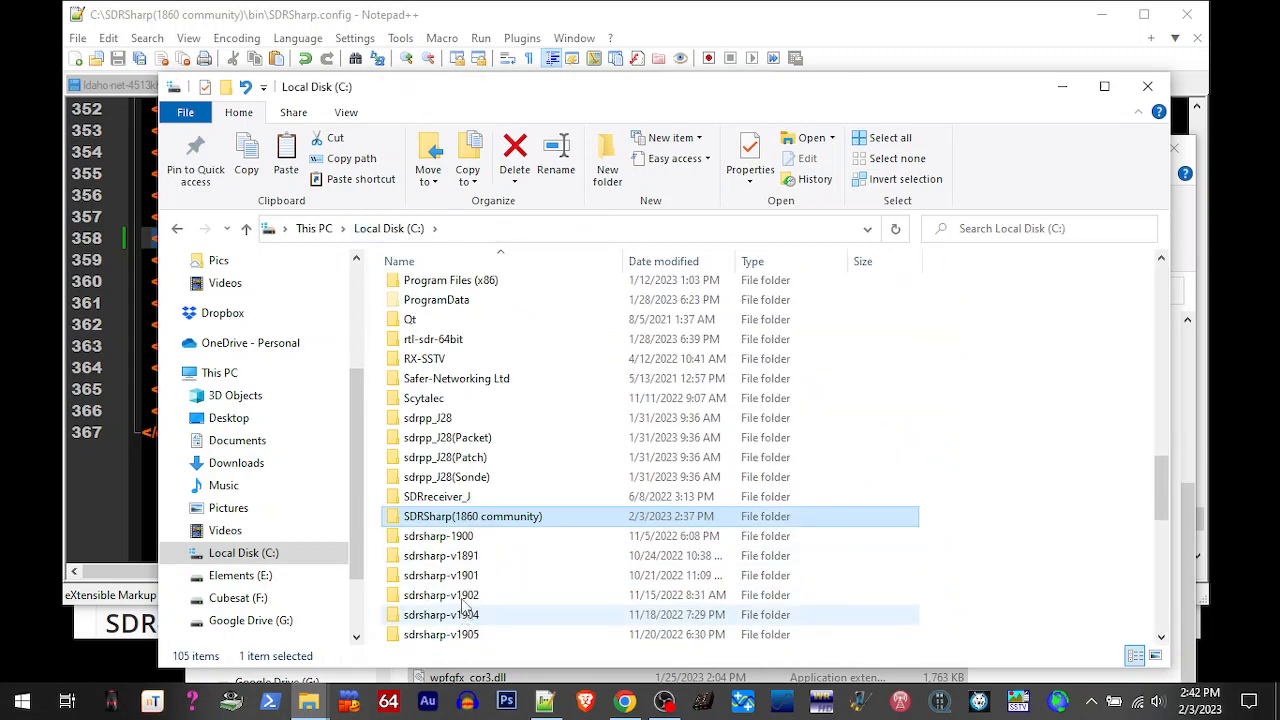
mouse_move(476, 516)
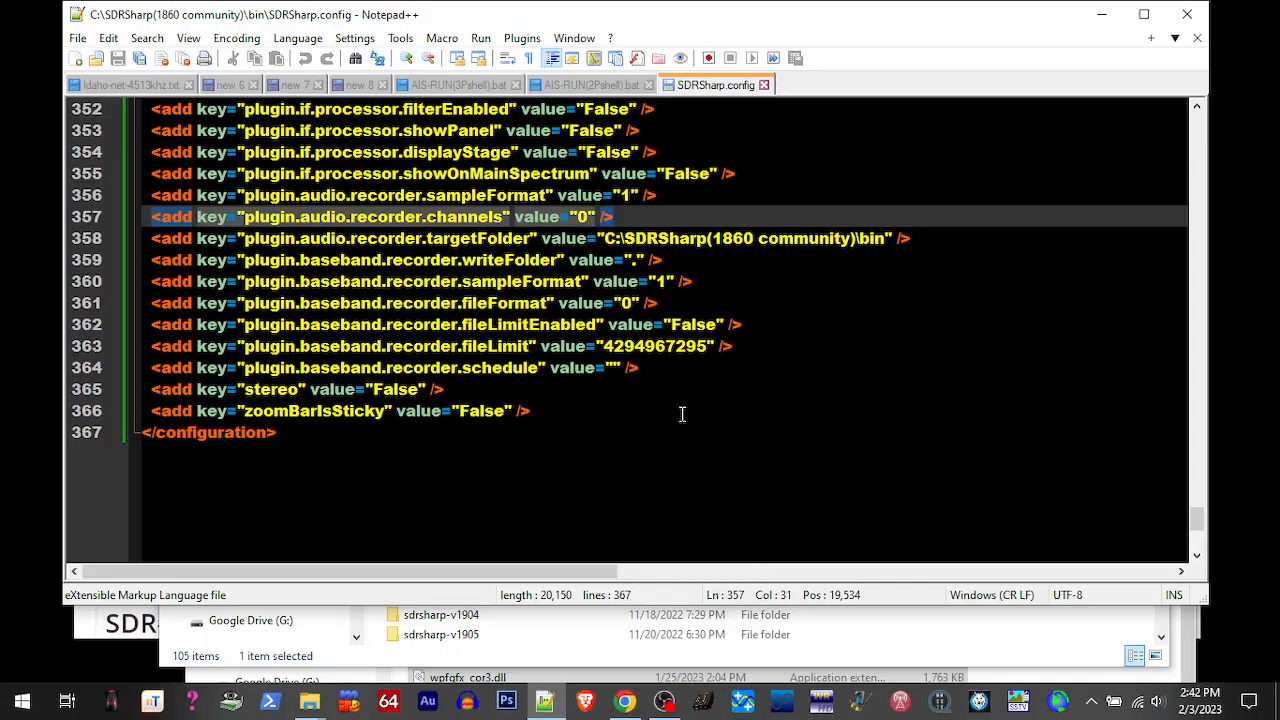
Scroll to the top of SDRSharp.config and select 1860 in the core.pluginsDirectory path, bringing up Search
scroll("up", 3)
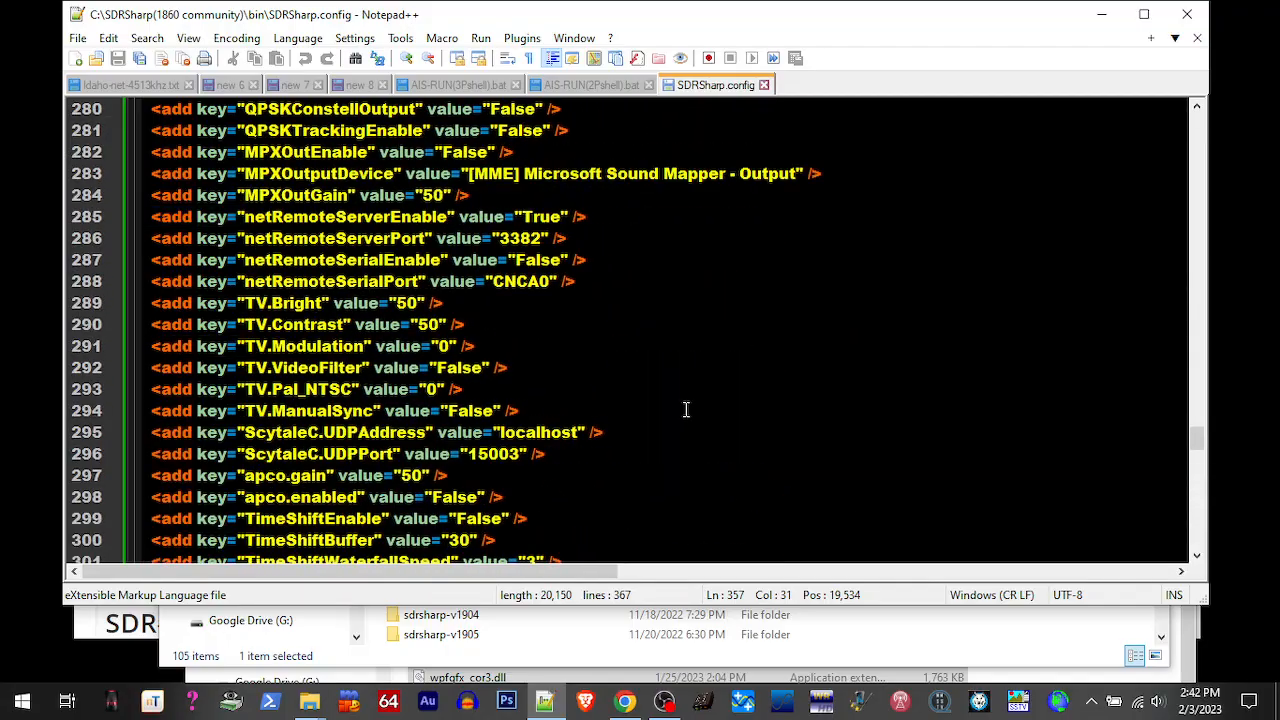
scroll("up", 3)
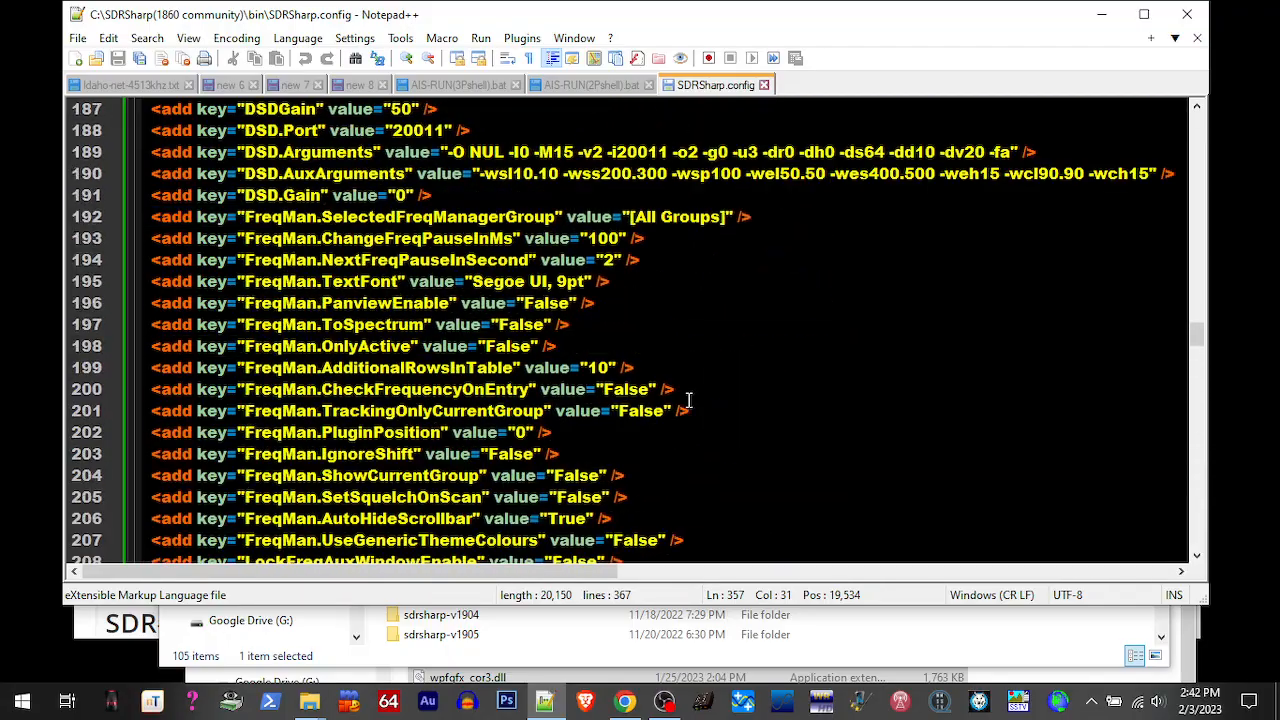
scroll("up", 3)
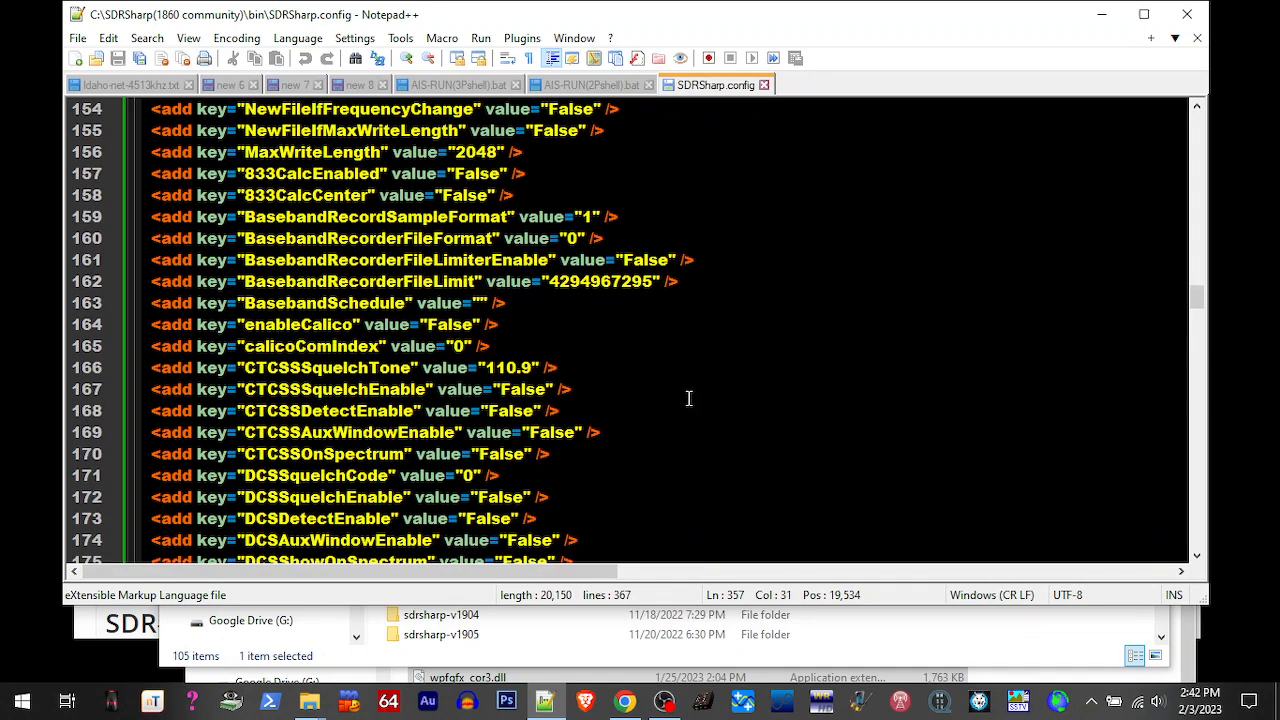
scroll("up", 3)
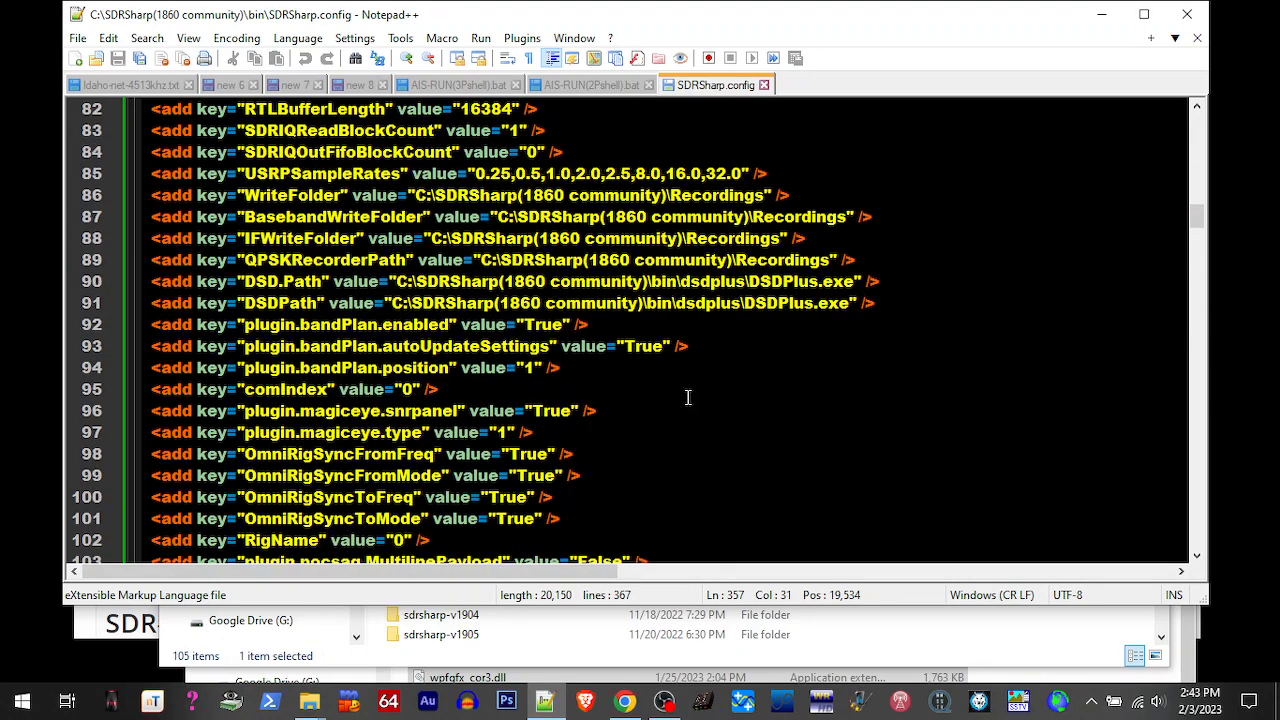
scroll("up", 3)
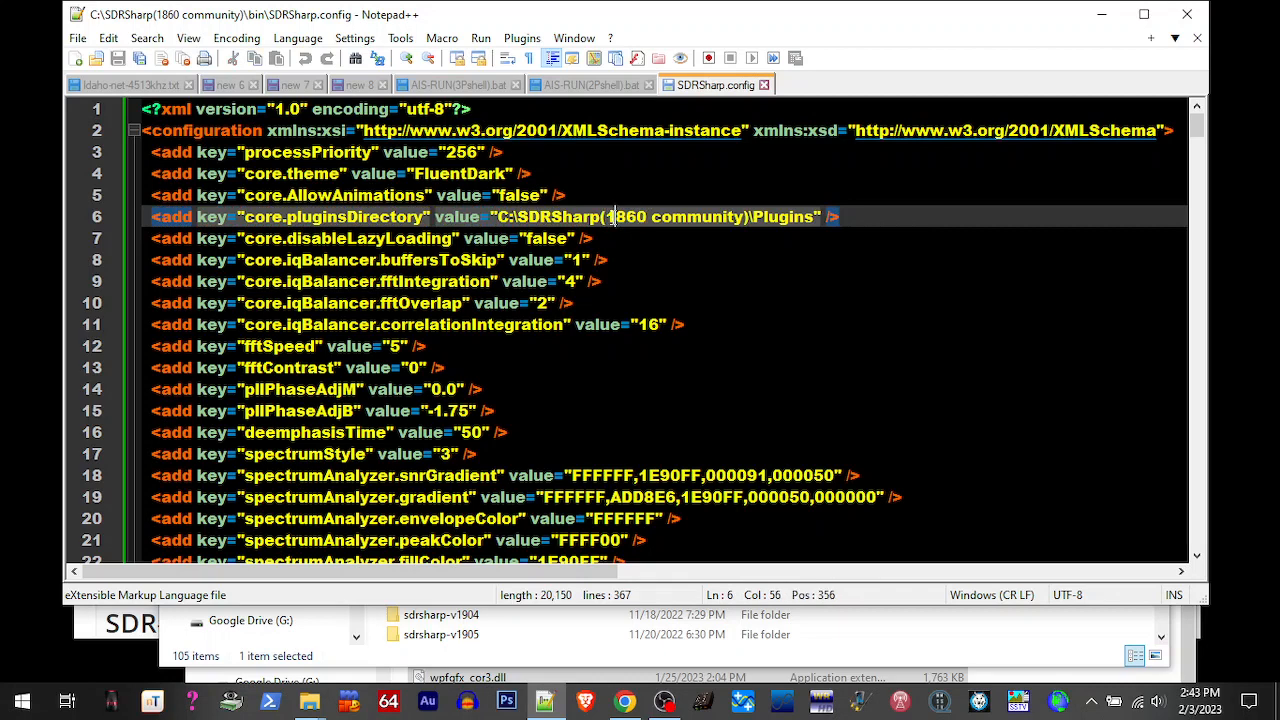
double_click(618, 216)
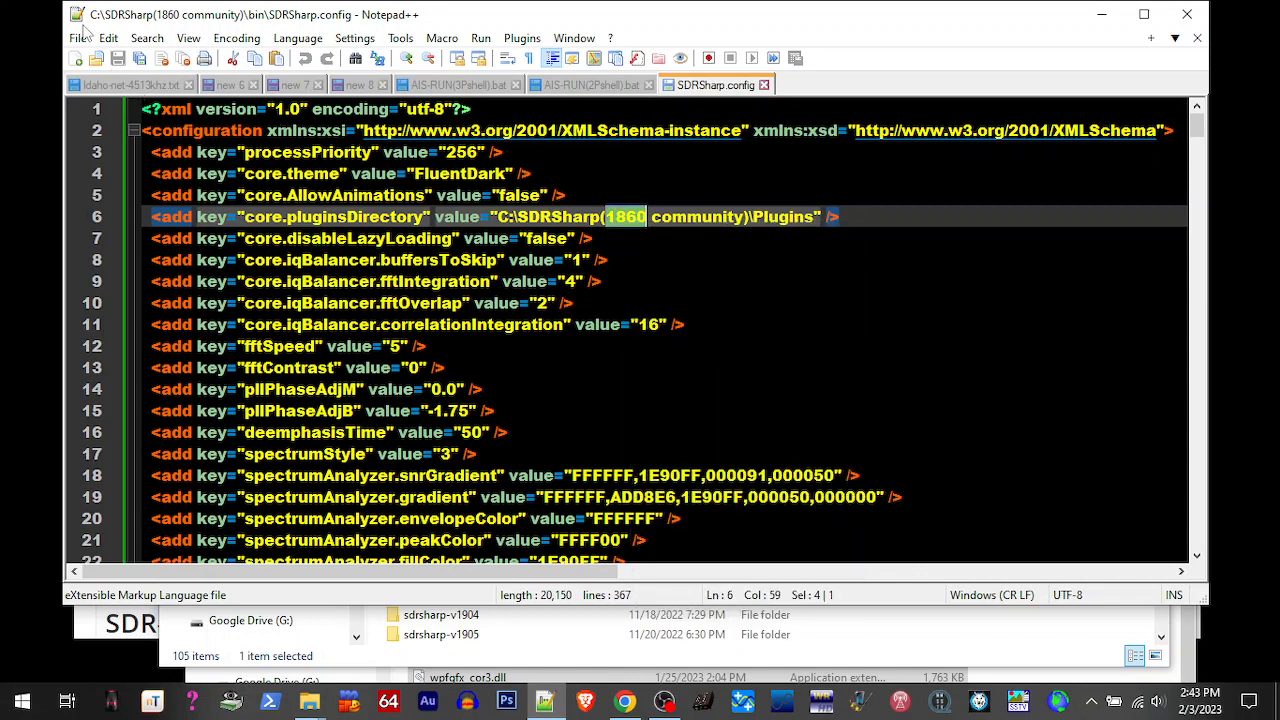
left_click(148, 38)
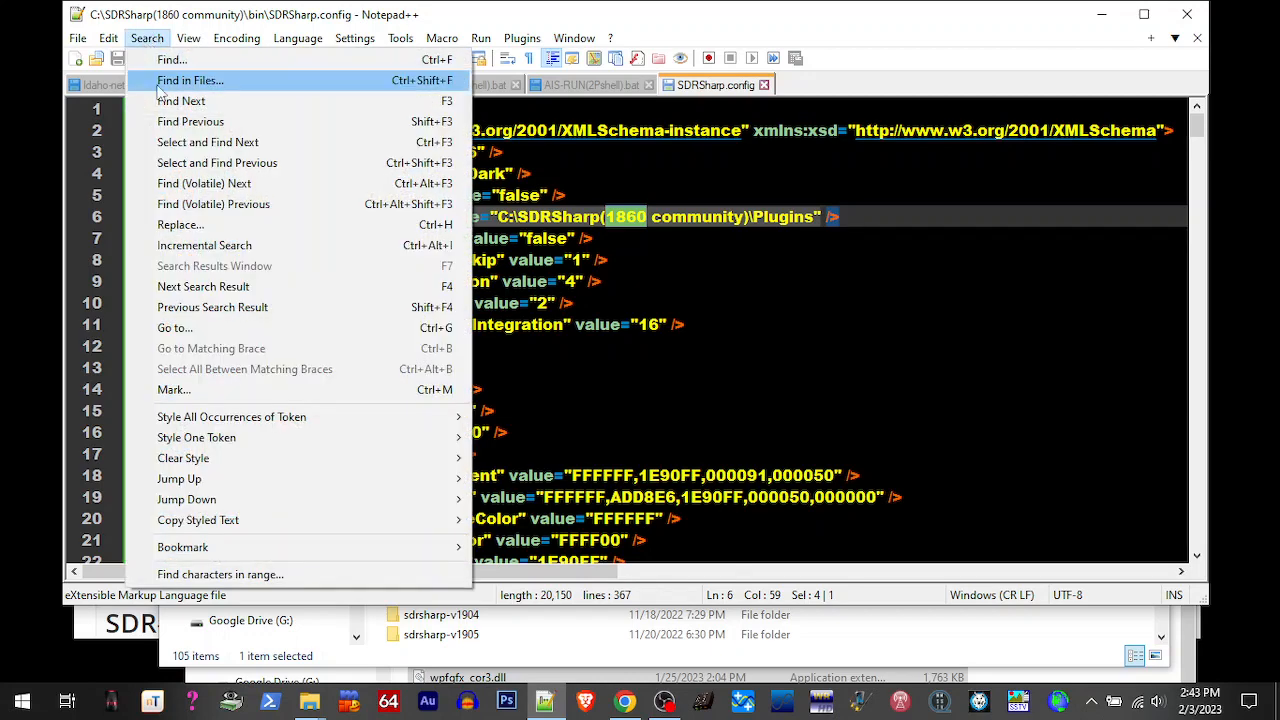
mouse_move(180, 122)
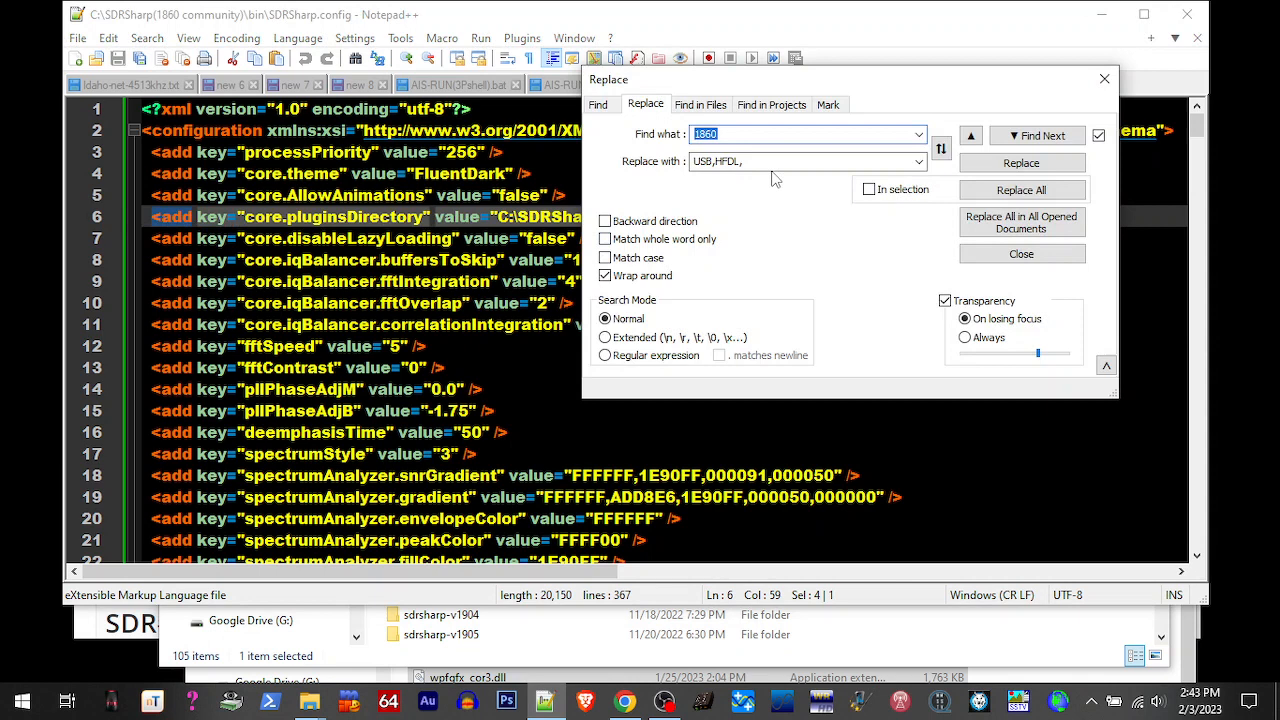
Replace every 1860 with 1909 in SDRSharp.config's paths and save the file
type("1")
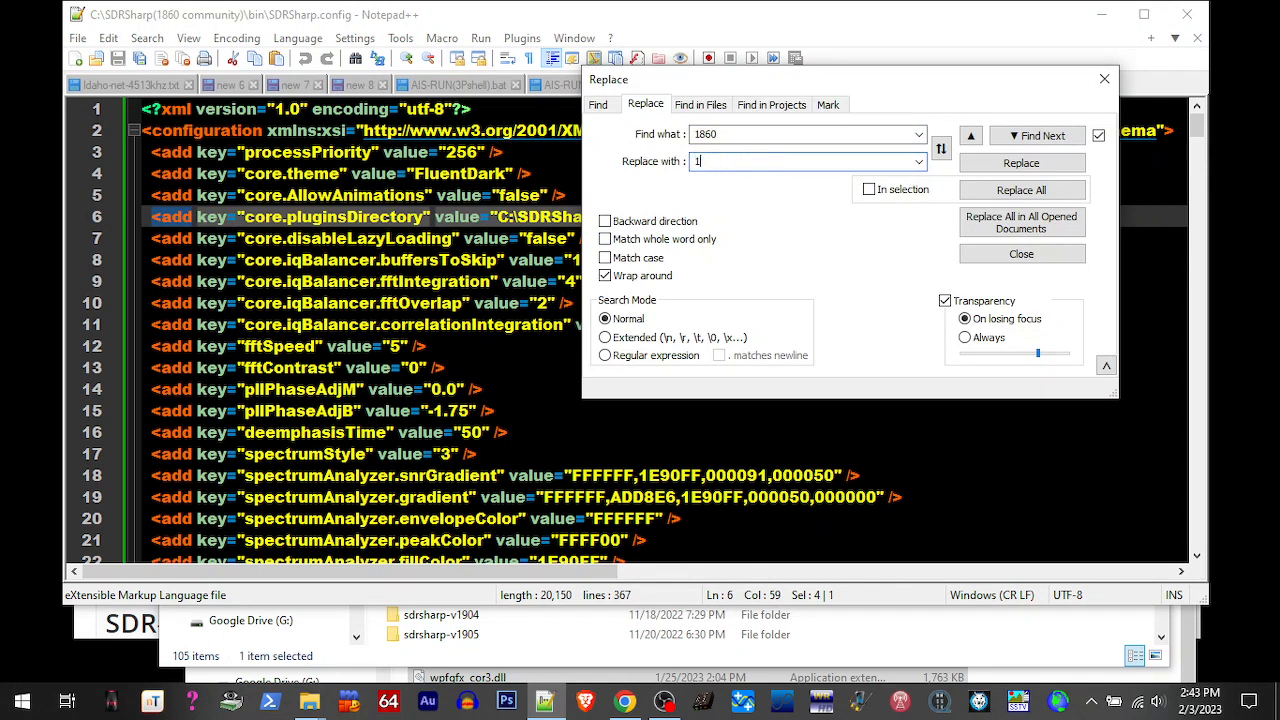
type("909")
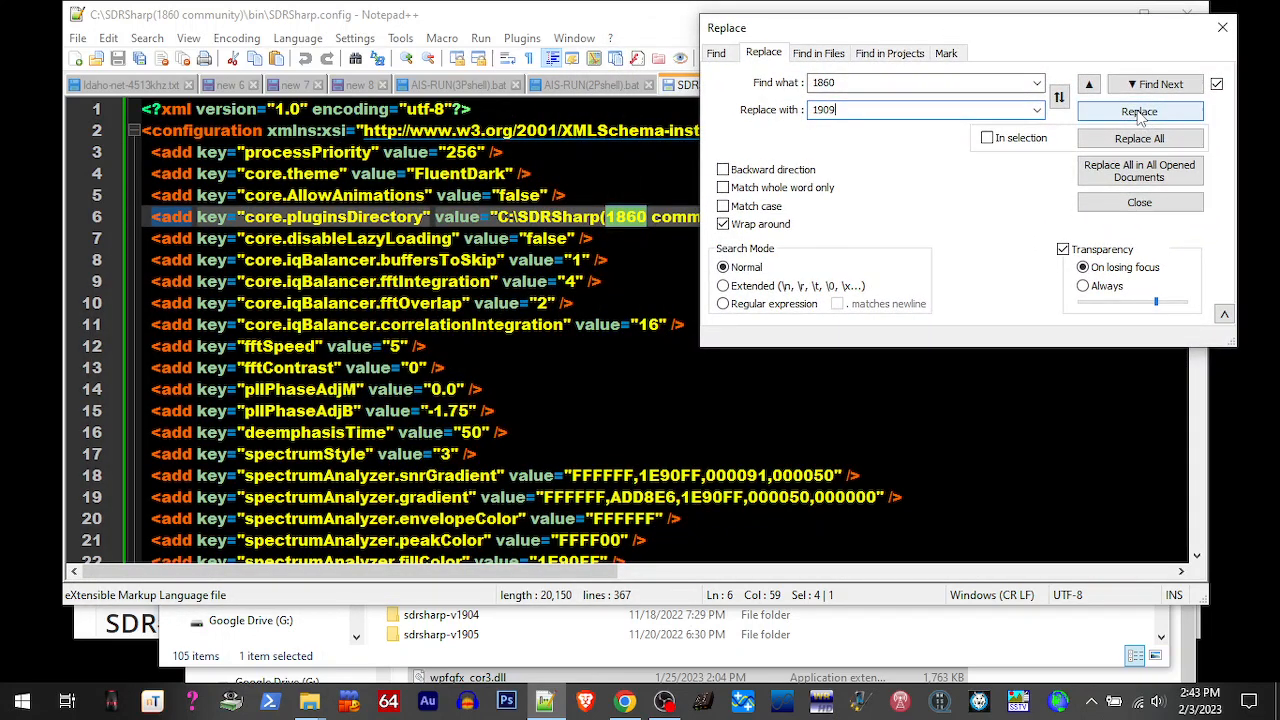
left_click(1140, 110)
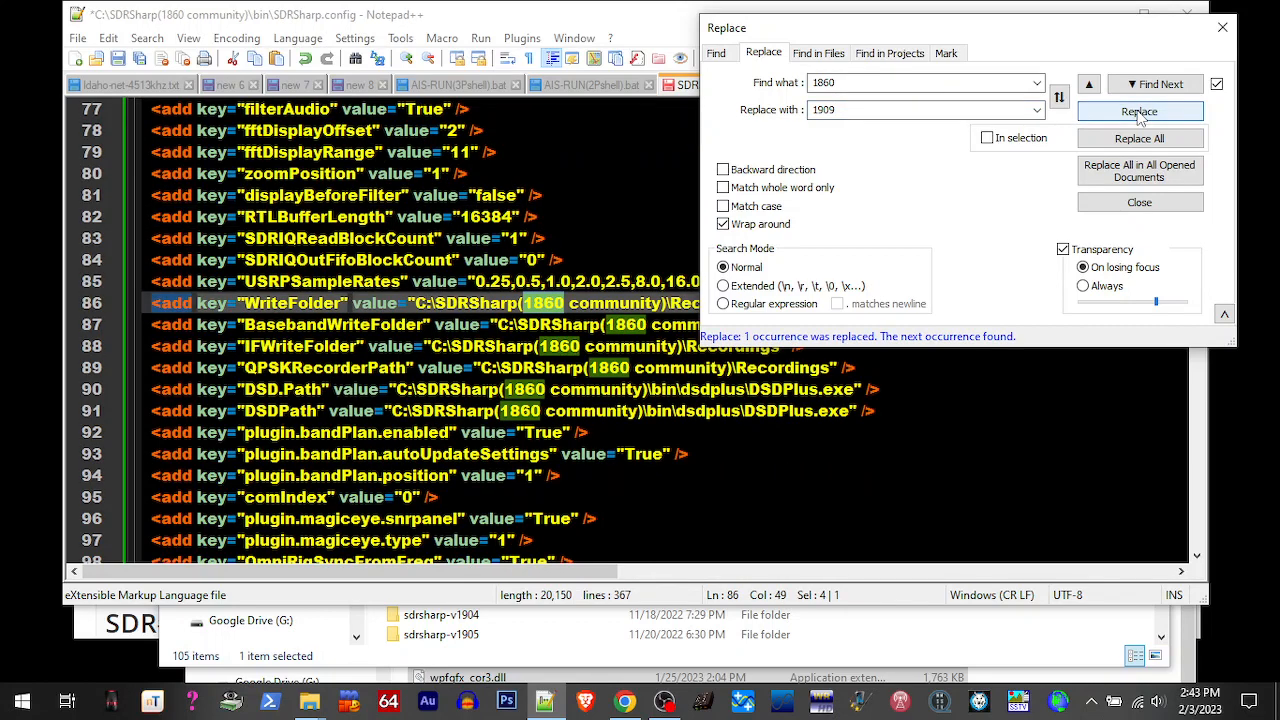
left_click(1140, 112)
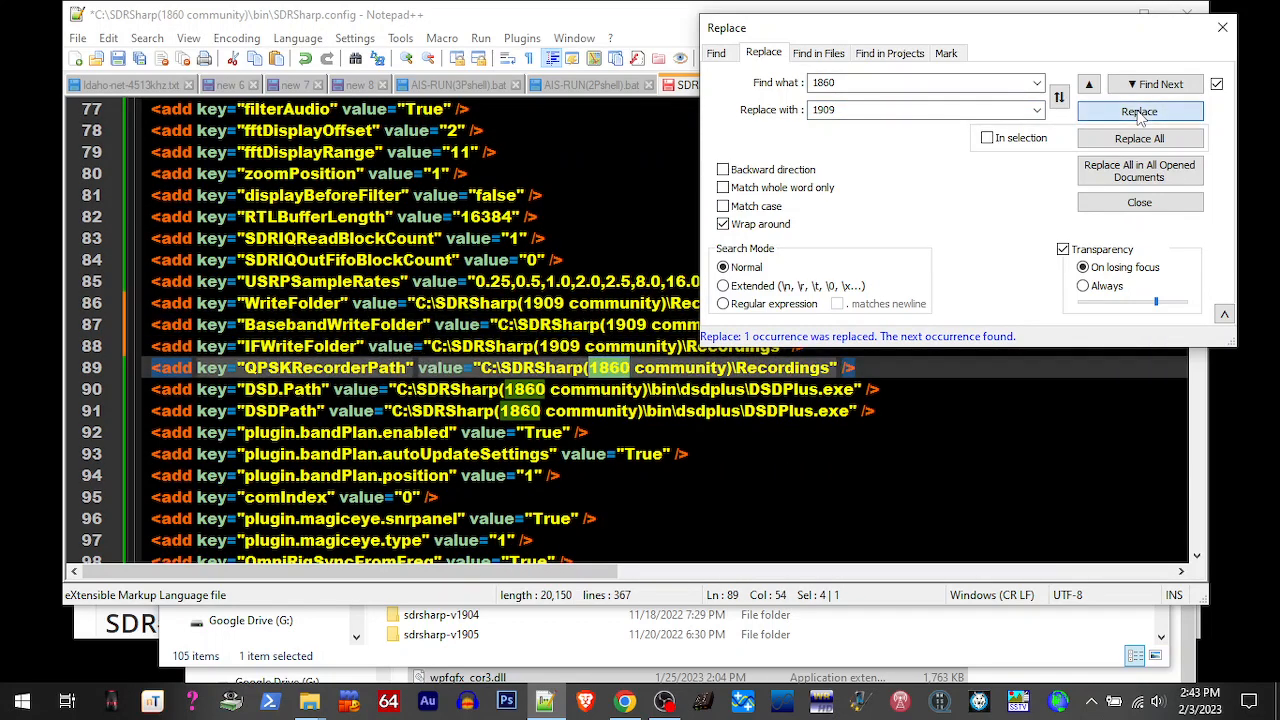
left_click(1140, 112)
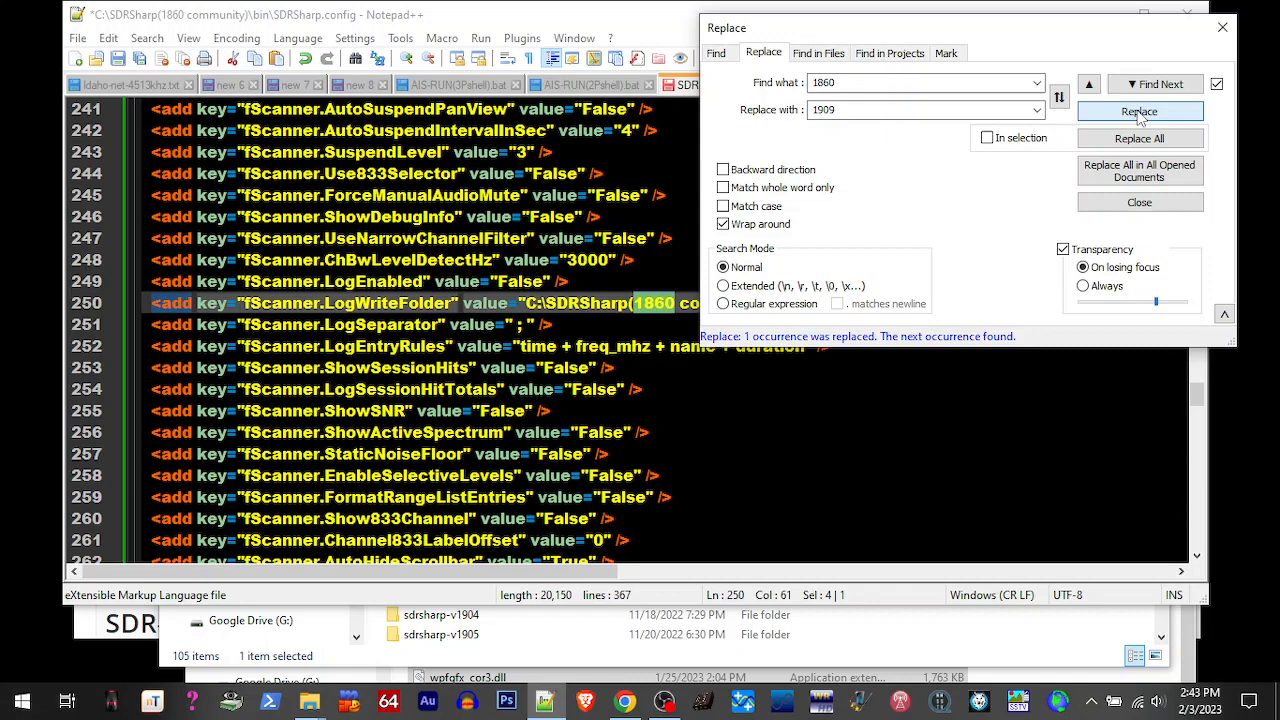
left_click(1140, 110)
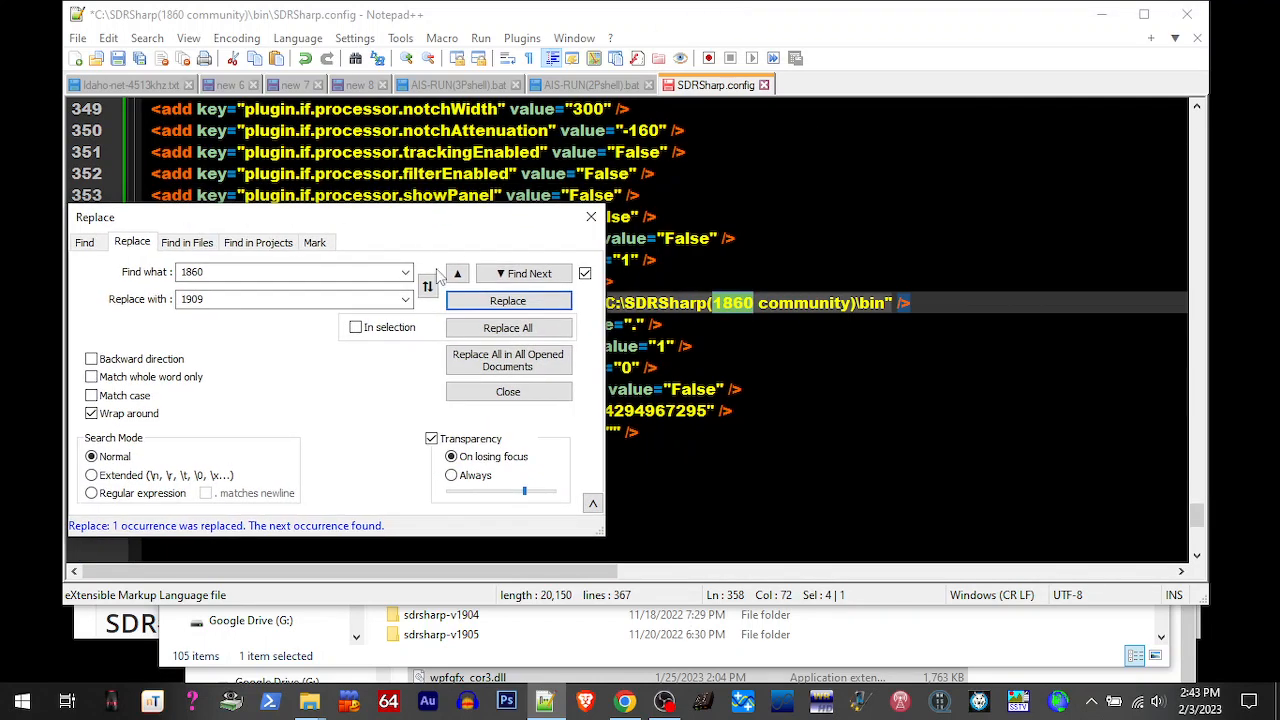
left_click(508, 300)
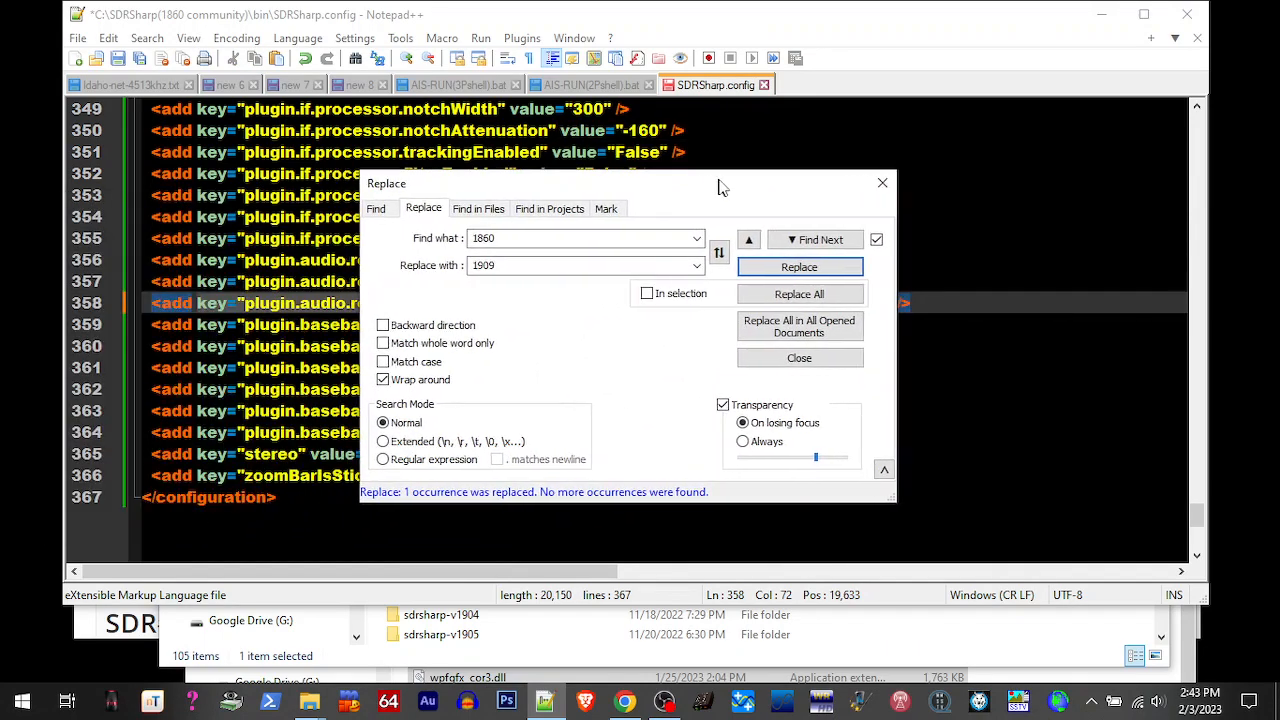
left_click(800, 356)
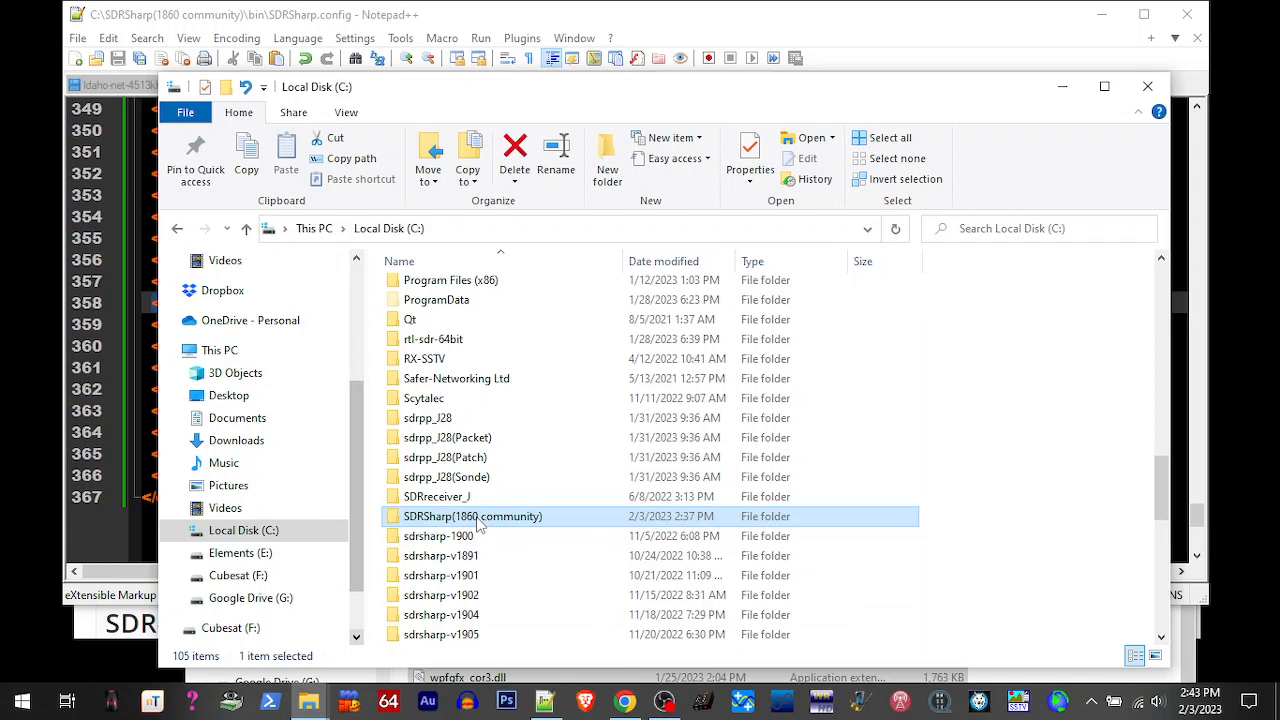
Rename the folder to SDRSharp(1909 community) and launch SDRSharp.exe from its bin folder
left_click(472, 516)
type("909")
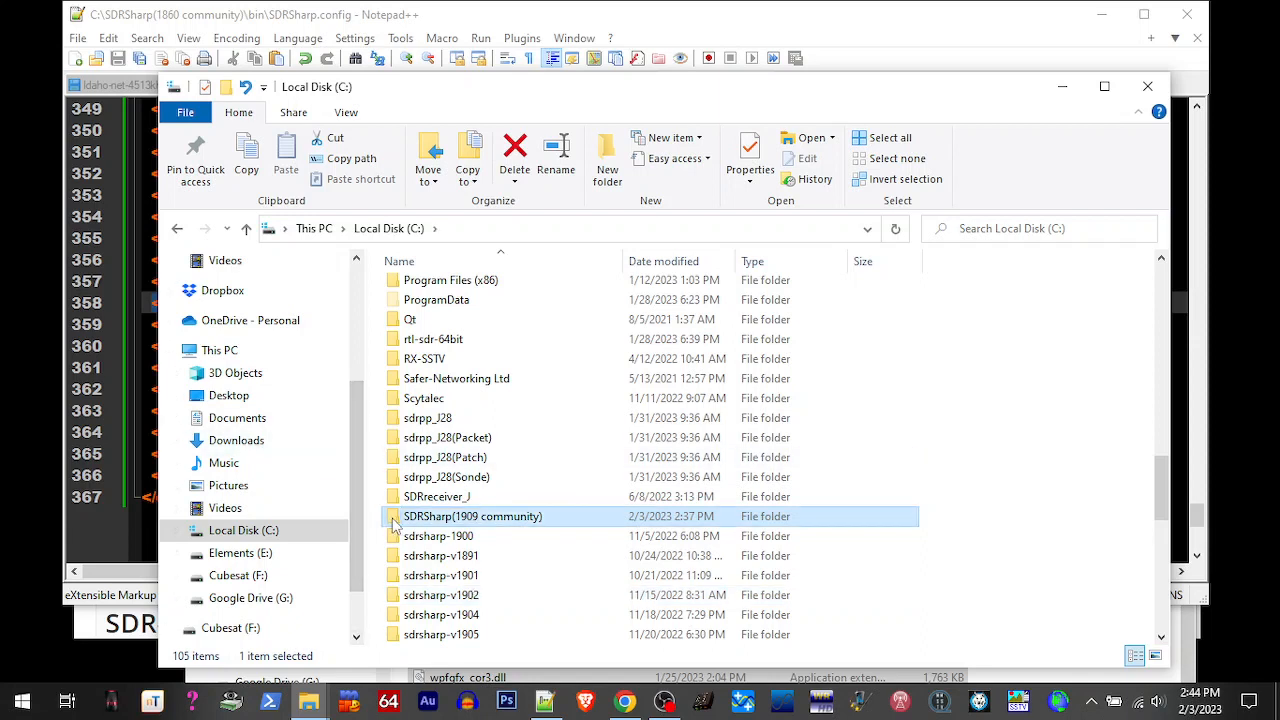
double_click(468, 516)
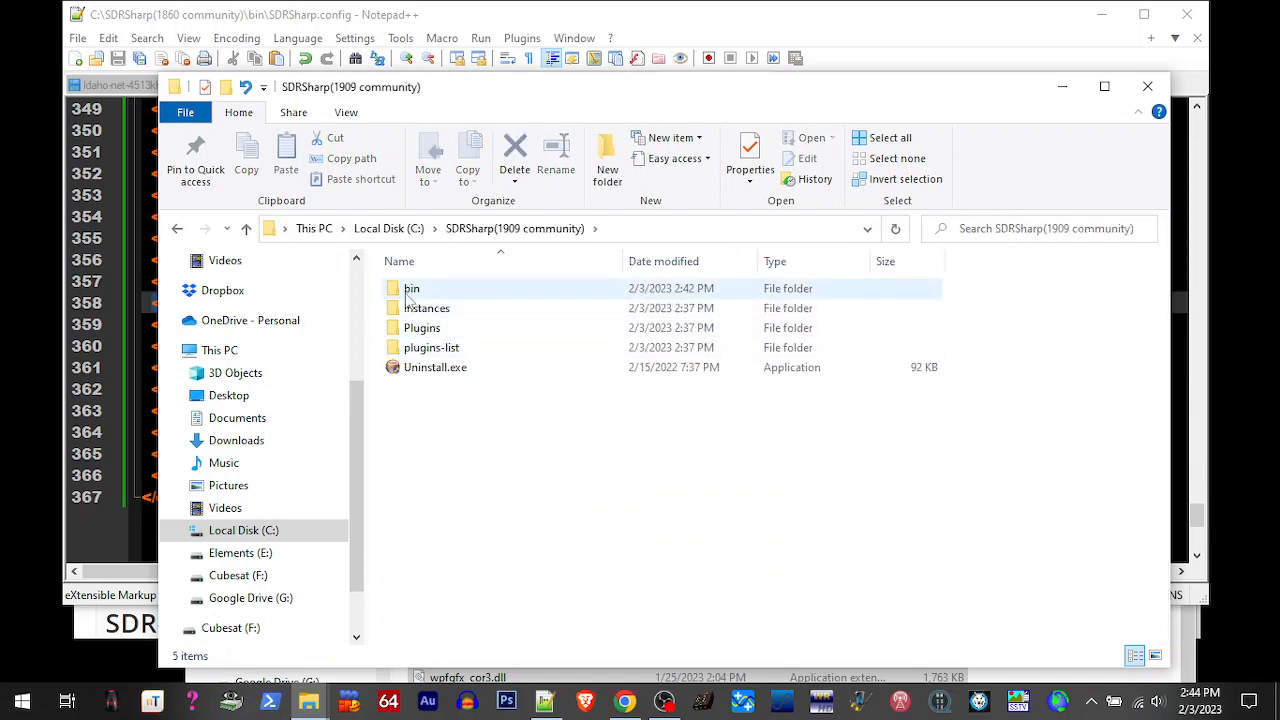
double_click(412, 288)
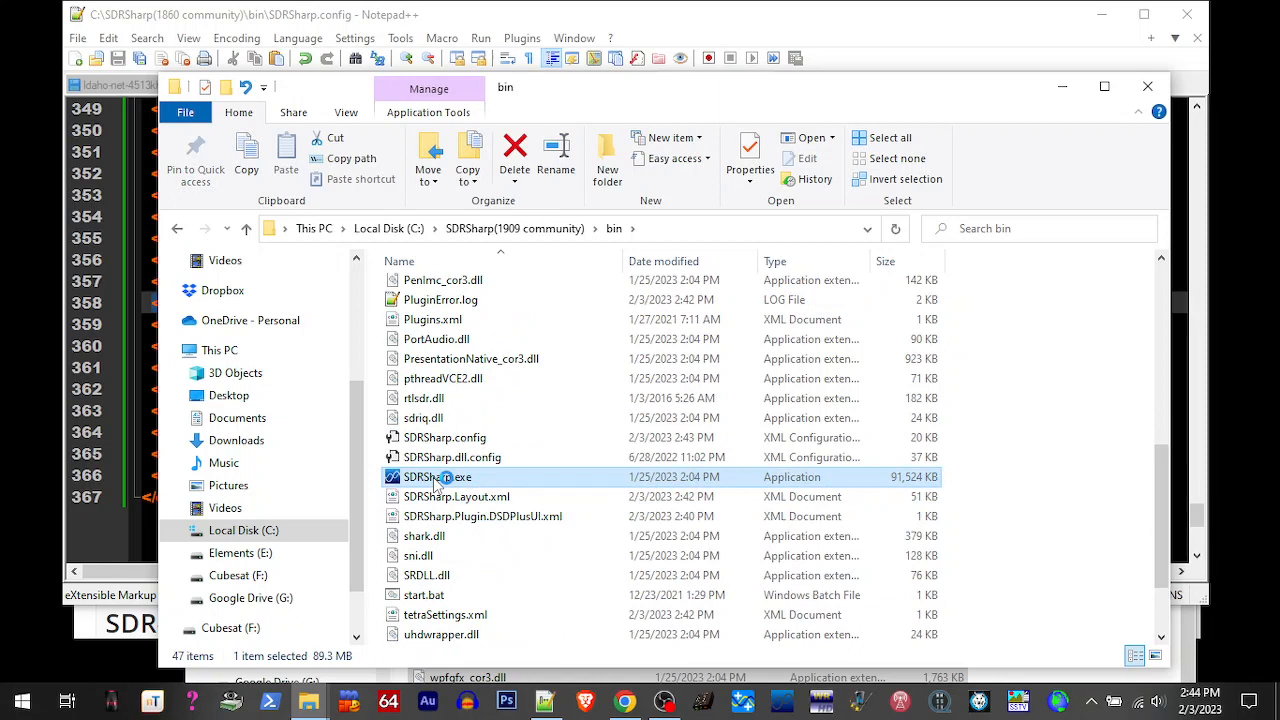
mouse_move(436, 476)
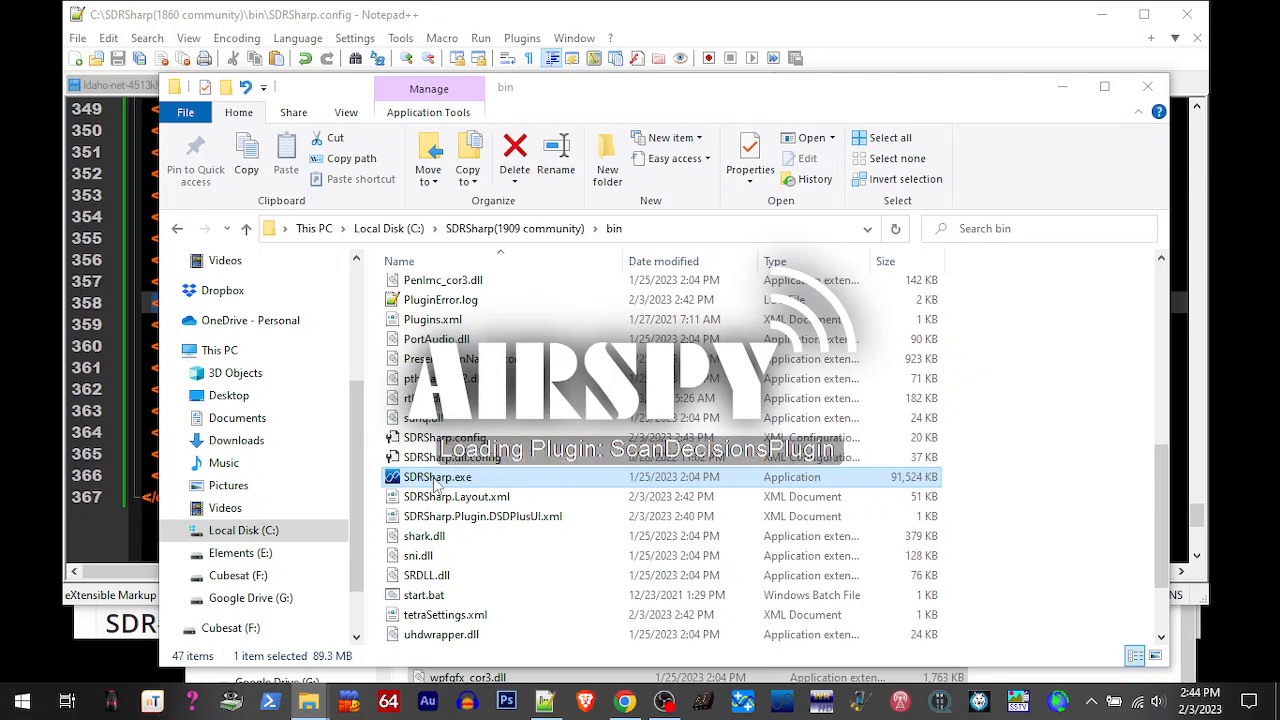
double_click(436, 476)
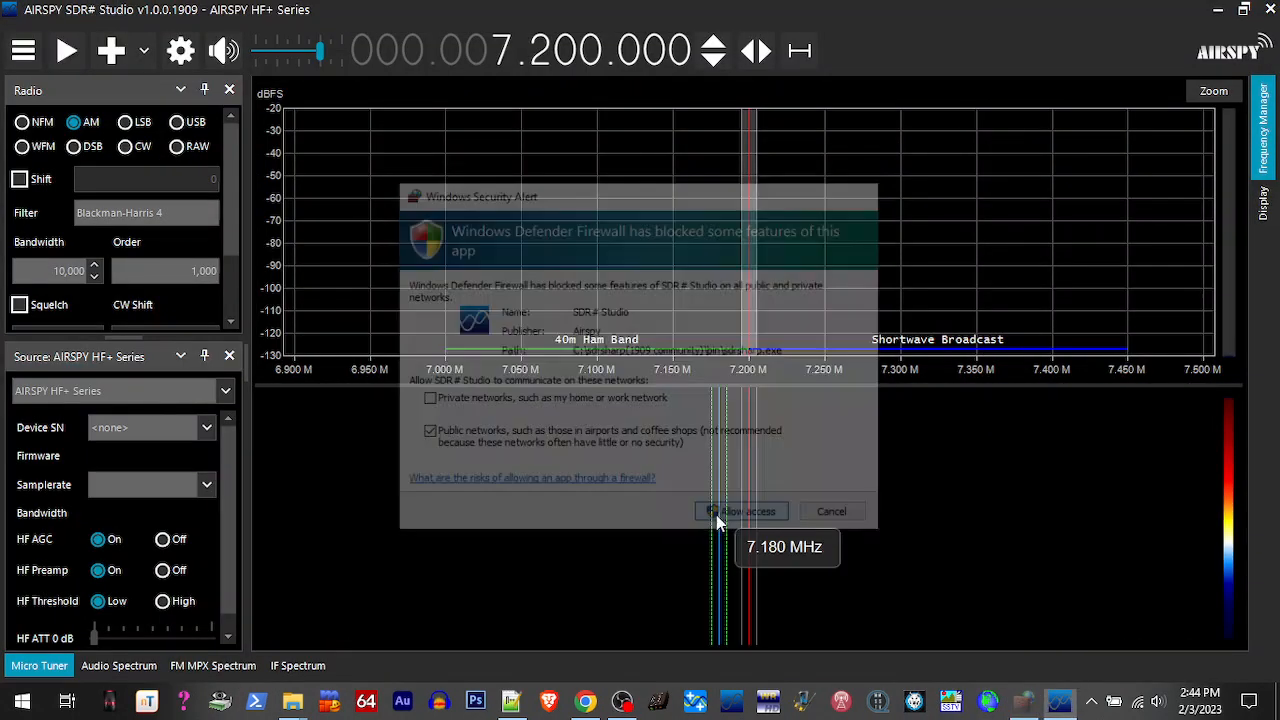
Allow SDR# Studio through the firewall and show the installed plugins list from the main menu
left_click(740, 512)
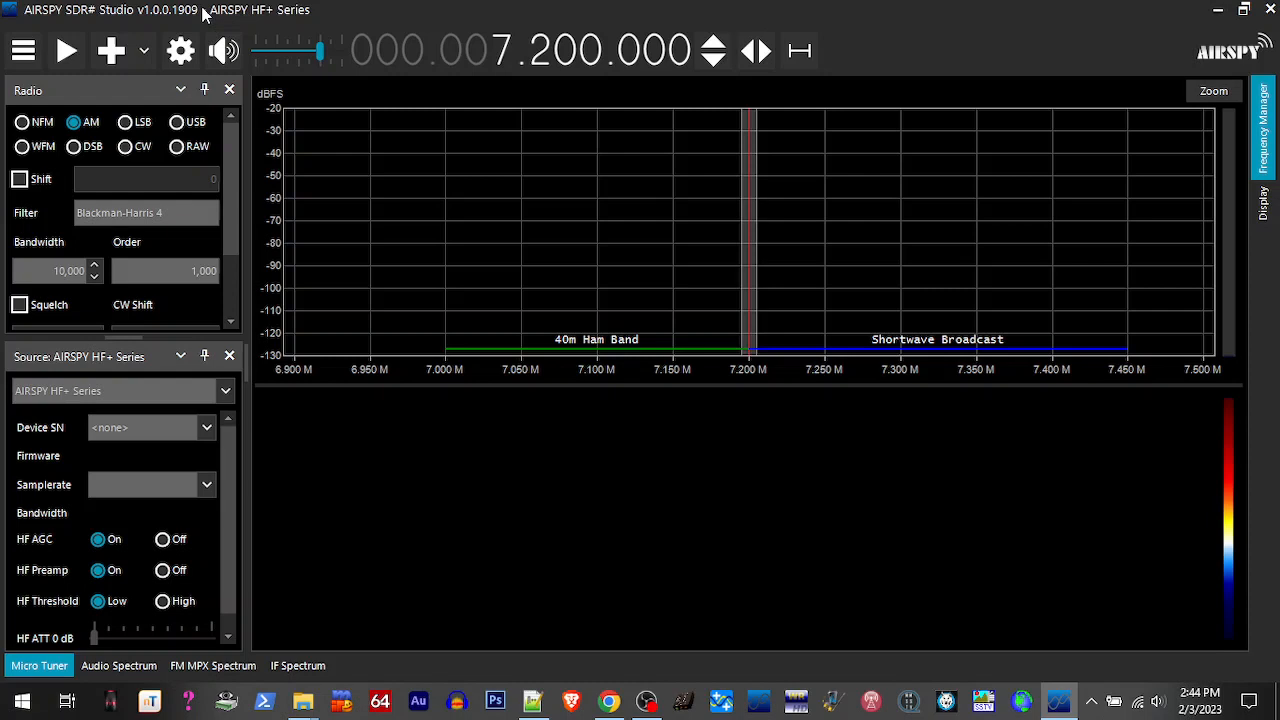
left_click(28, 50)
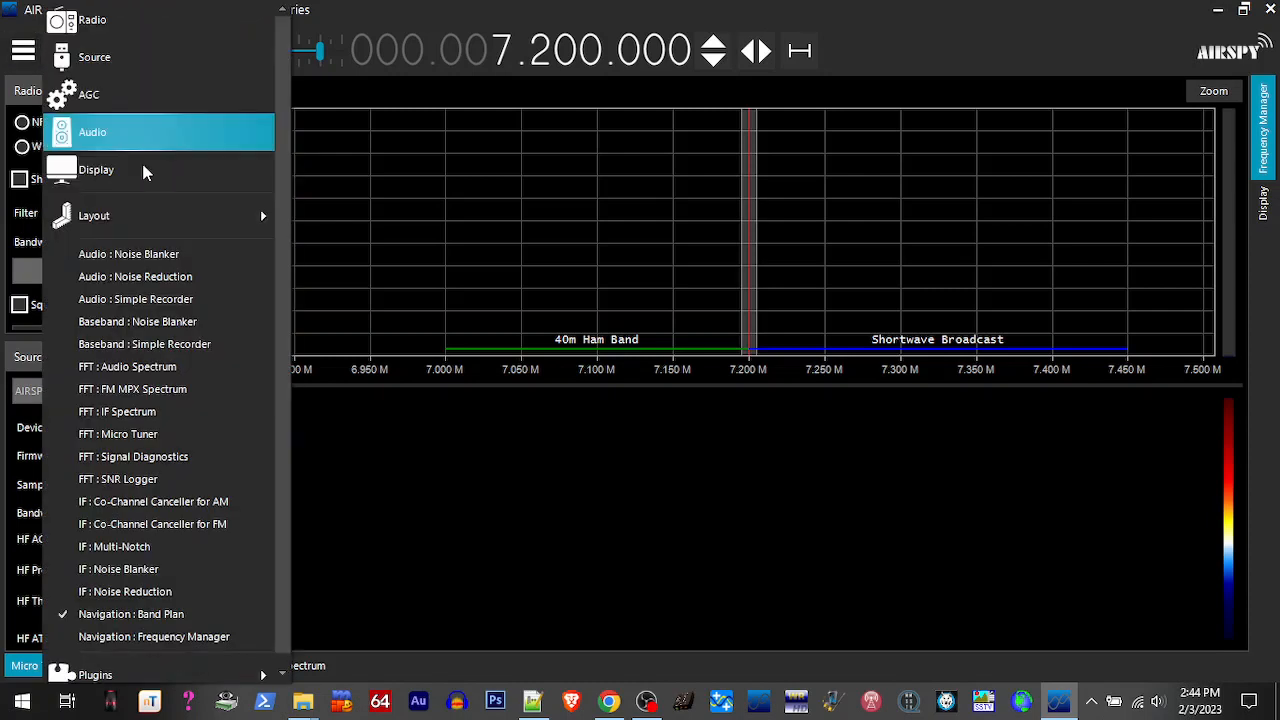
left_click(96, 668)
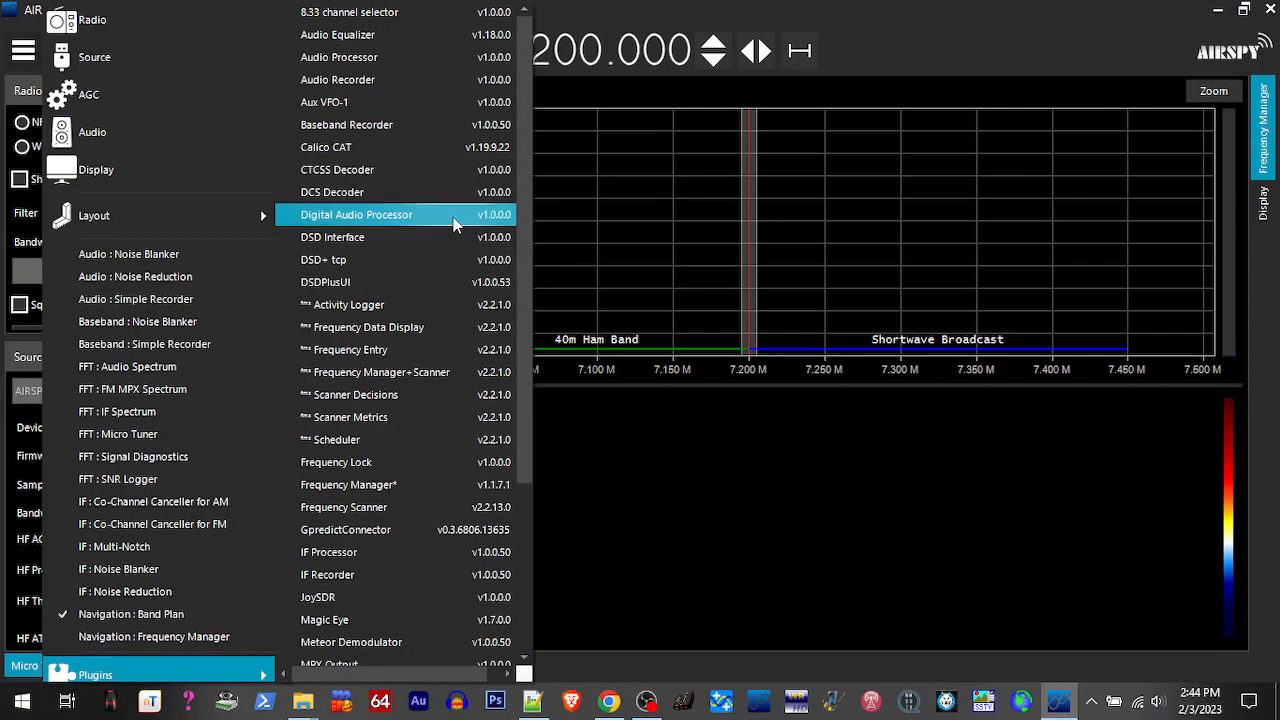
Open the Meteor Demodulator panel, then the Calico CAT plugin panel from the plugin list
scroll("down", 3)
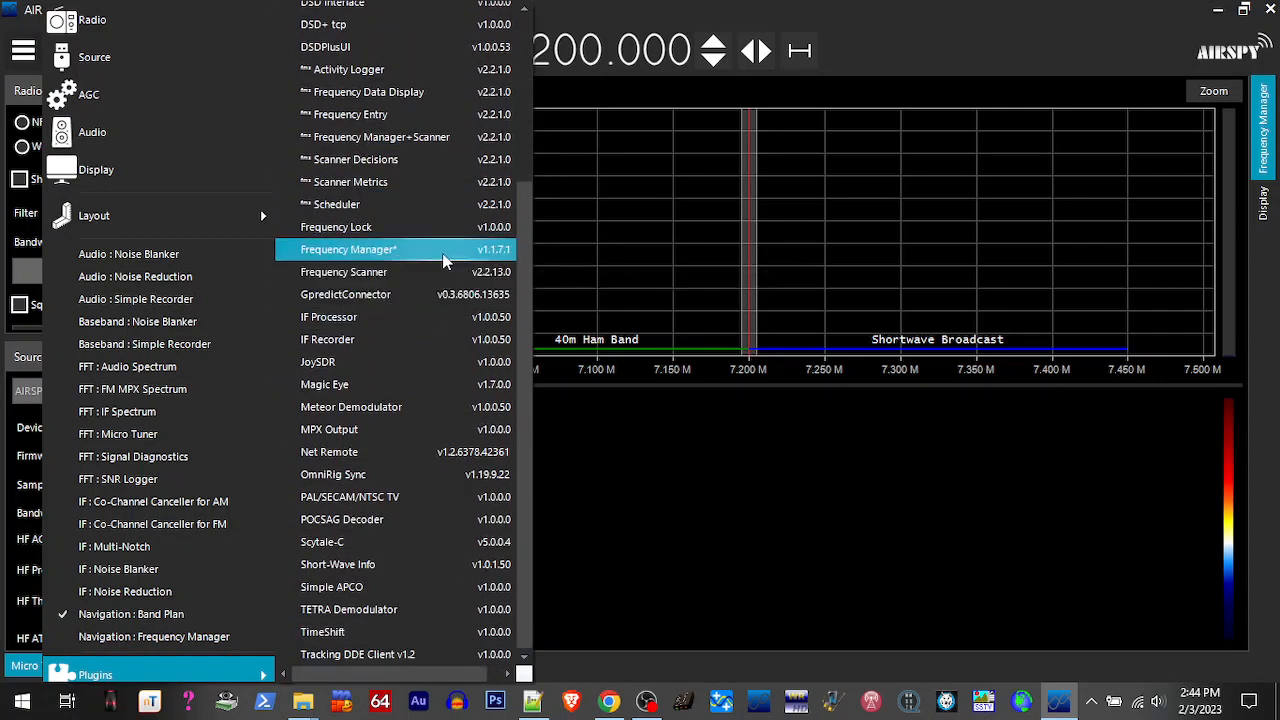
mouse_move(428, 394)
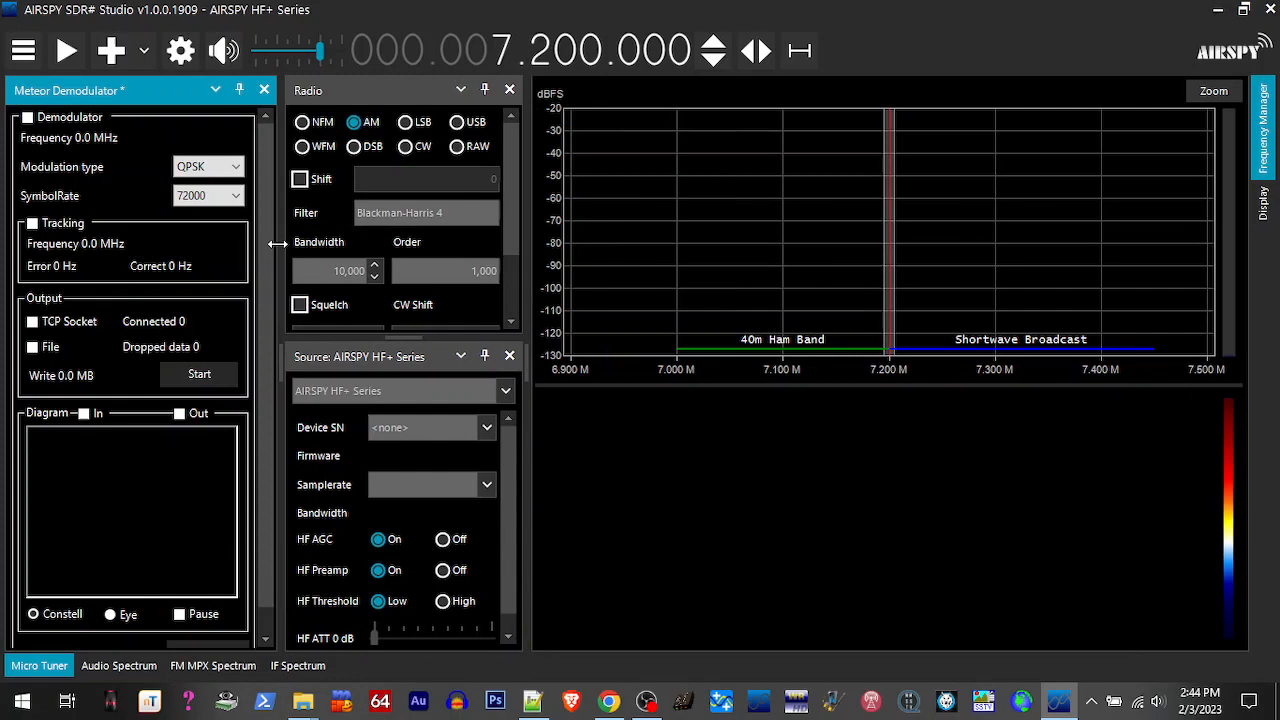
left_click(264, 88)
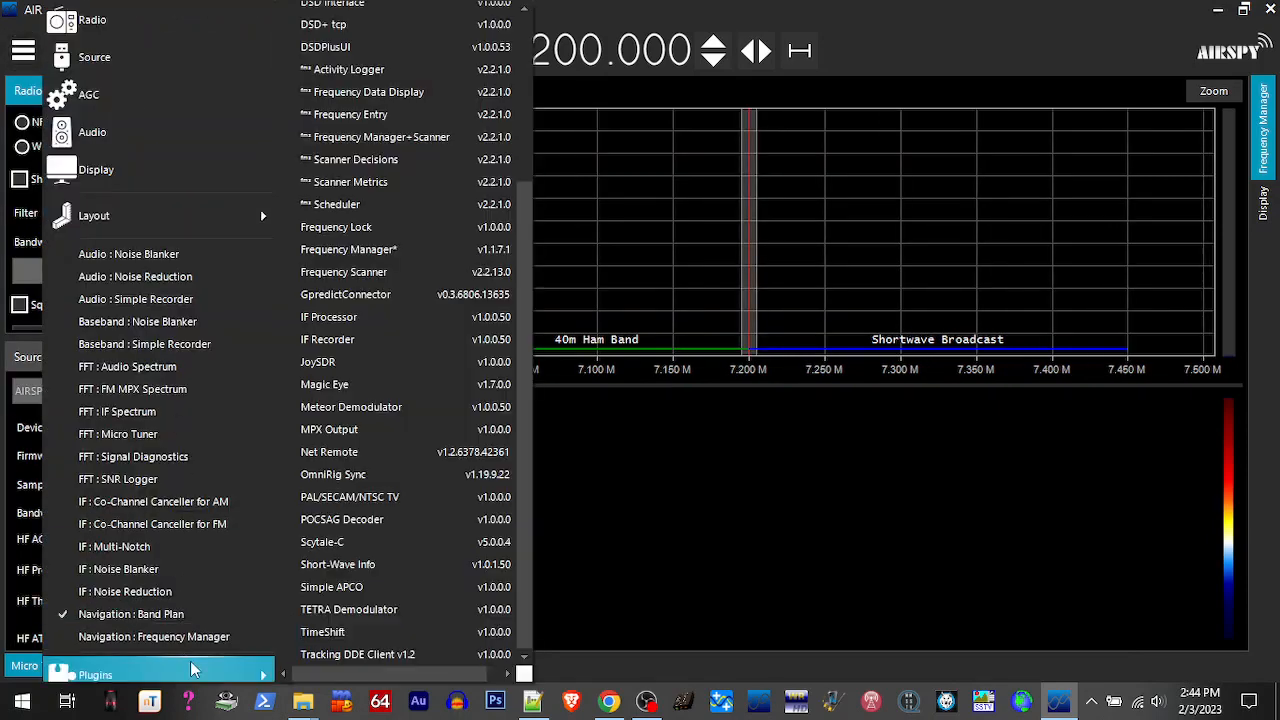
mouse_move(424, 428)
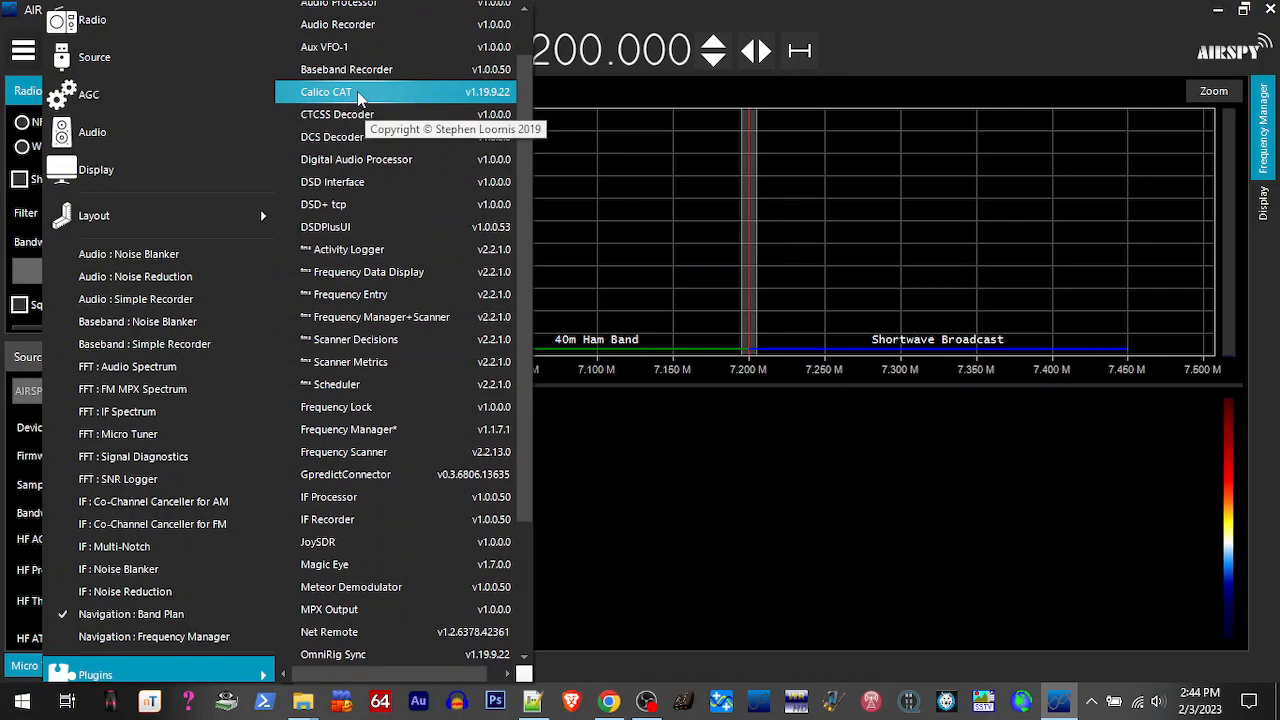
left_click(340, 92)
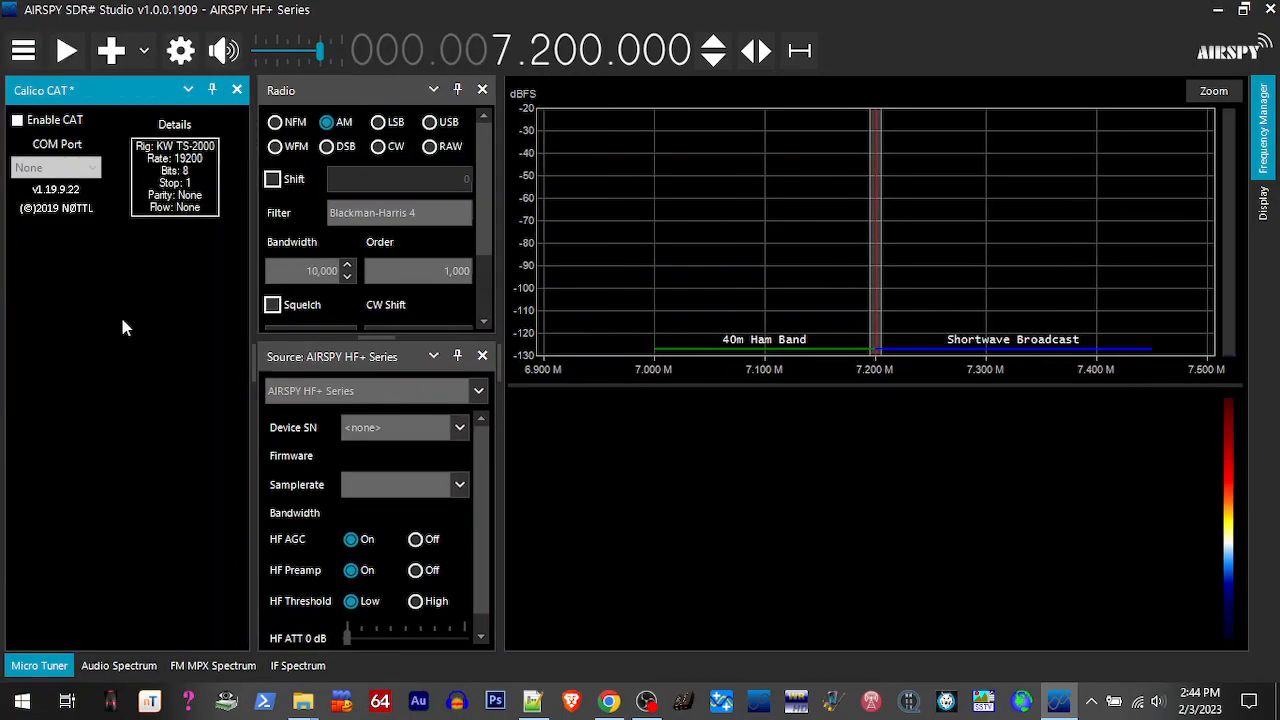
mouse_move(228, 114)
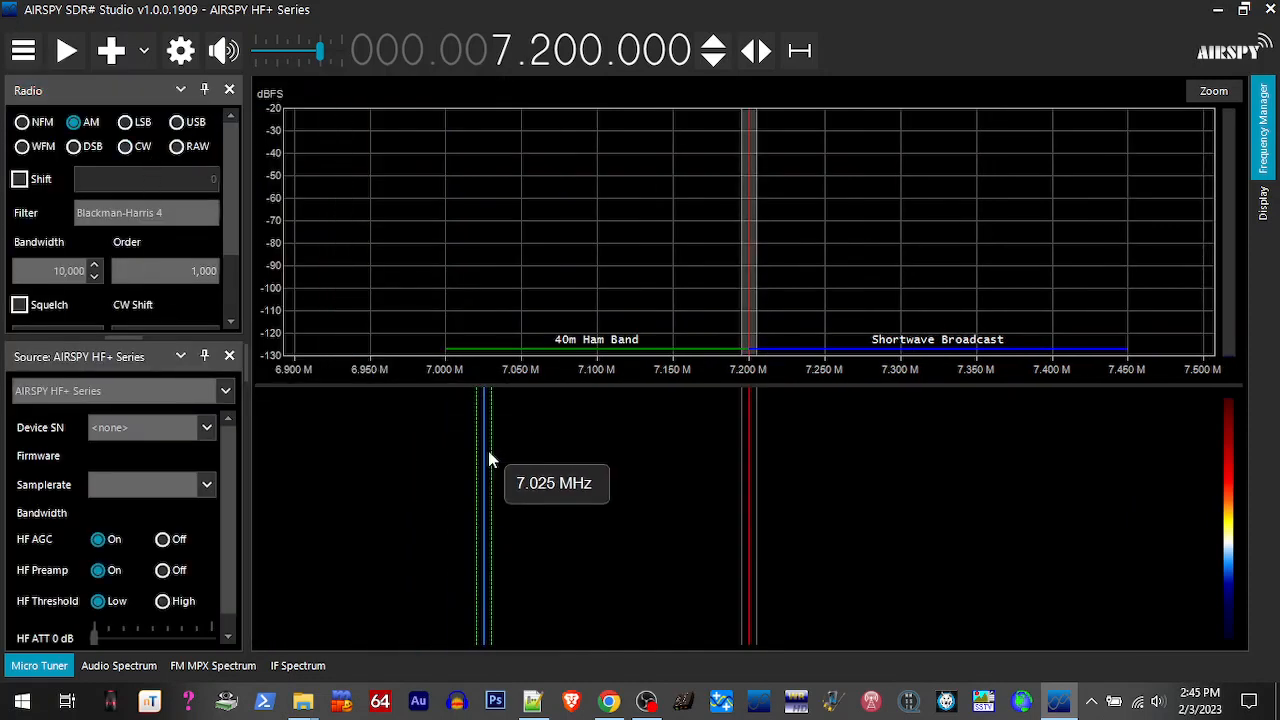
mouse_move(476, 456)
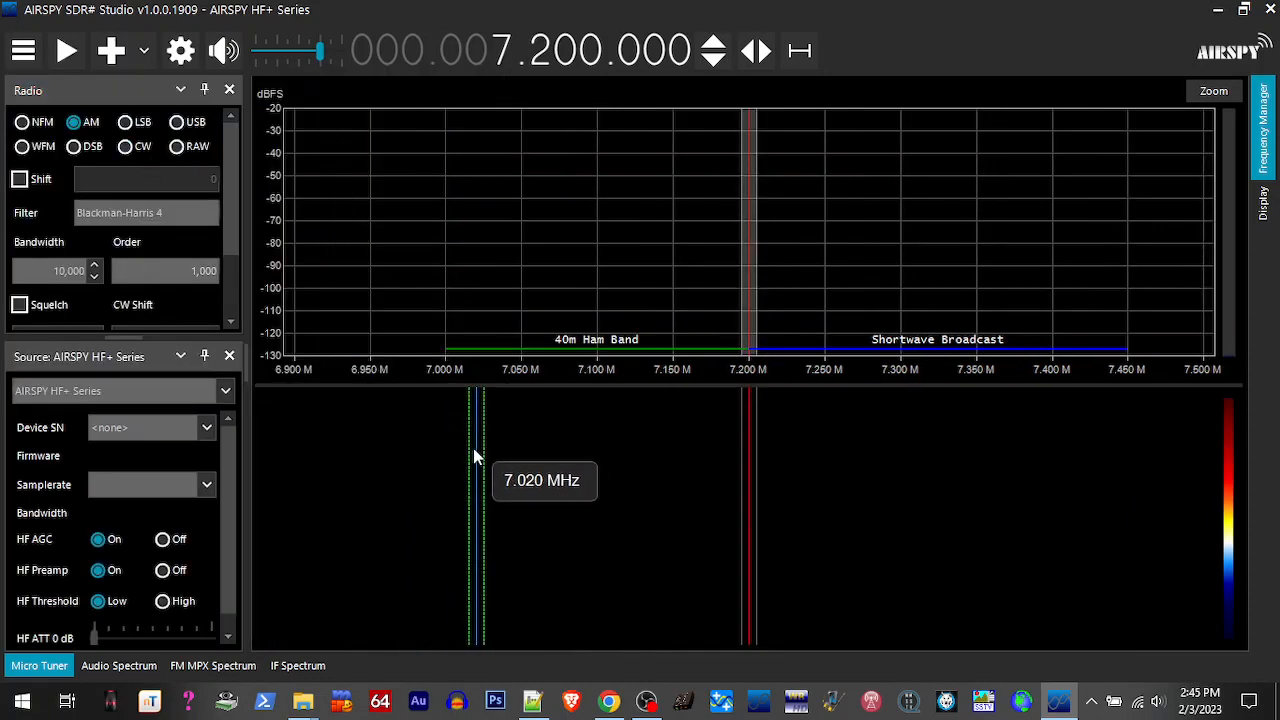